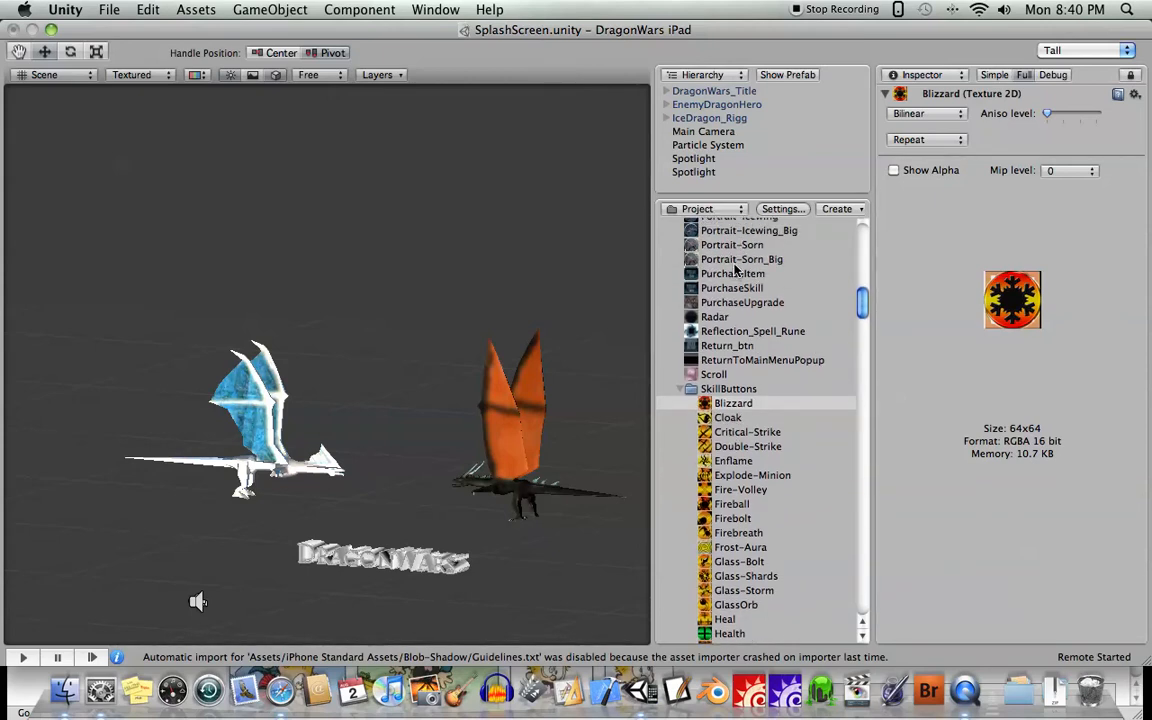
- Browse the skill-button textures (Blizzard, Cloak, Frost-Aura, Mine, Thunderbolt_Off, Phoenix_Off) and return to Blizzard
scroll("down", 3)
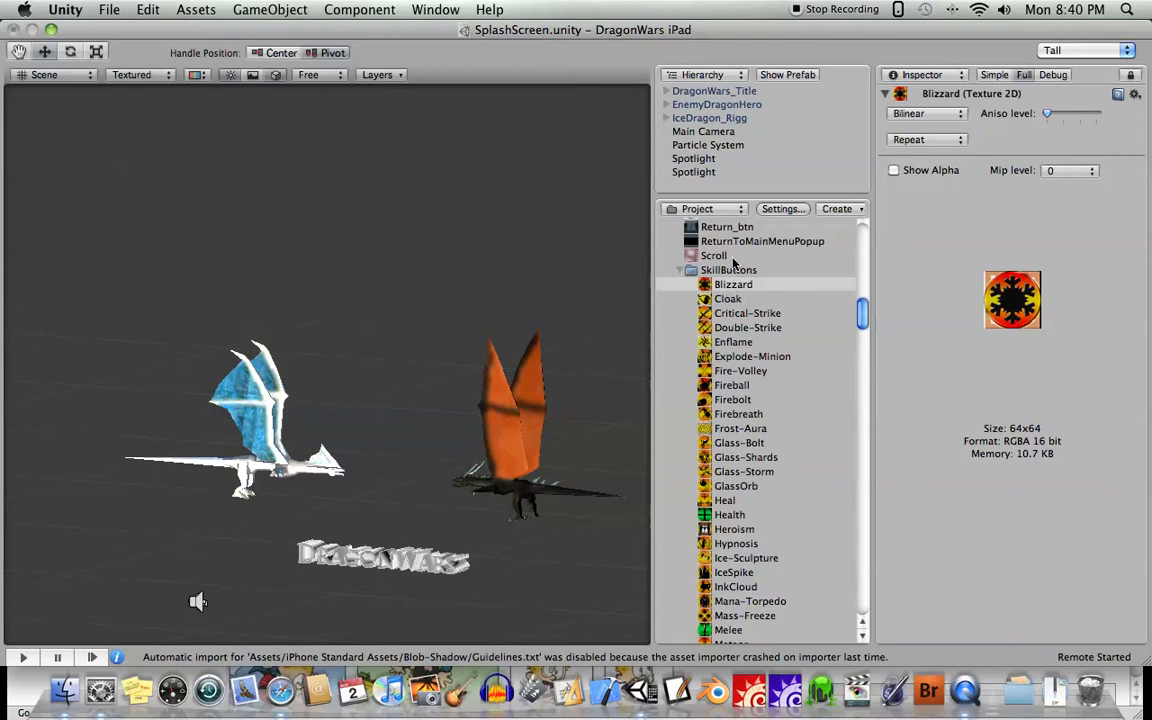
left_click(732, 284)
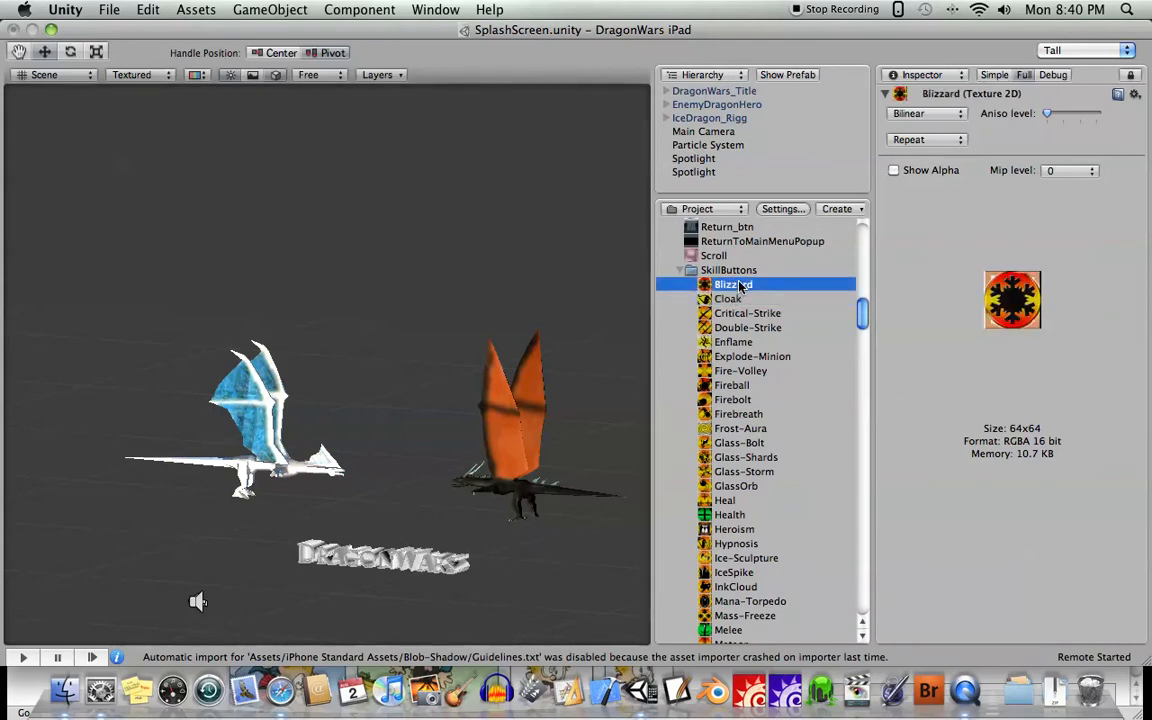
left_click(728, 298)
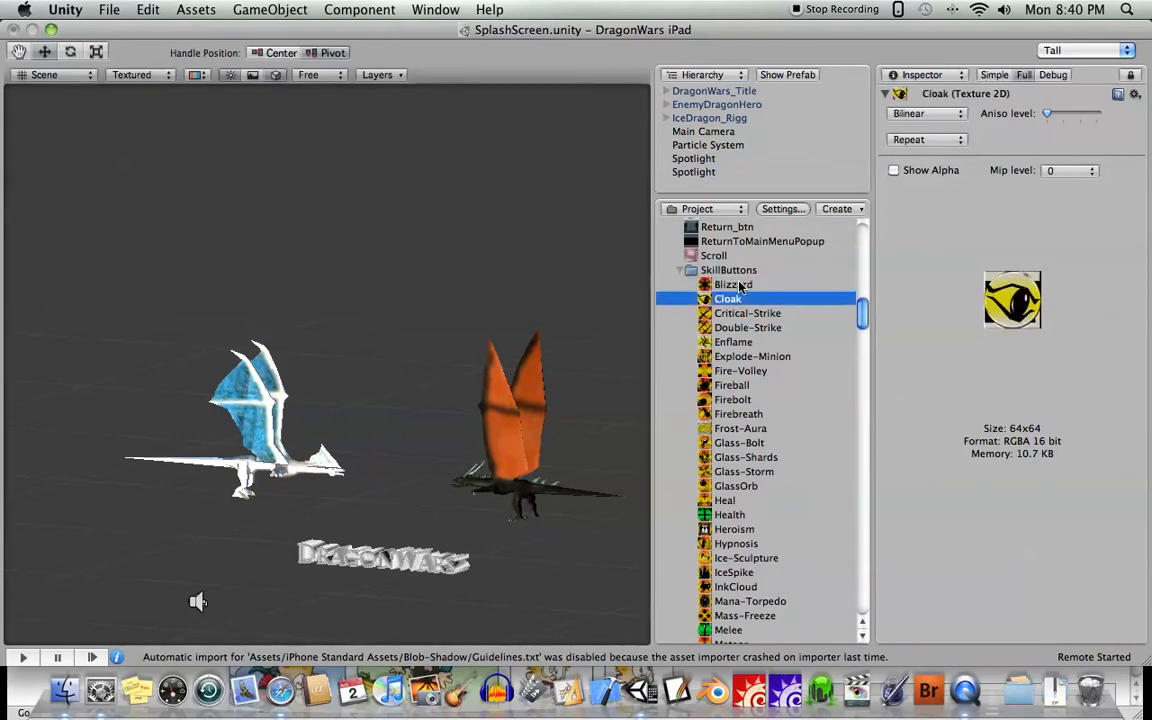
left_click(740, 428)
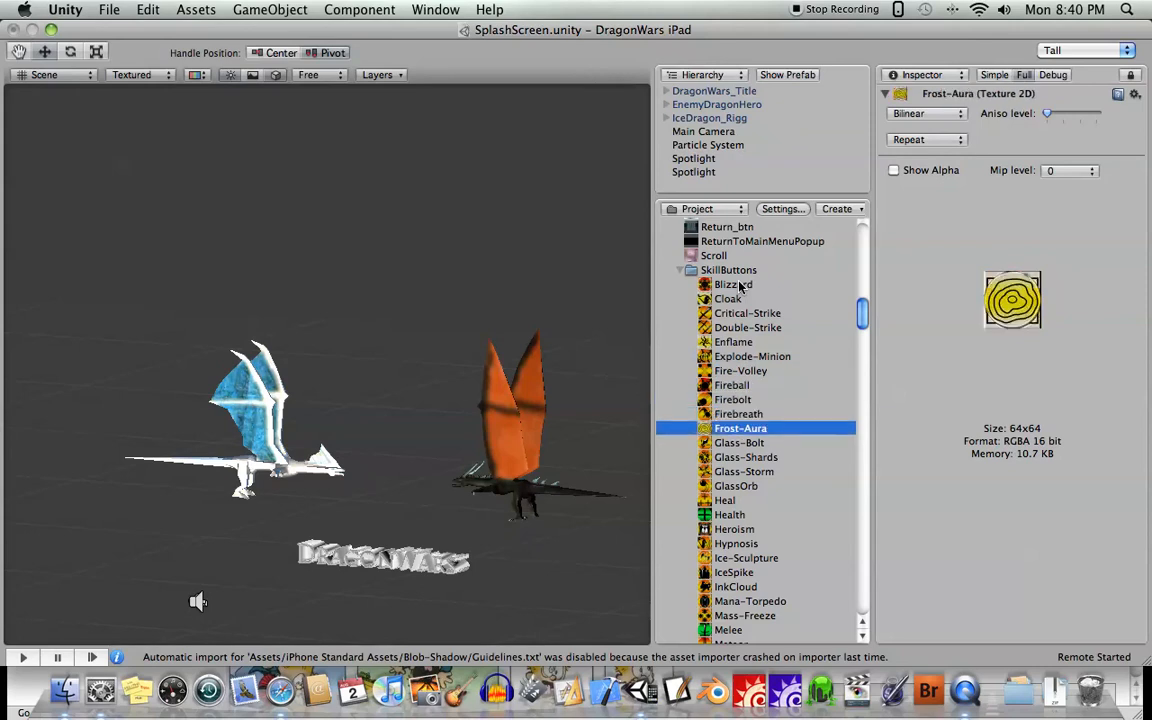
left_click(734, 572)
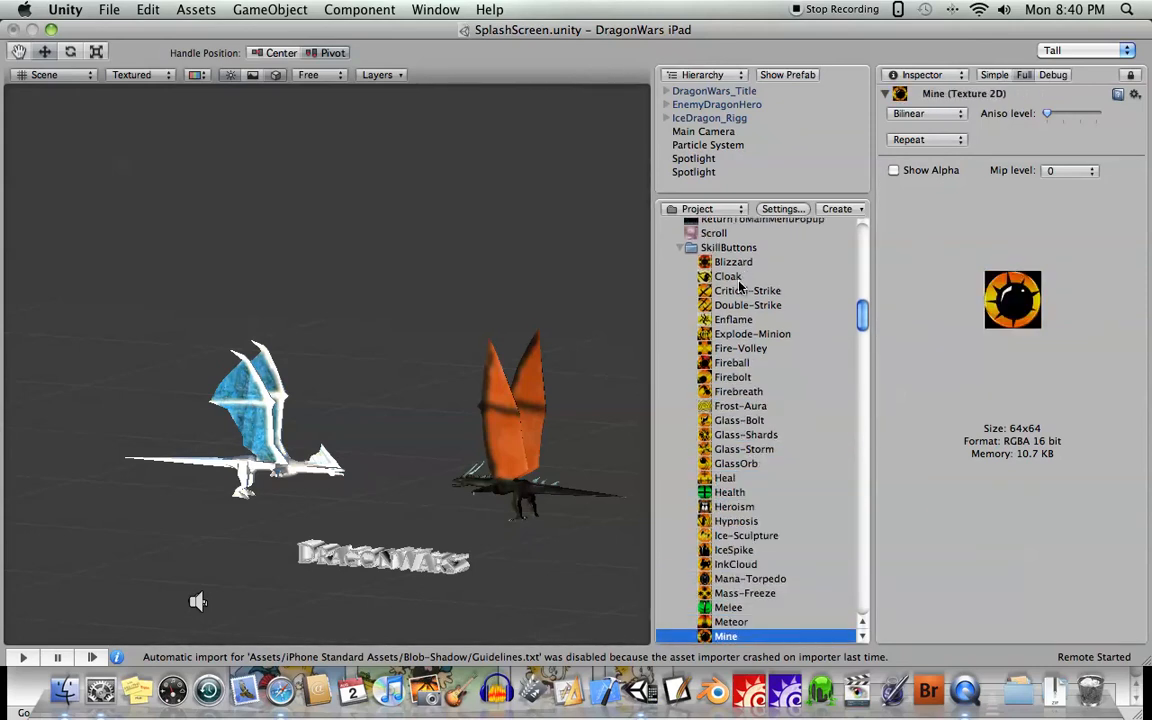
left_click(744, 592)
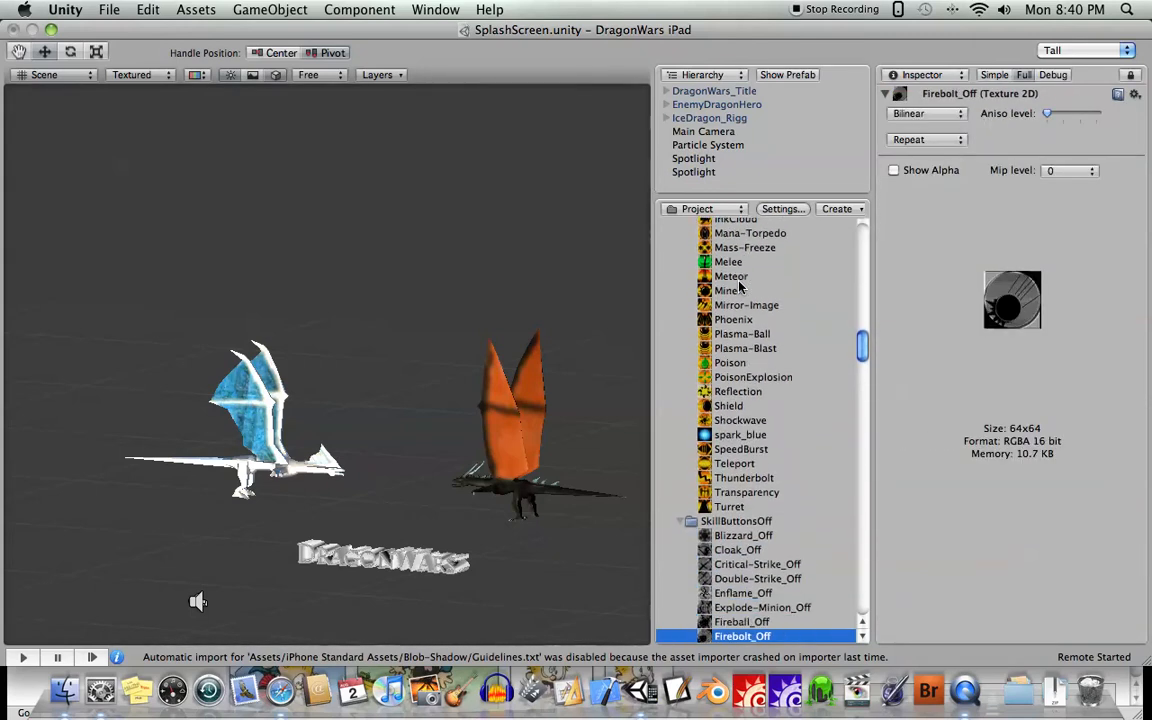
scroll("down", 3)
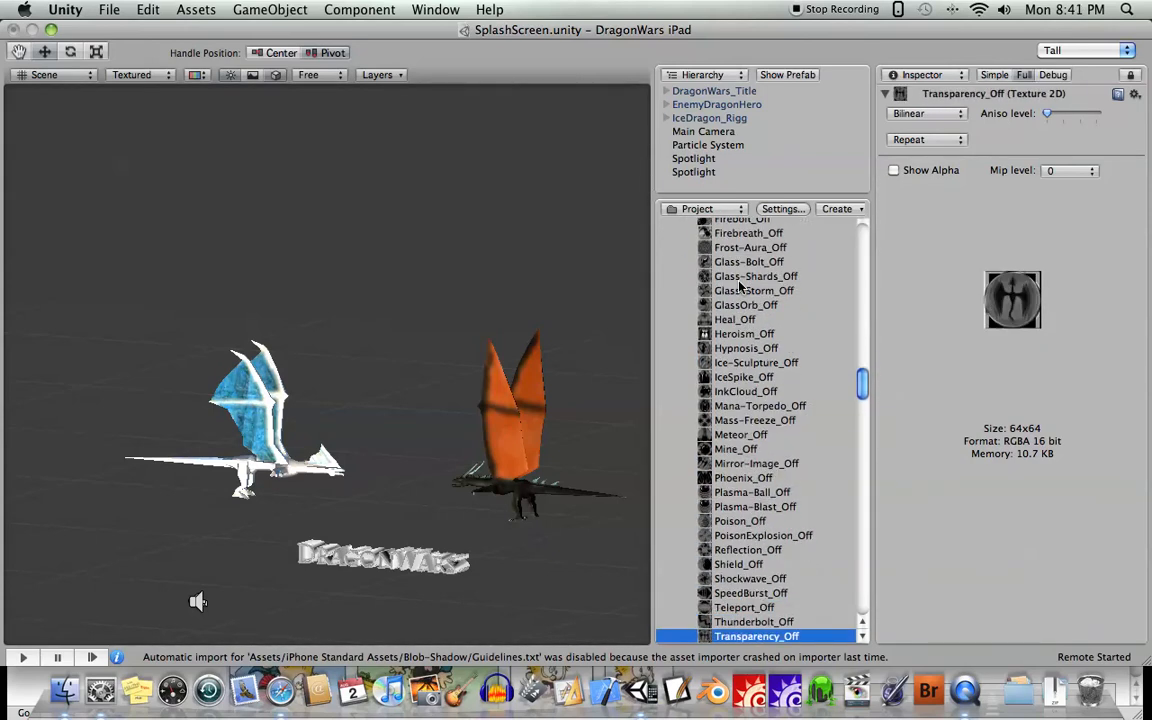
left_click(744, 578)
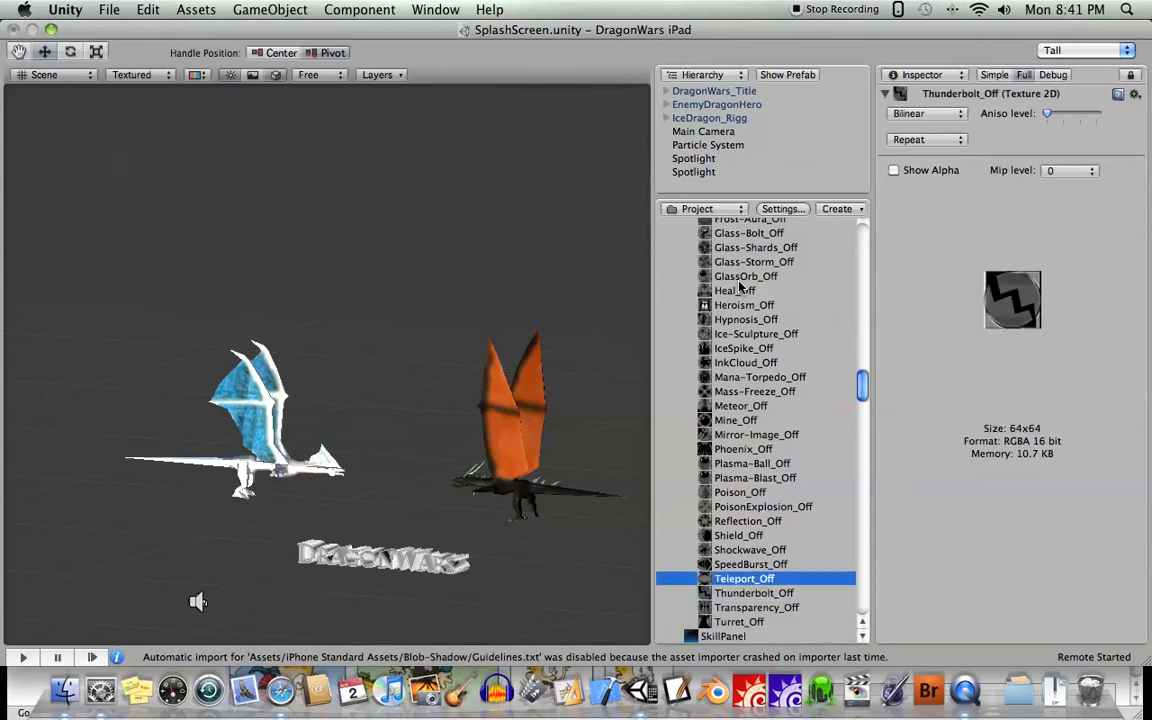
left_click(744, 448)
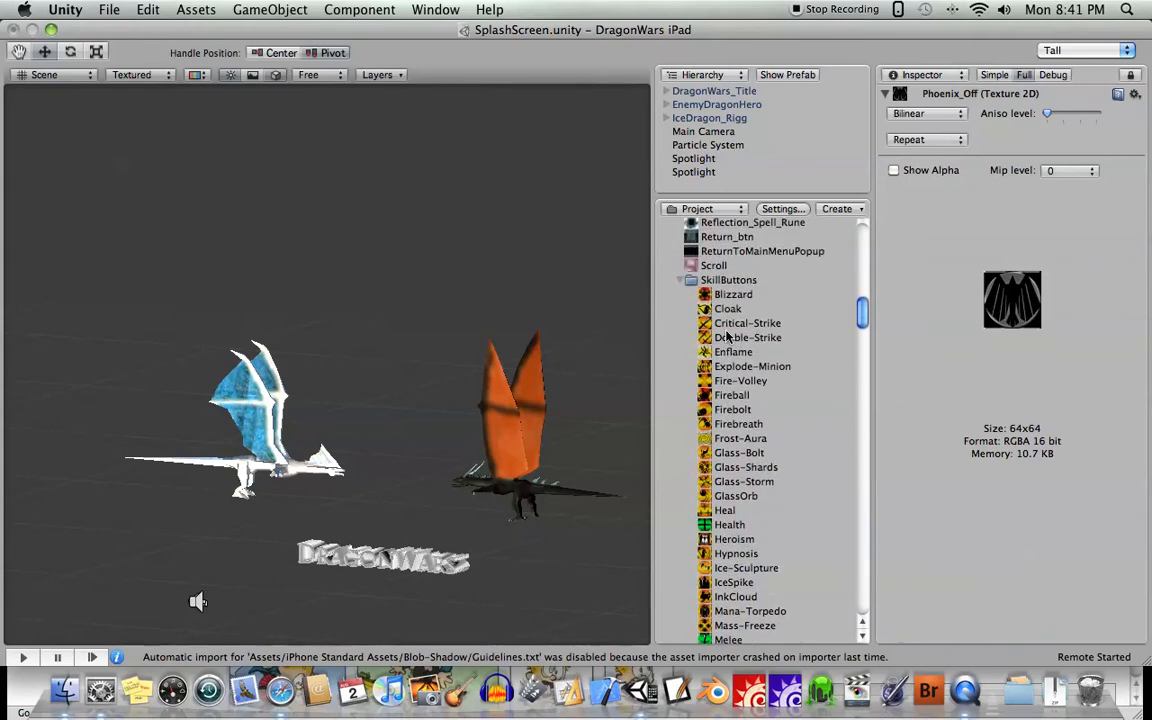
left_click(732, 294)
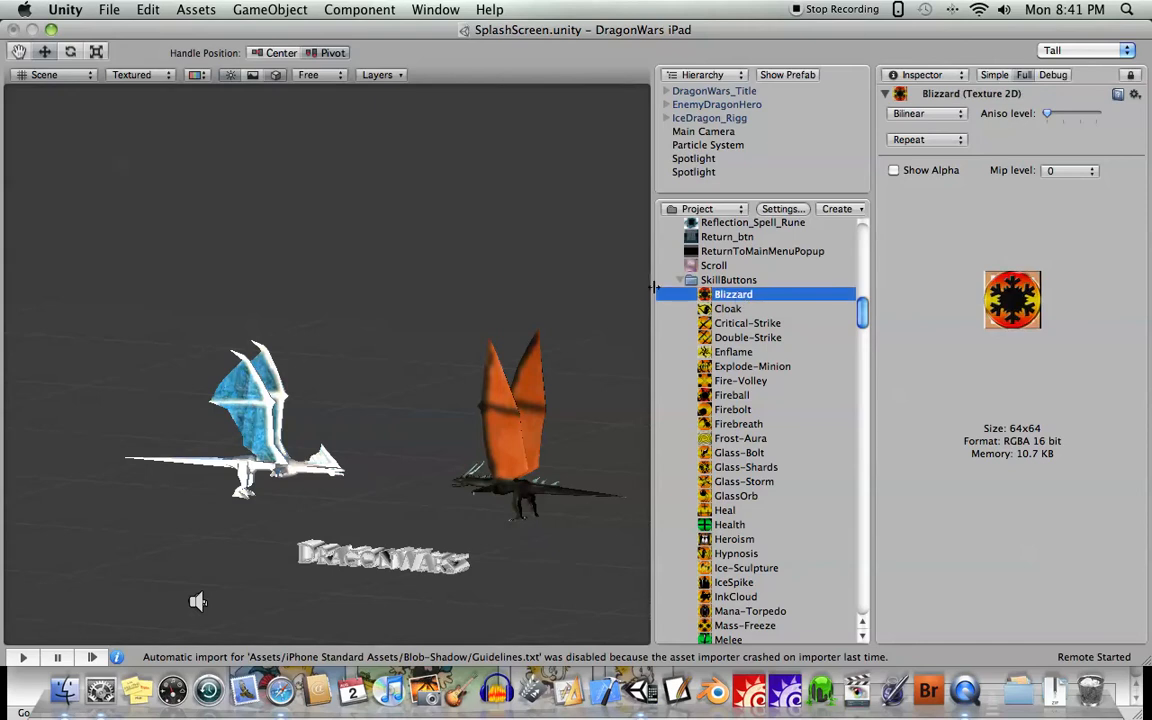
mouse_move(710, 308)
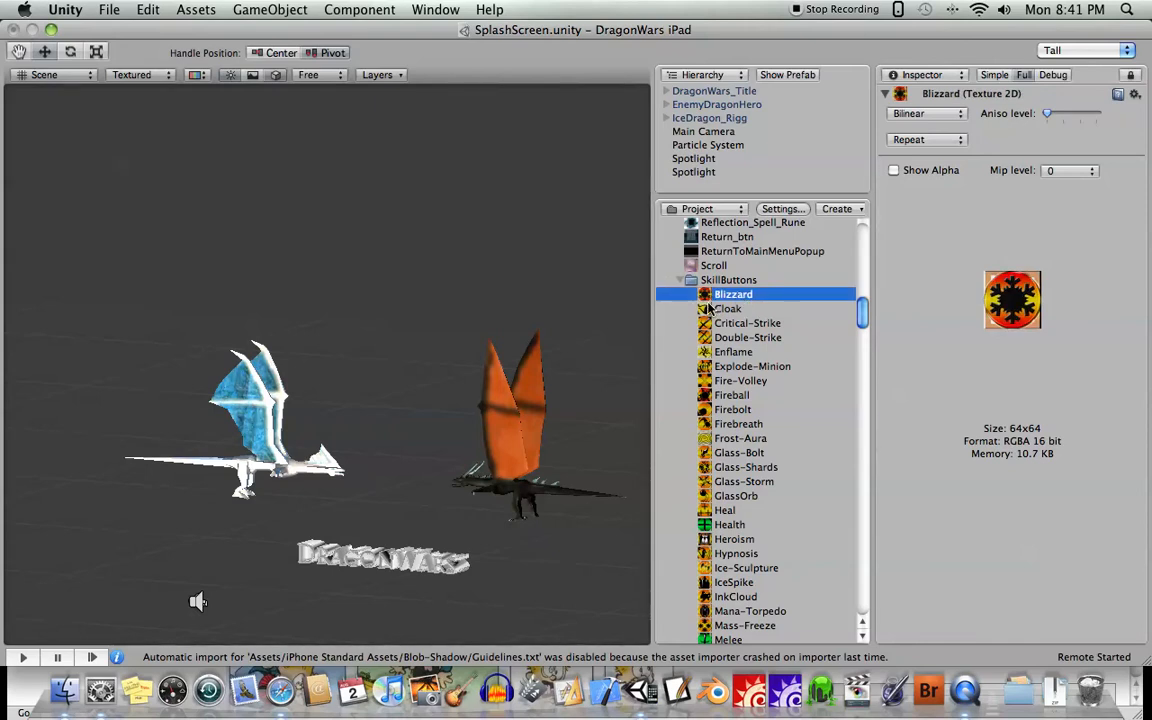
mouse_move(532, 360)
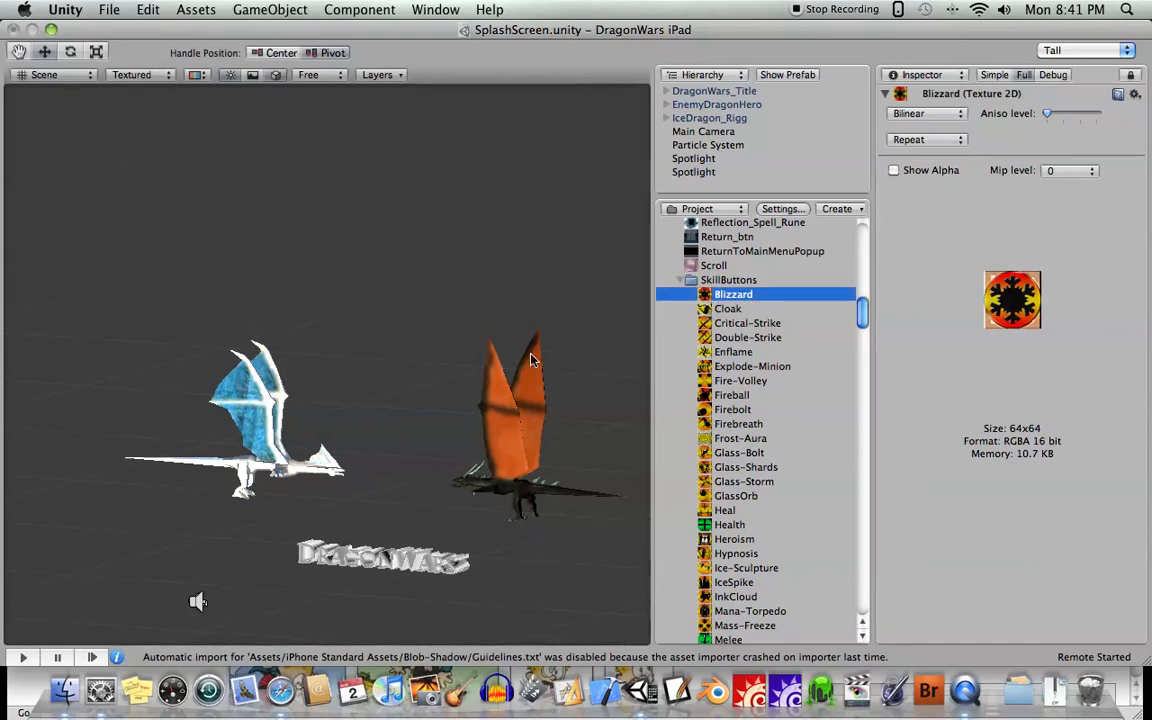
mouse_move(518, 346)
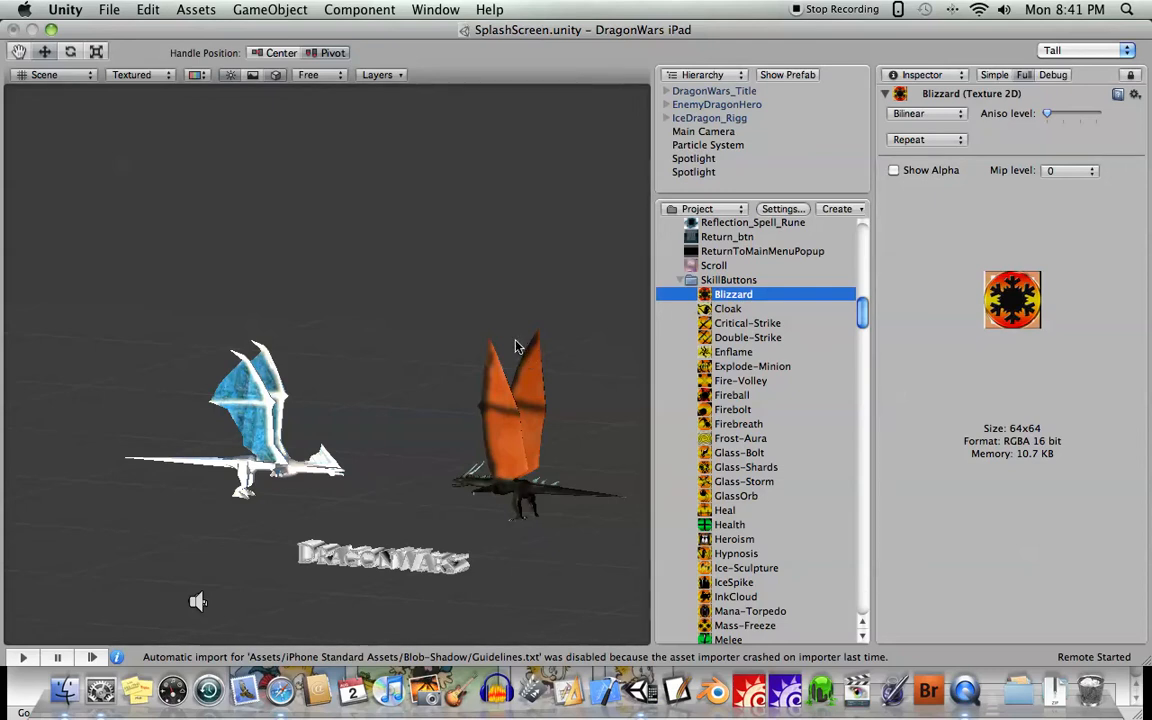
mouse_move(508, 348)
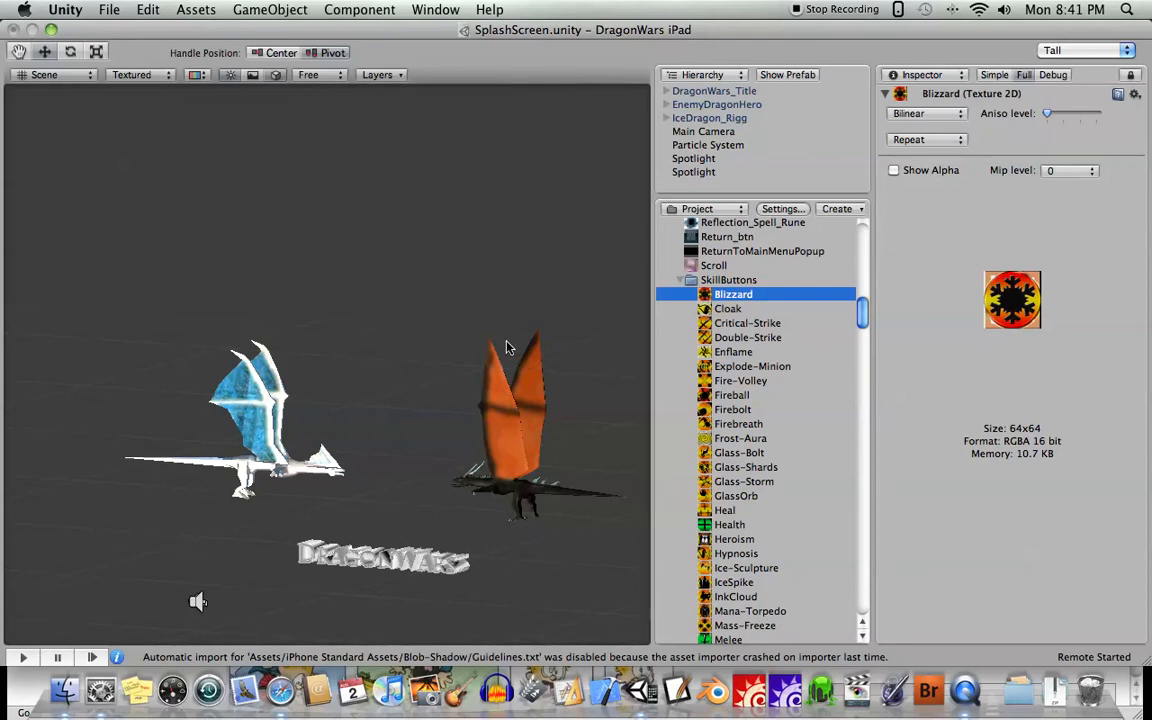
mouse_move(570, 350)
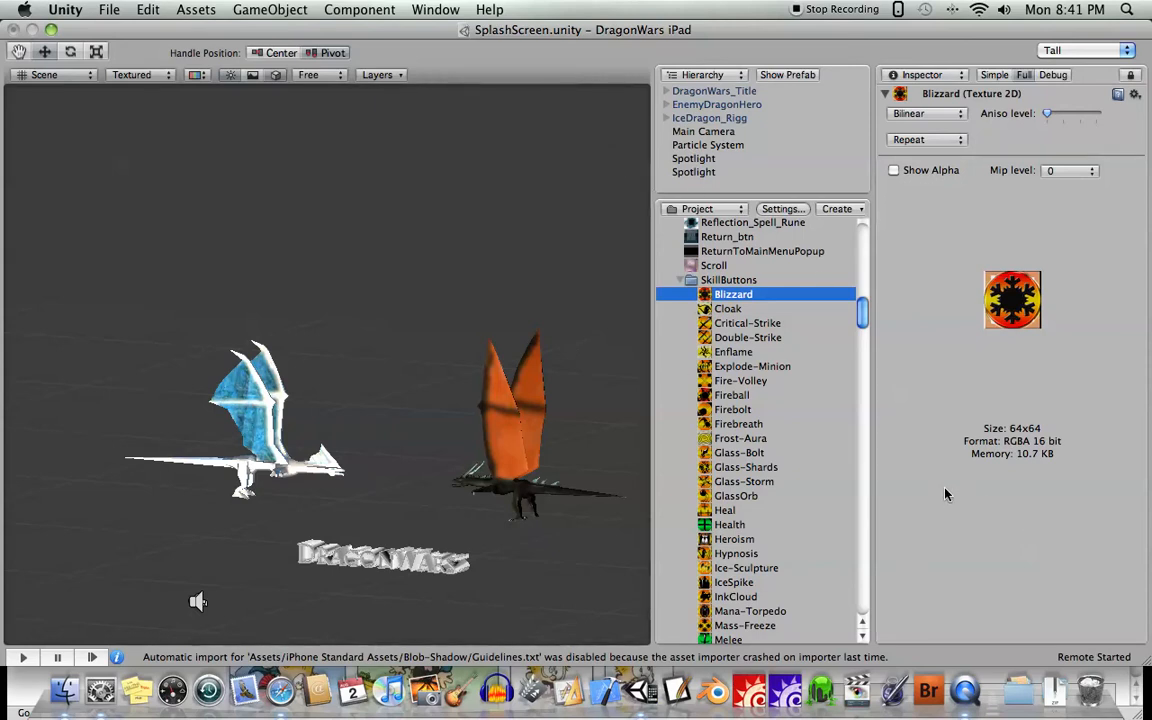
mouse_move(1056, 374)
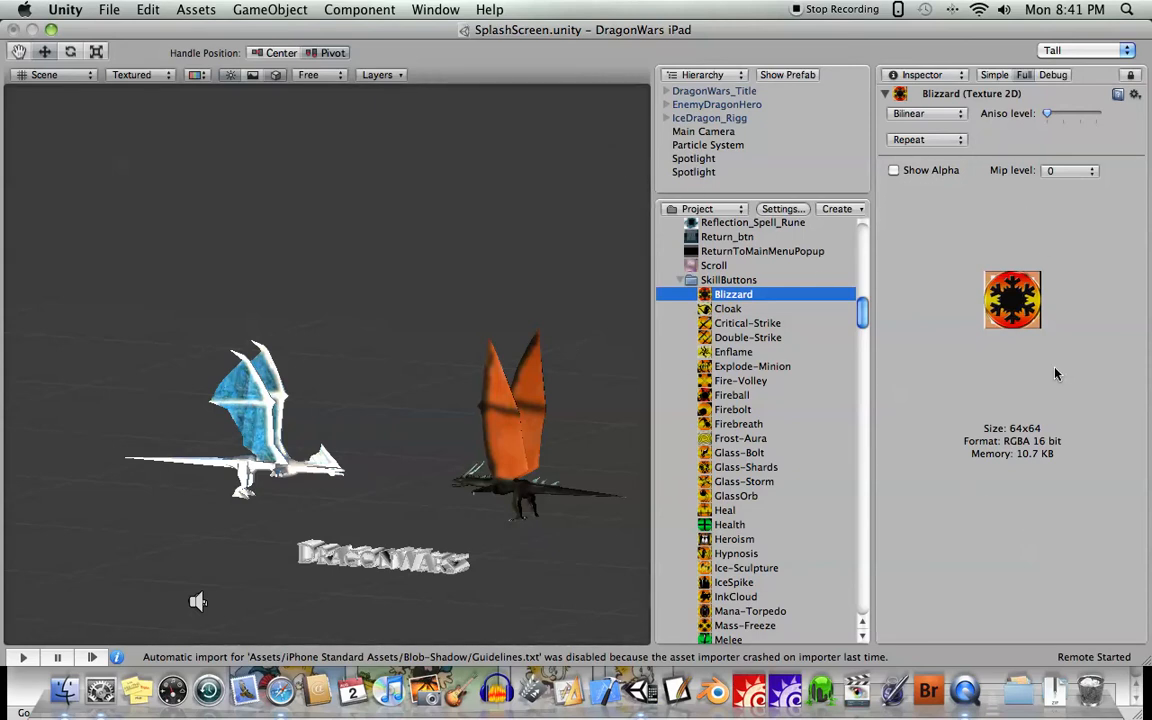
- Bring up Blizzard's import settings and keep the maximum texture size at 64
right_click(732, 294)
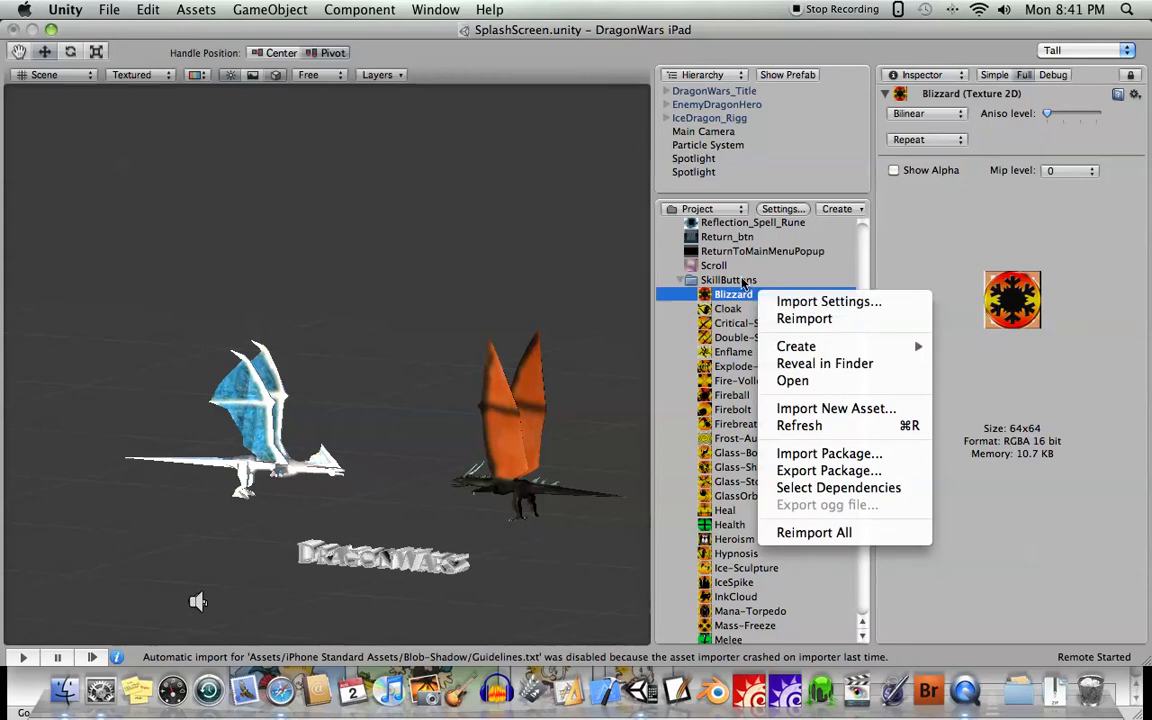
left_click(828, 300)
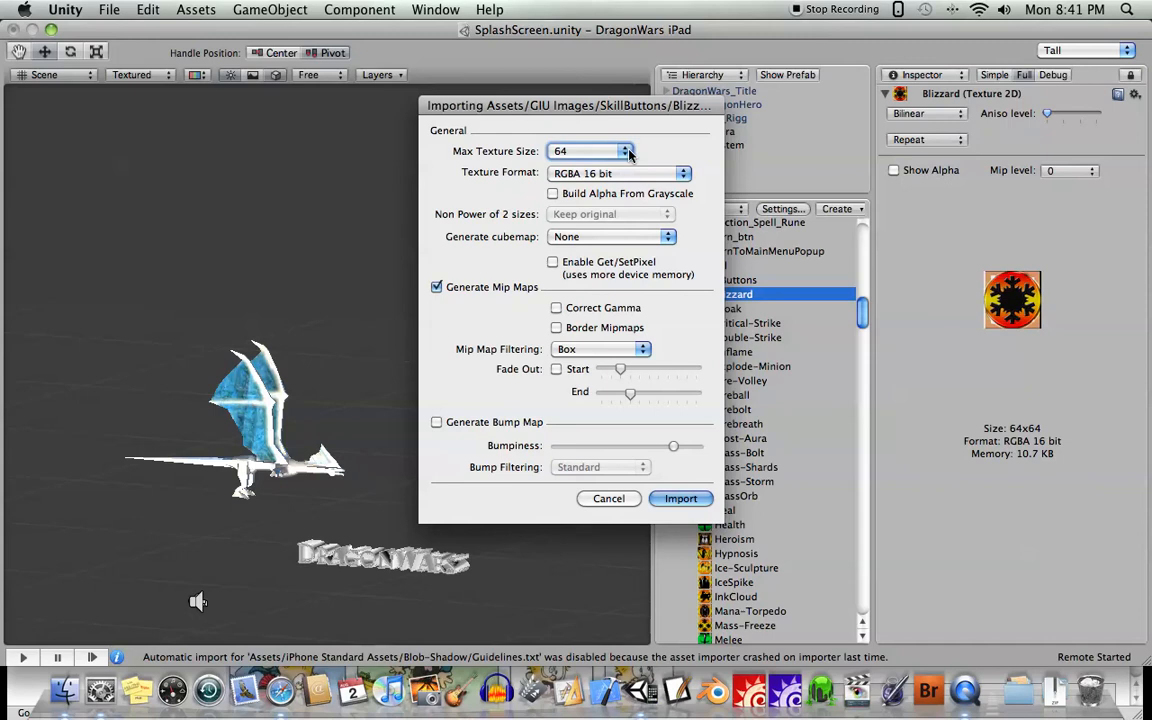
left_click(590, 150)
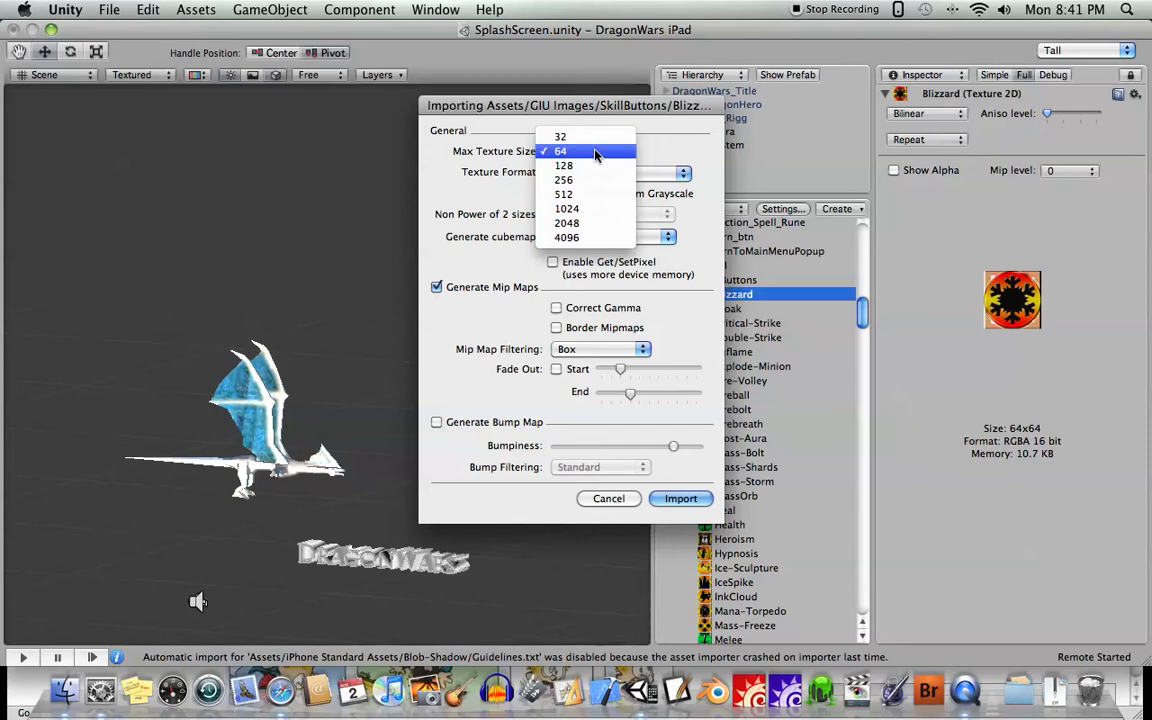
mouse_move(588, 224)
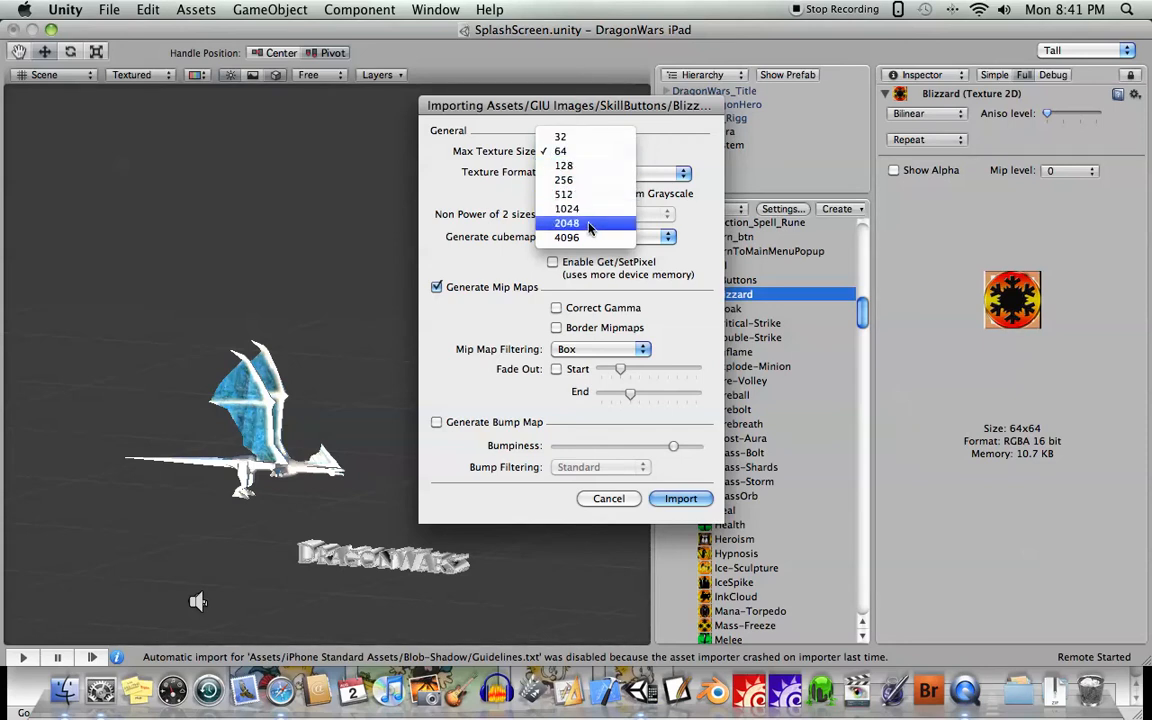
mouse_move(566, 208)
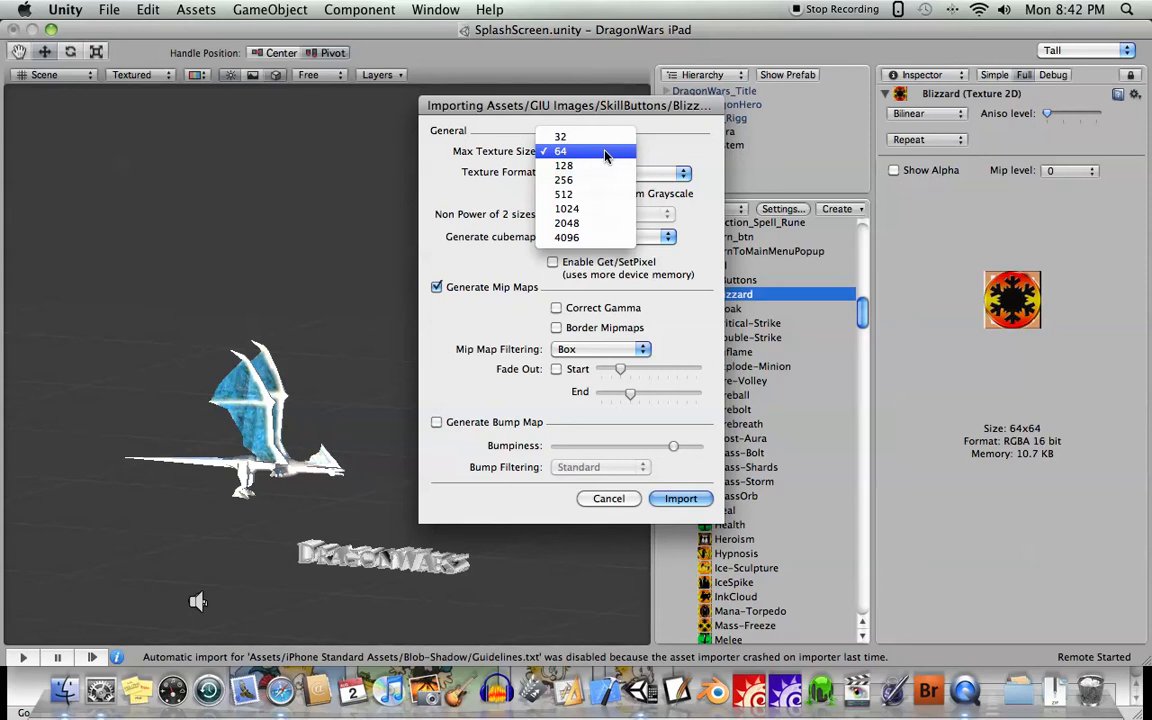
mouse_move(596, 208)
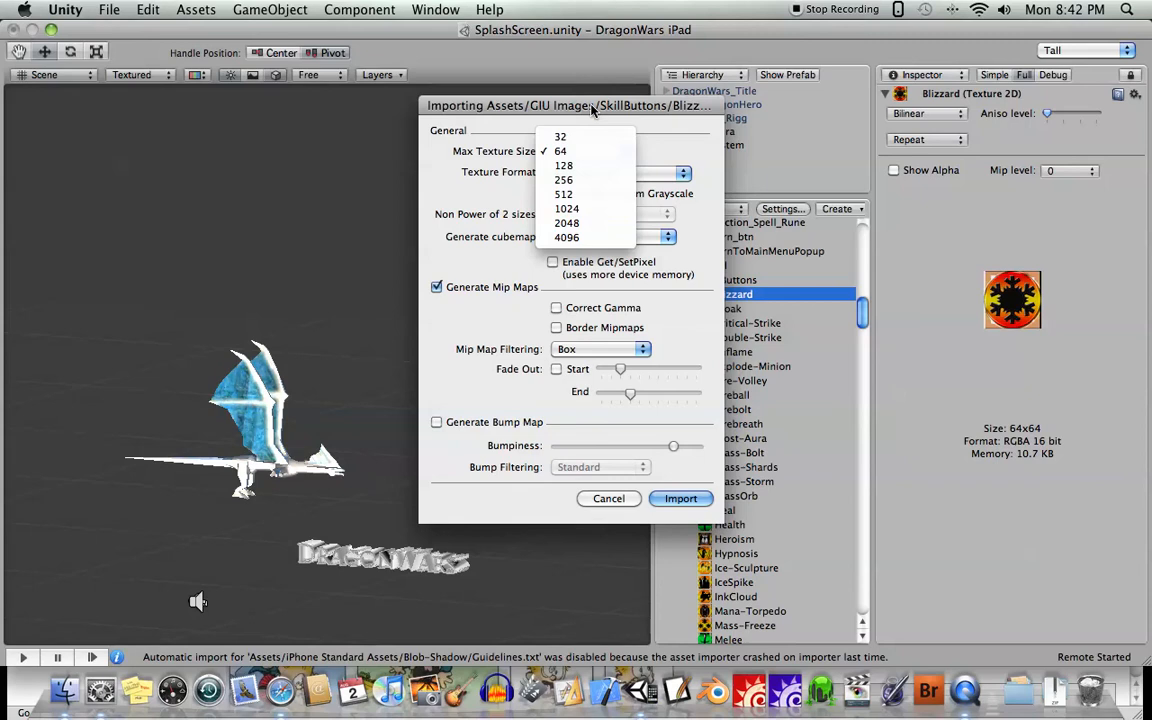
mouse_move(584, 152)
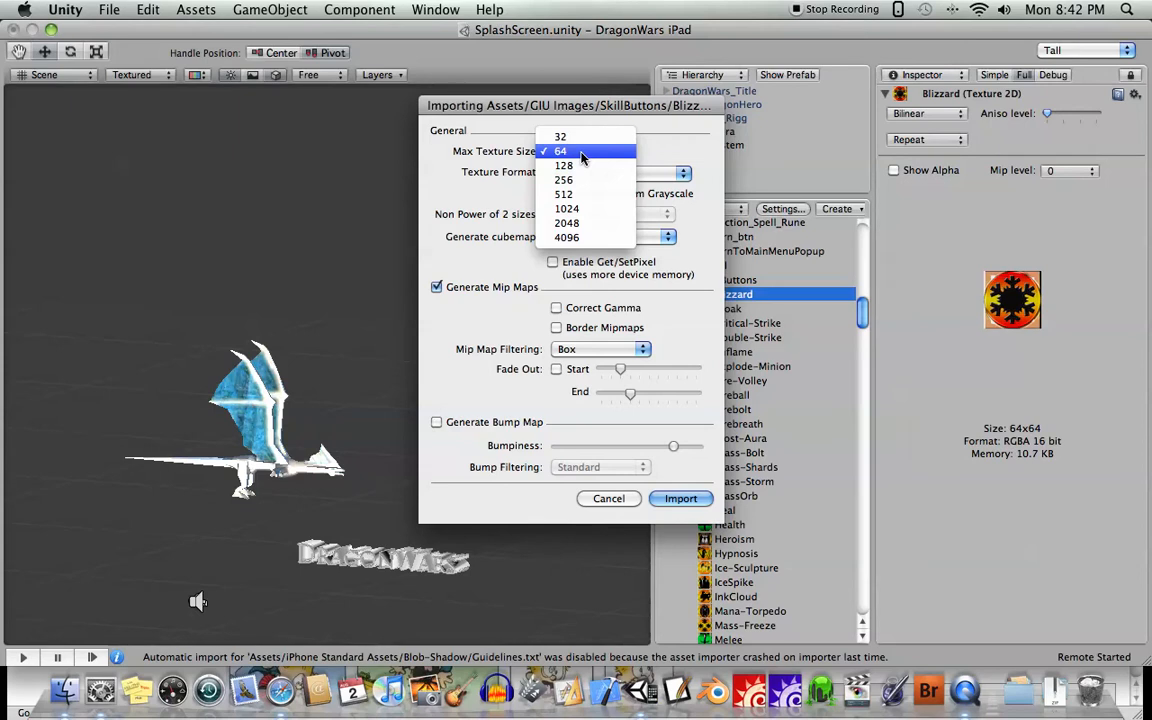
left_click(560, 150)
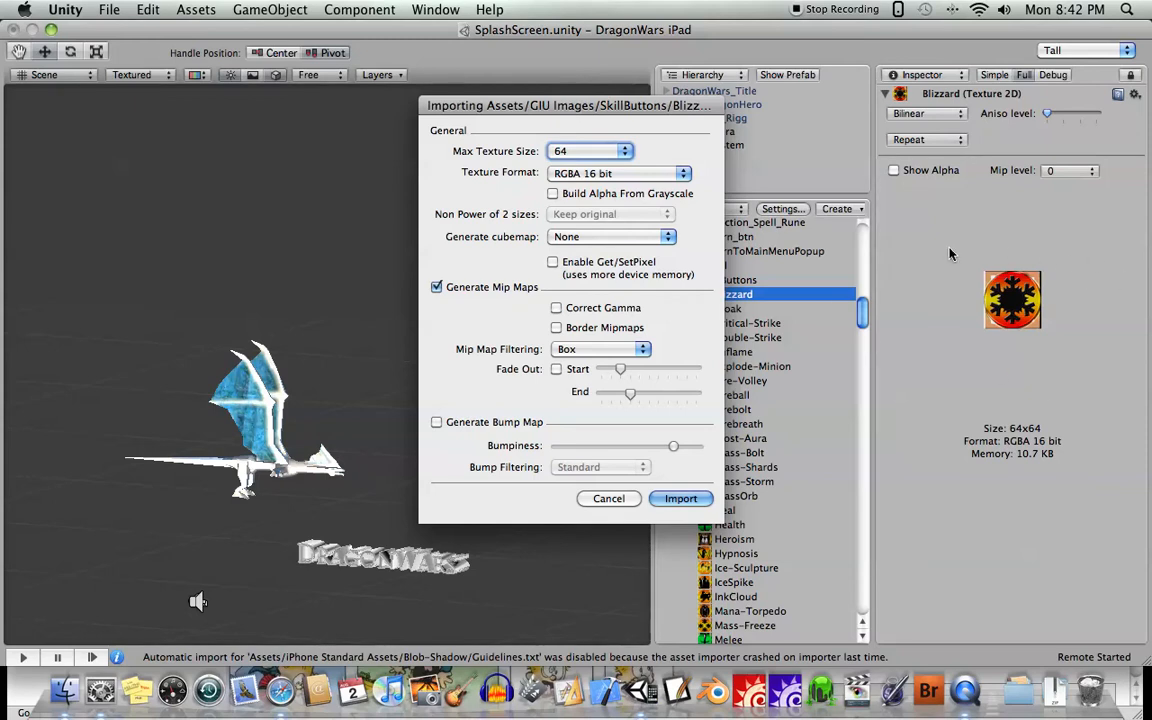
mouse_move(716, 244)
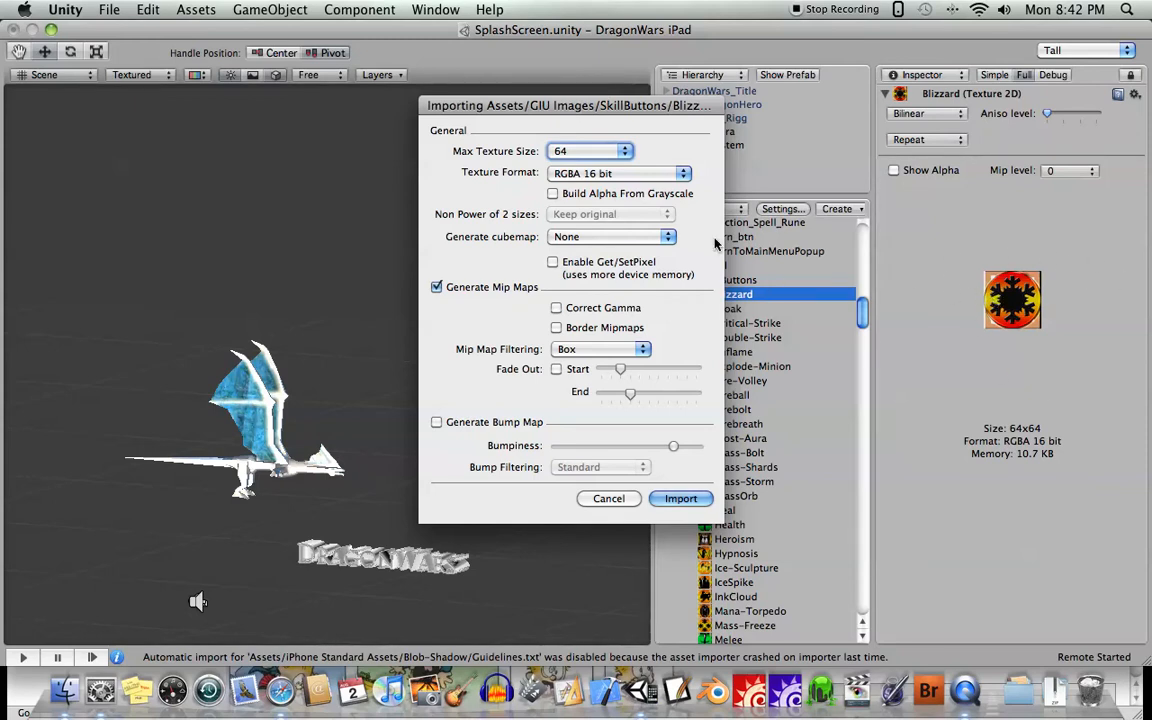
left_click(590, 152)
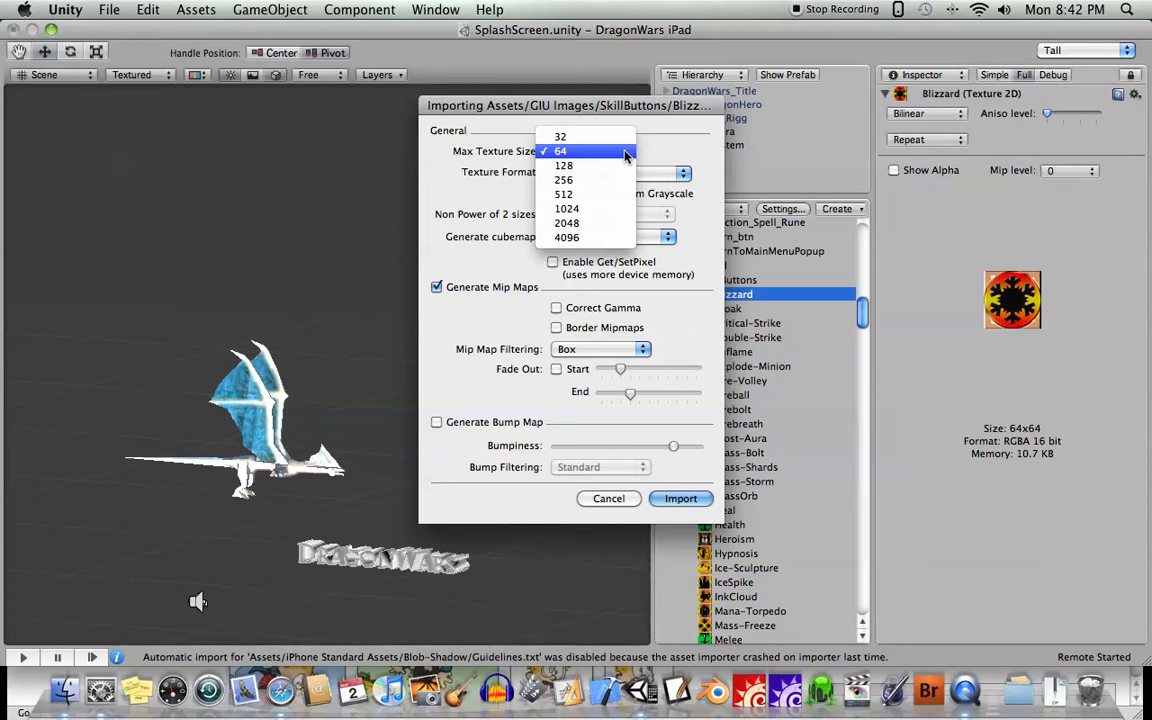
mouse_move(560, 136)
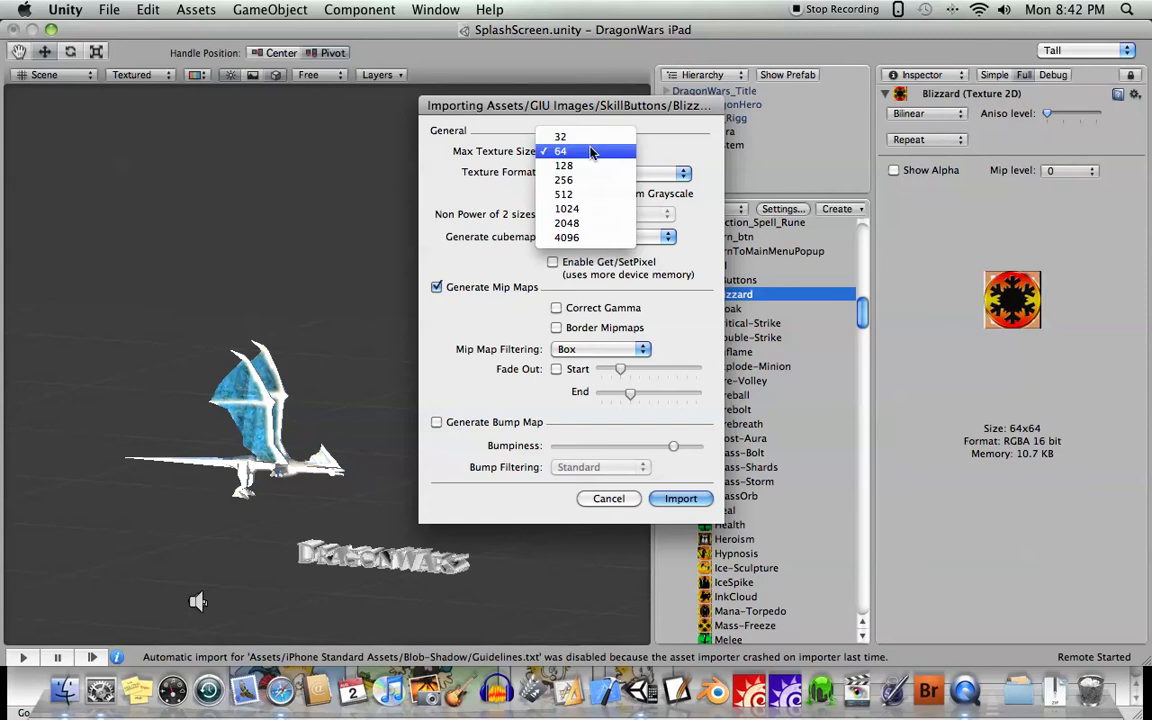
left_click(560, 152)
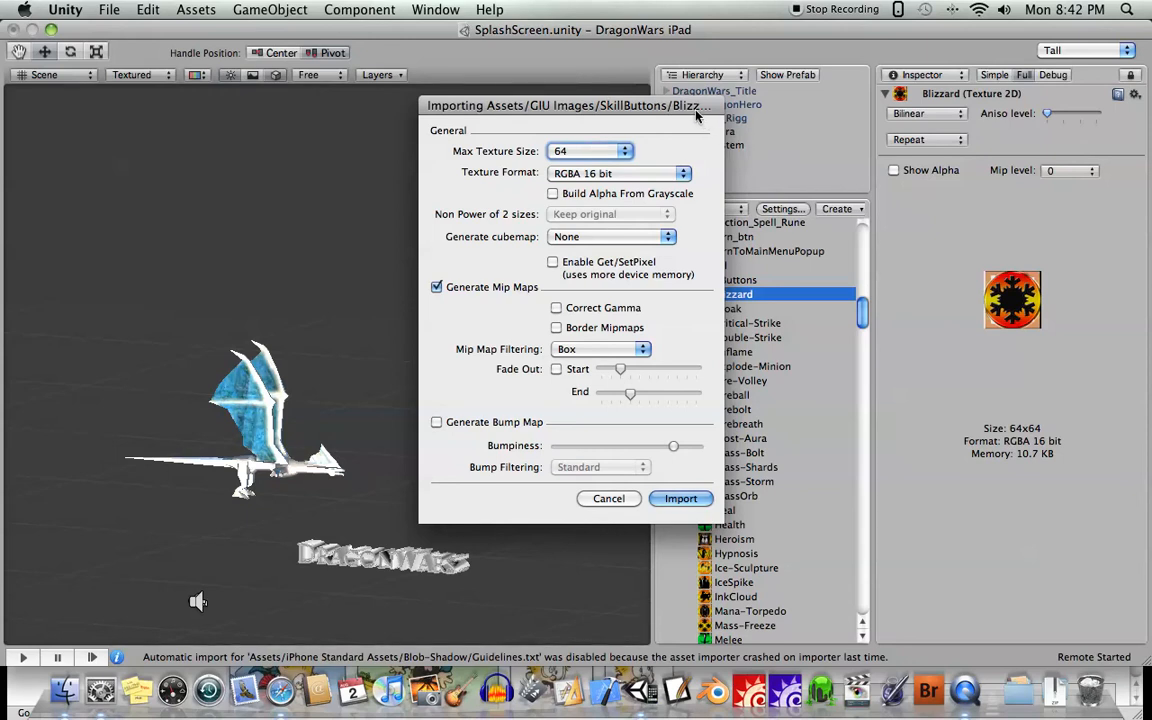
- Reposition the Blizzard import settings dialog toward the upper right
left_click_drag(568, 104, 648, 144)
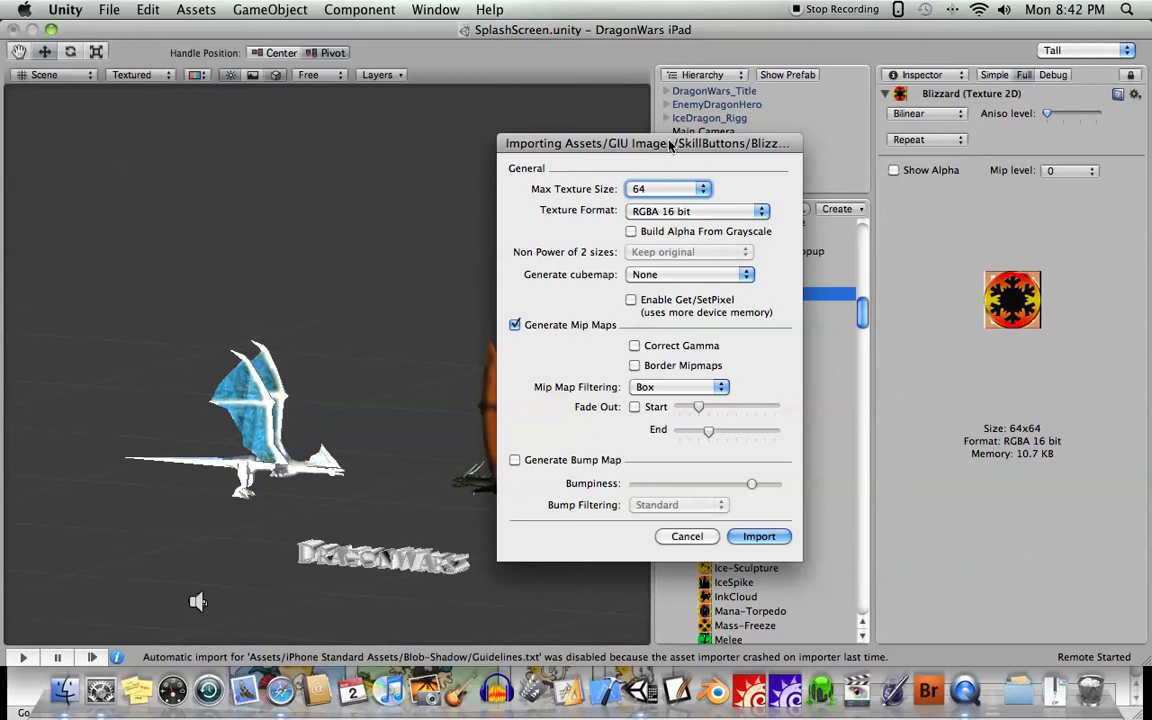
left_click_drag(648, 144, 680, 76)
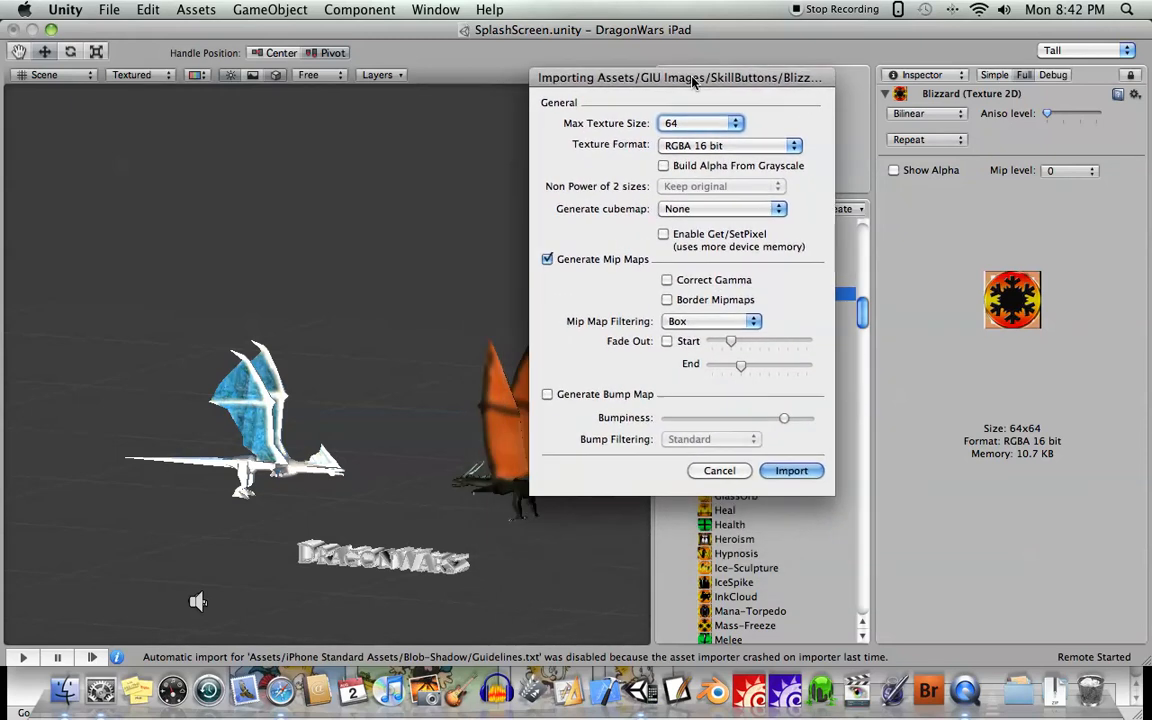
left_click_drag(680, 76, 692, 72)
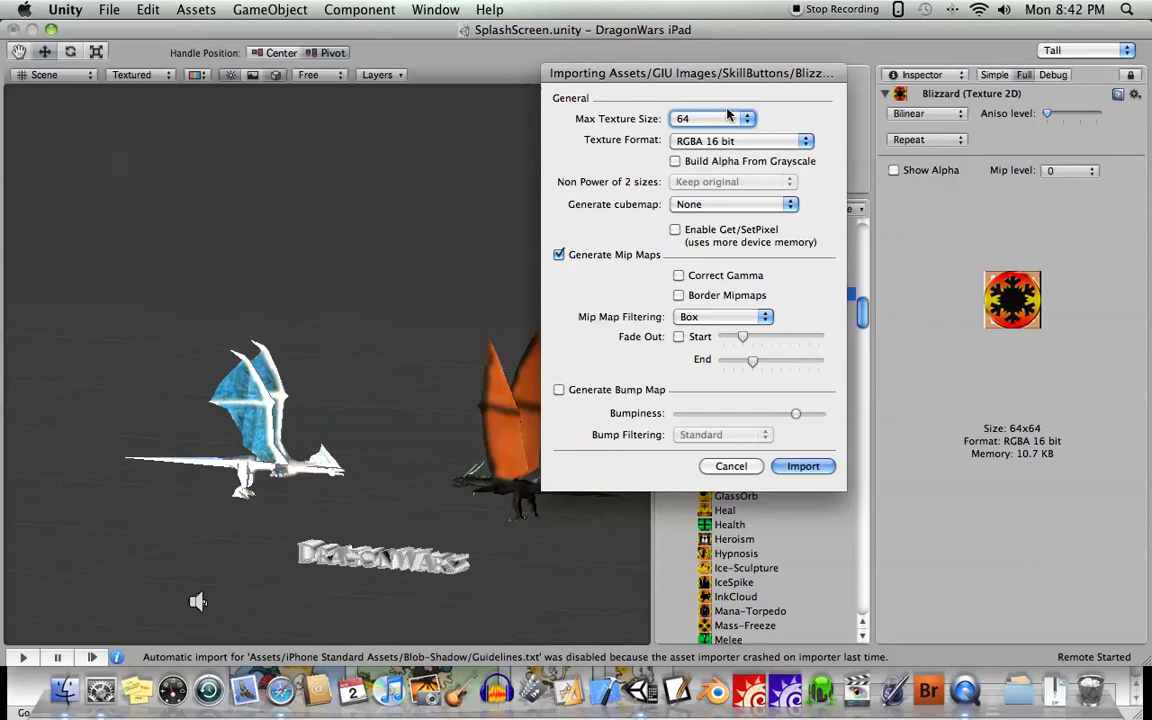
mouse_move(750, 318)
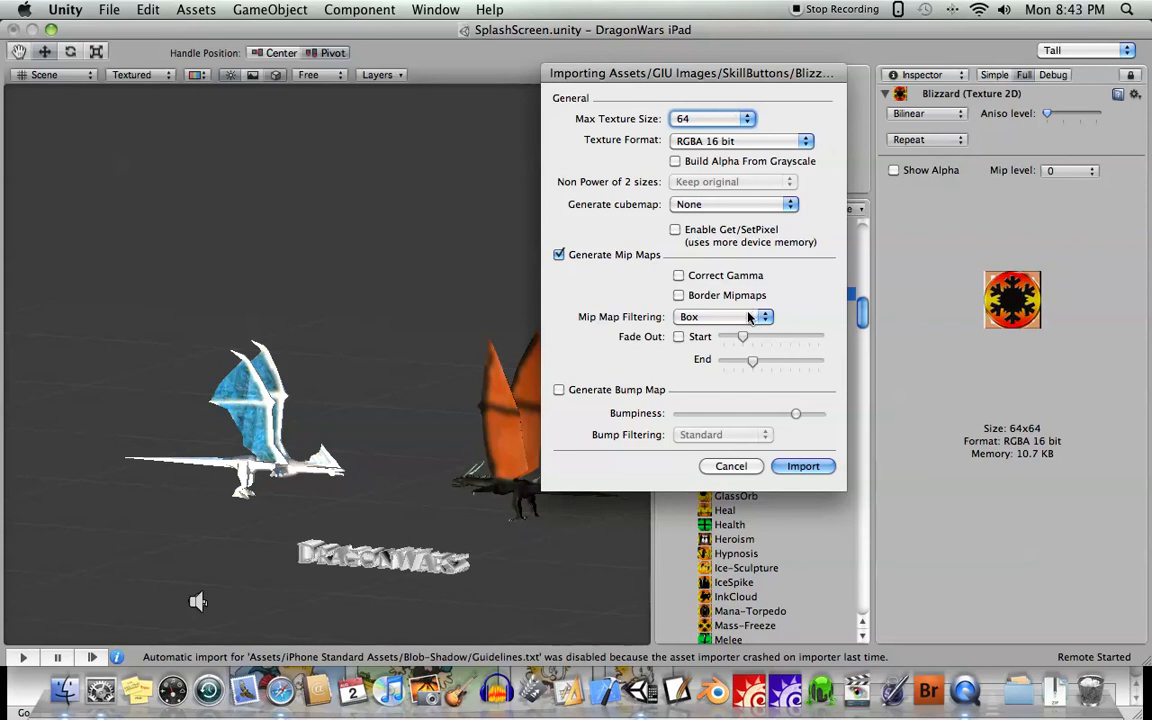
mouse_move(980, 358)
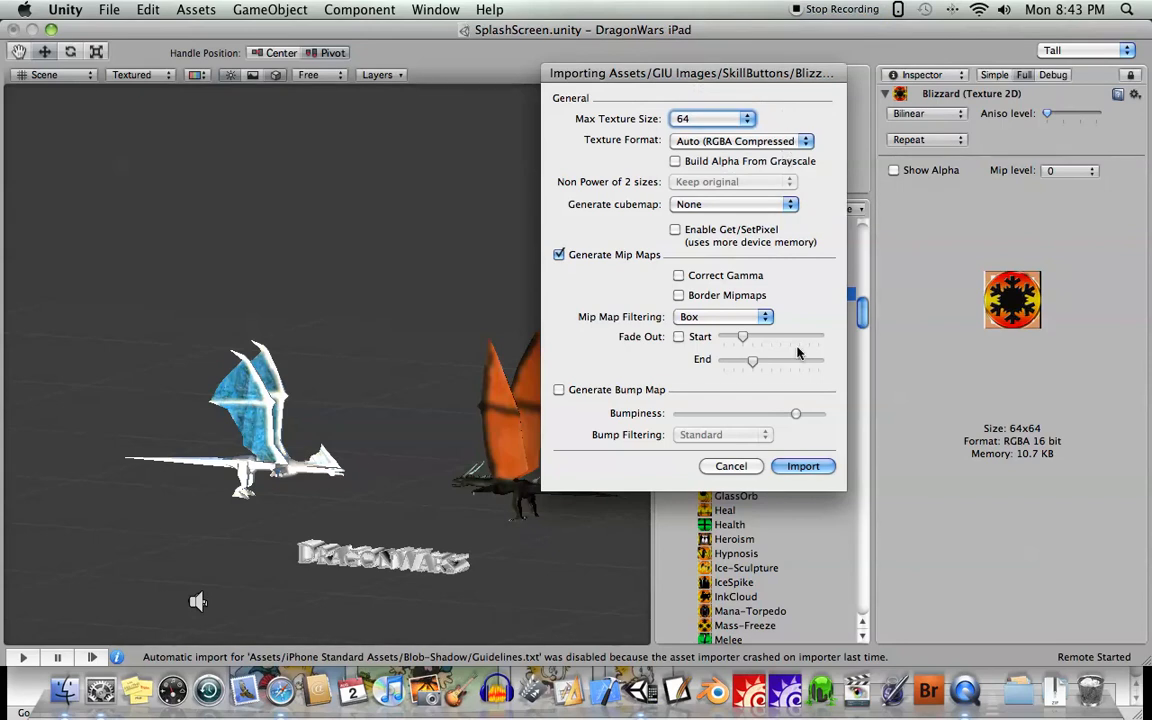
mouse_move(1088, 208)
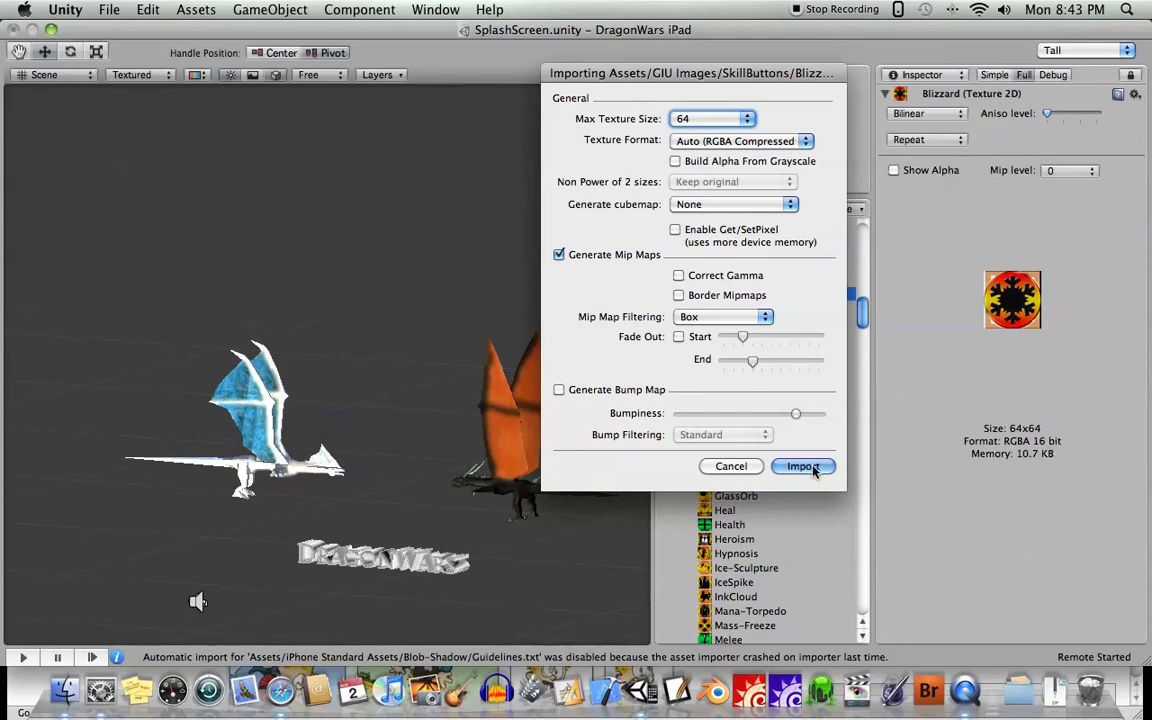
- Reimport Blizzard with the automatic compressed format, giving PVRTC 4-bit RGBA at 2.7 KB
left_click(804, 466)
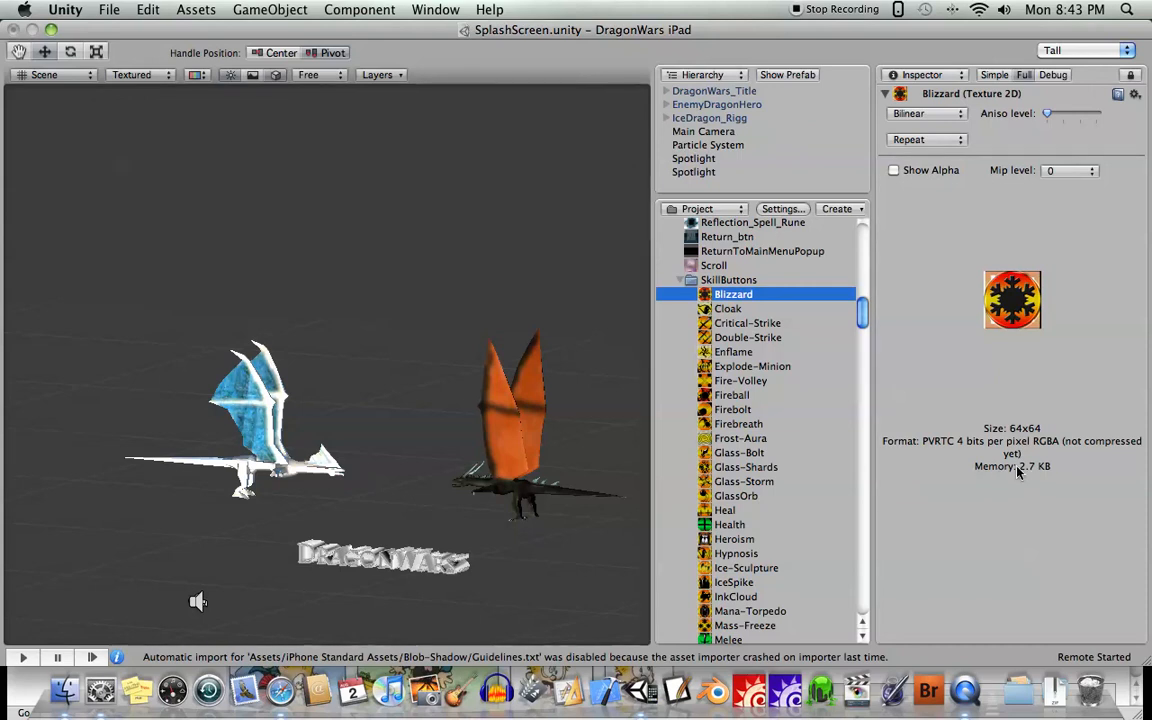
mouse_move(1080, 458)
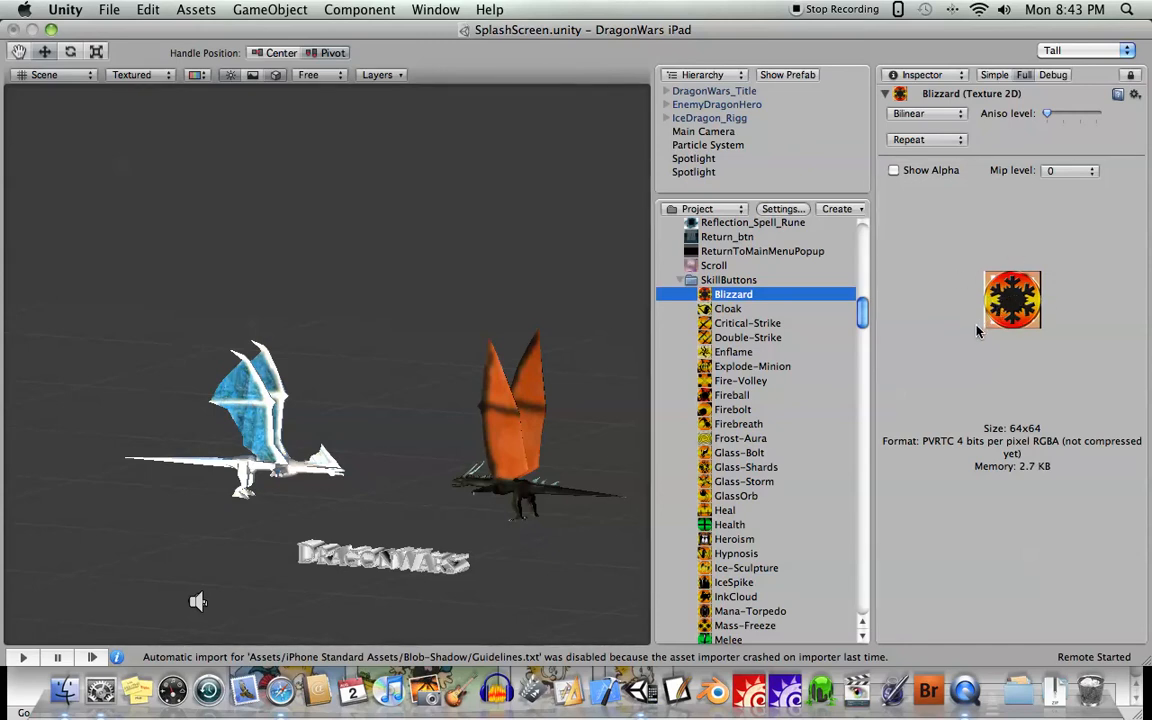
mouse_move(1024, 344)
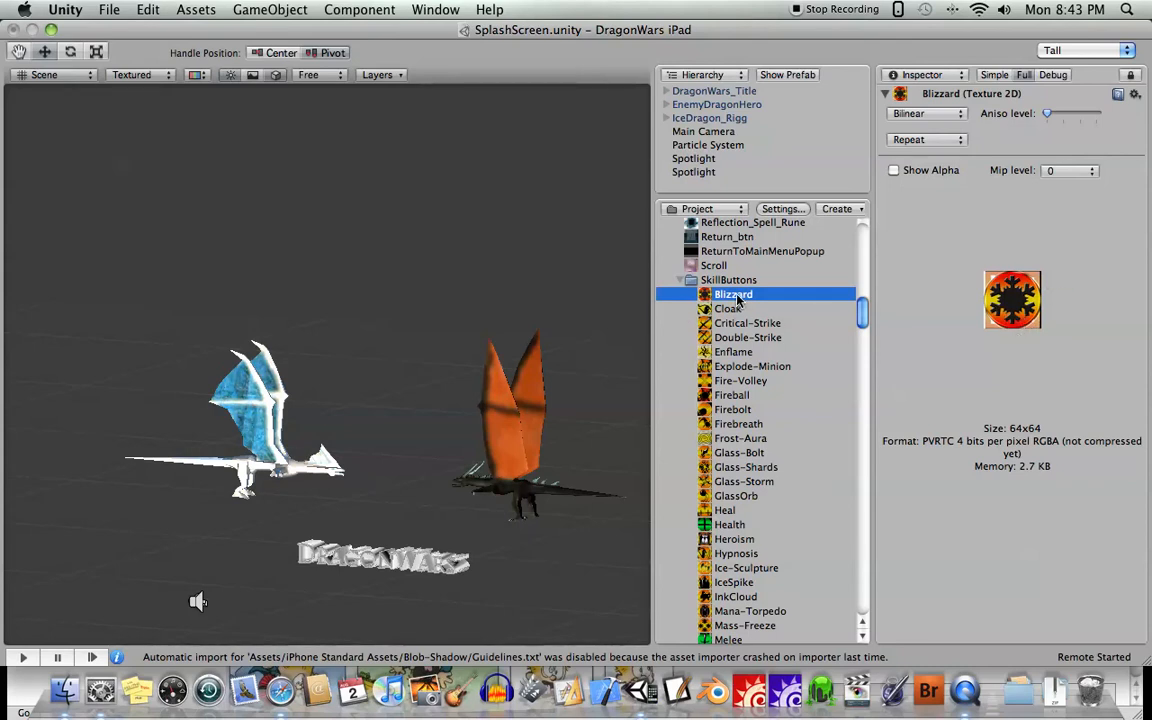
mouse_move(1024, 420)
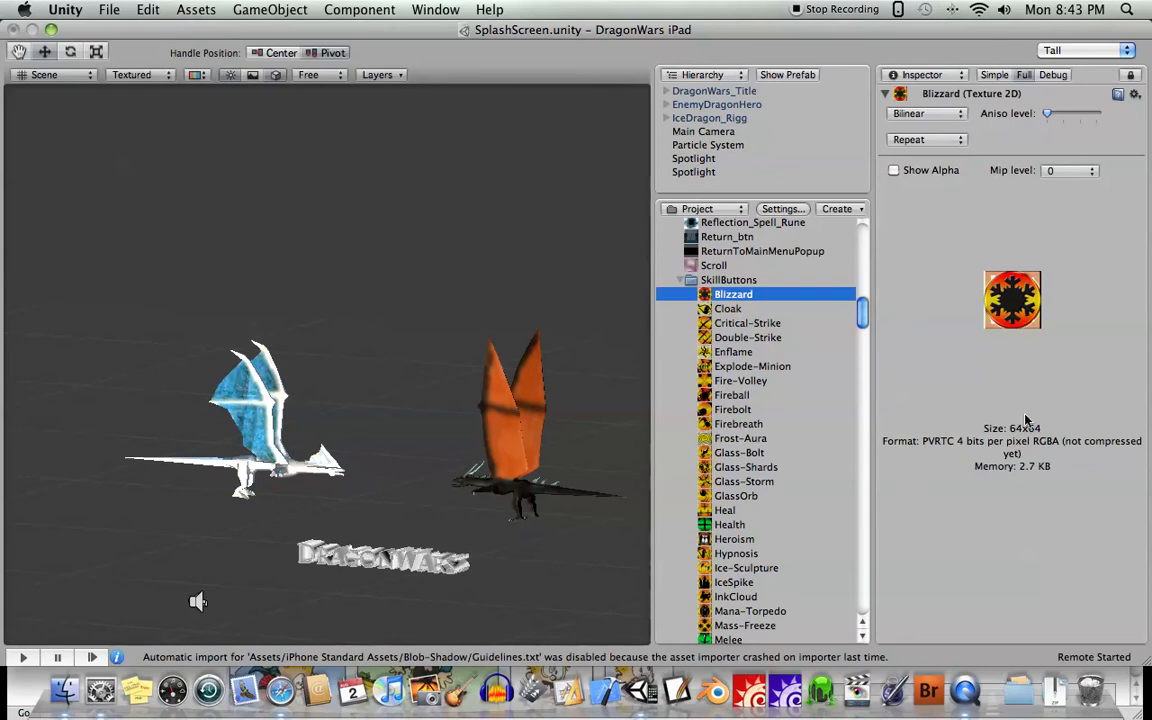
mouse_move(1012, 290)
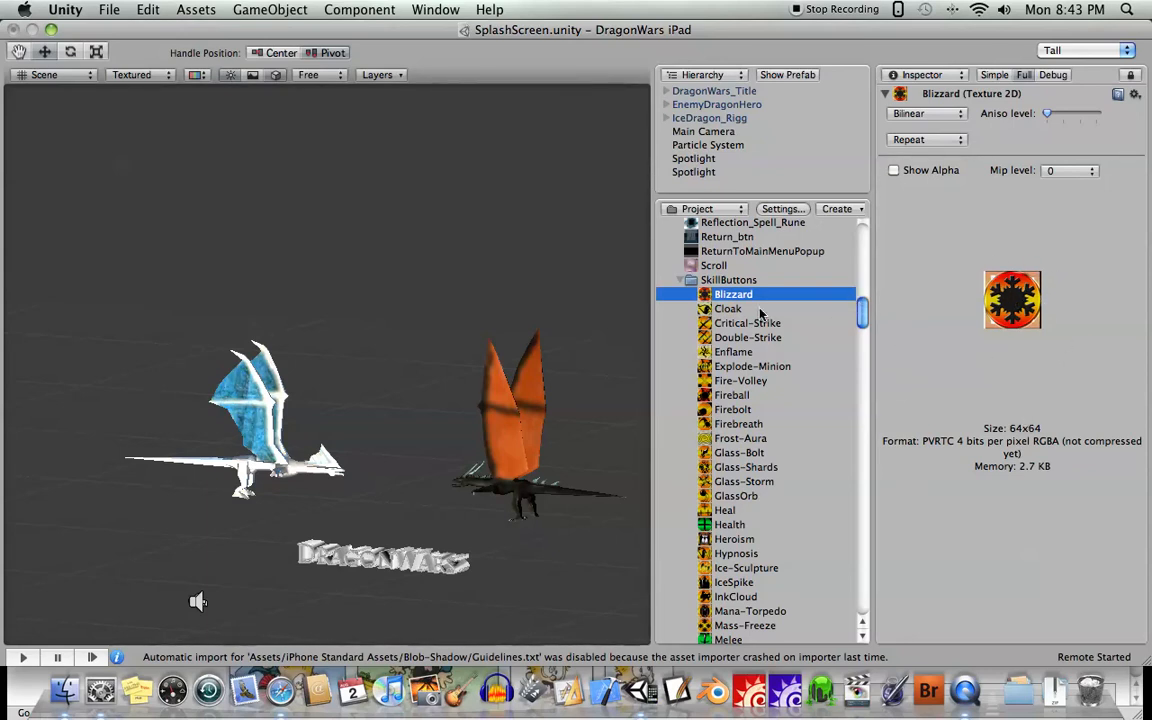
- Reimport Blizzard with RGBA 16 bit format, reaching 10.7 KB of memory
right_click(732, 294)
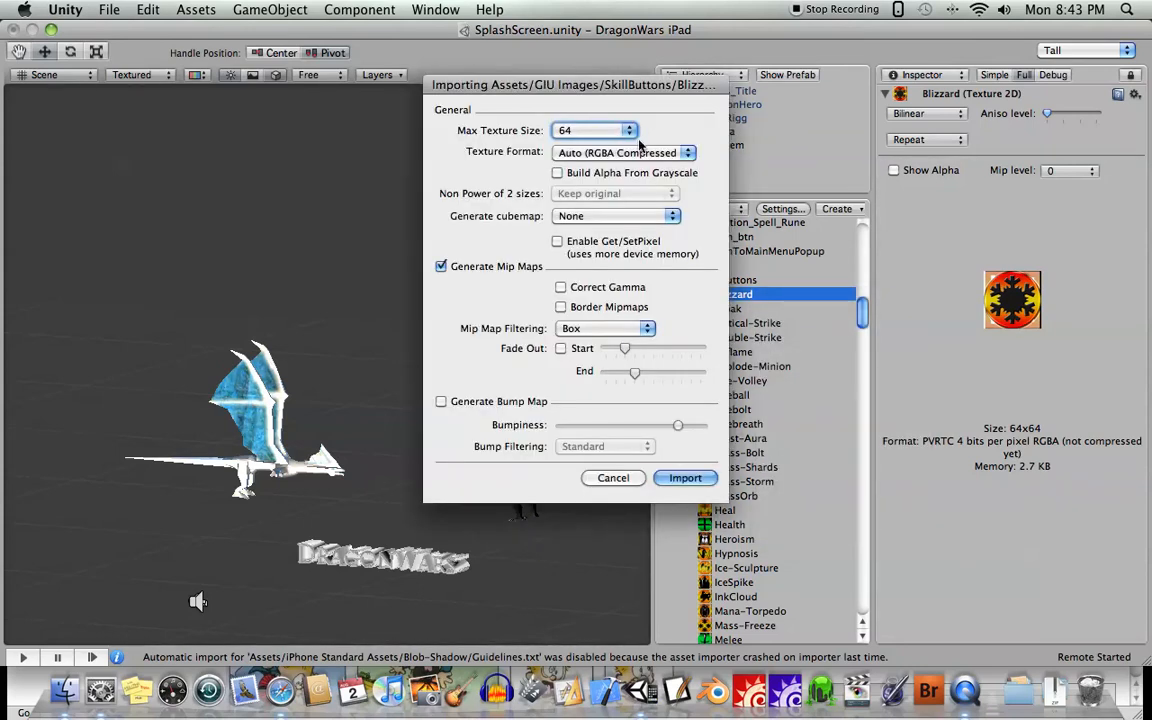
left_click(624, 152)
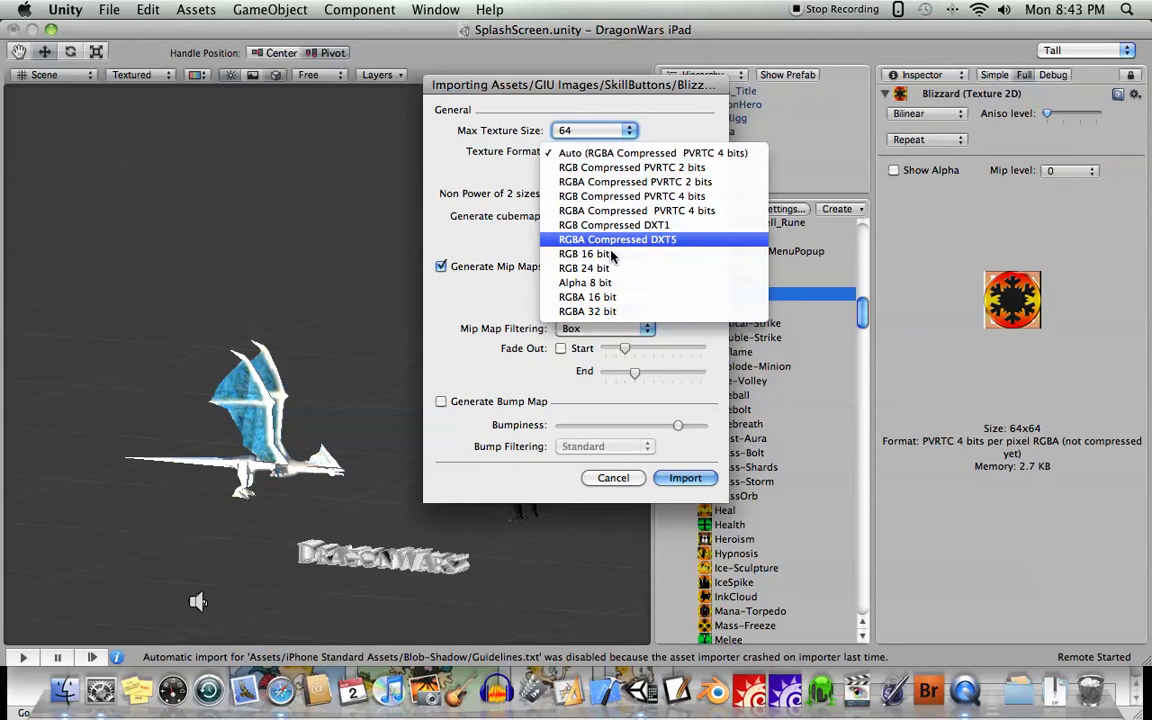
left_click(588, 296)
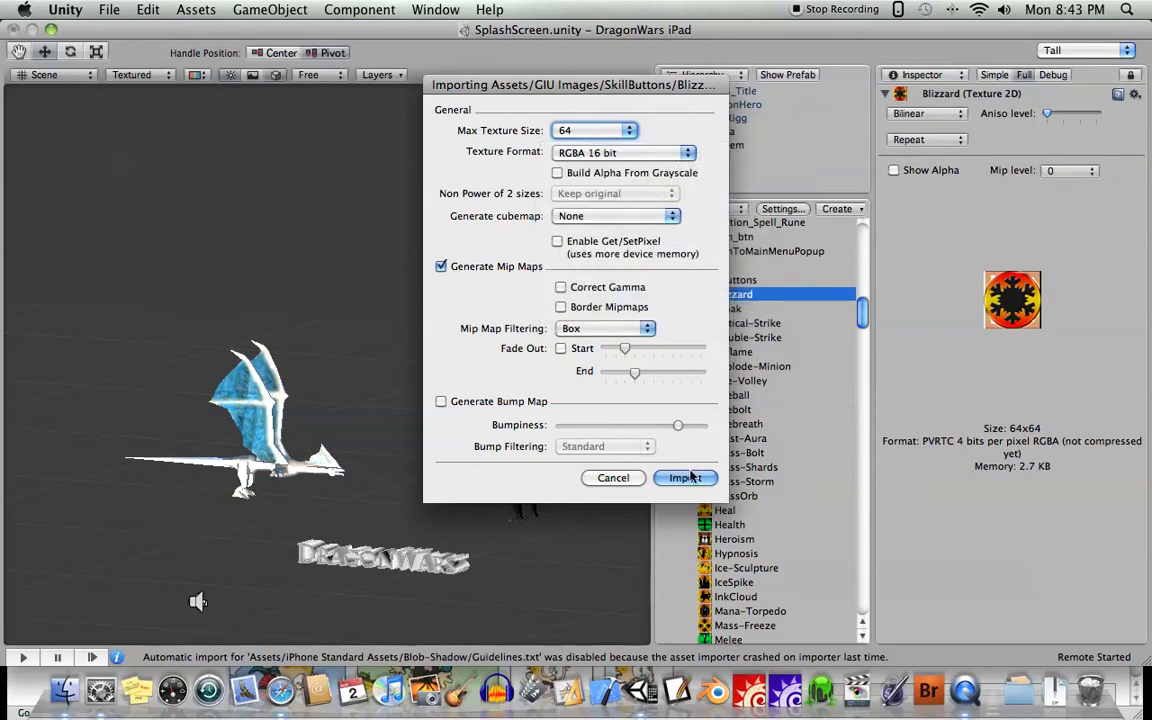
left_click(684, 478)
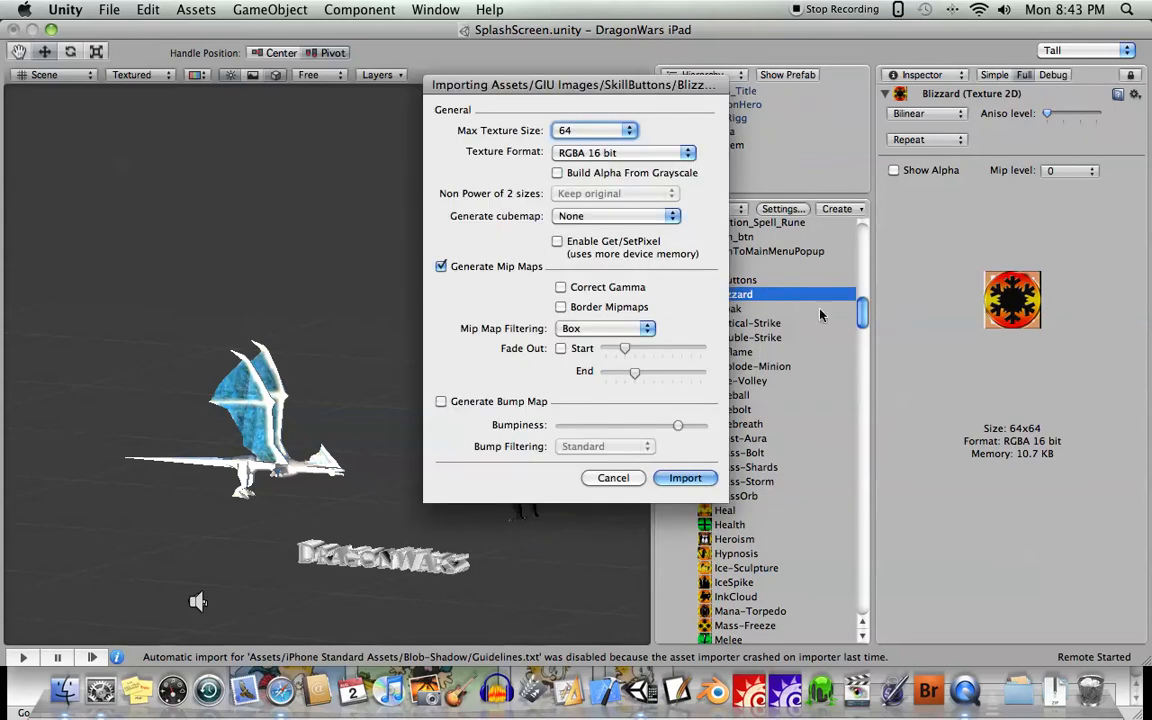
- Reimport Blizzard as RGBA 32 bit, reaching ARGB 32 bit at 21.3 KB
left_click(622, 152)
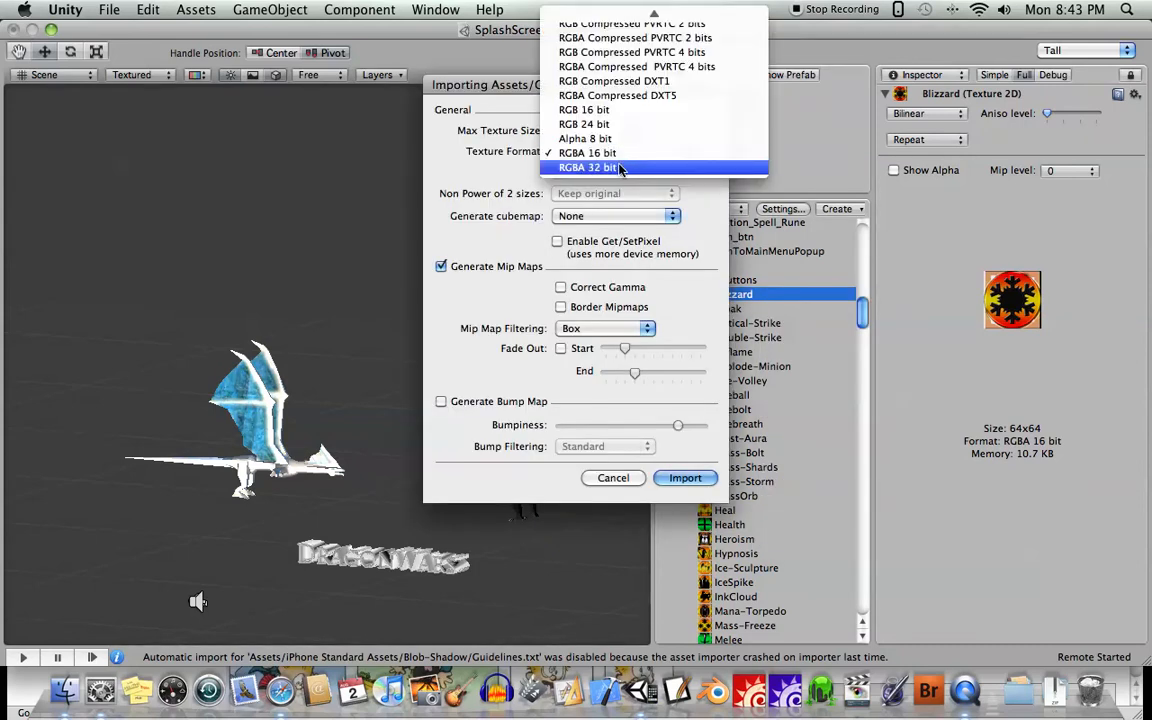
left_click(588, 168)
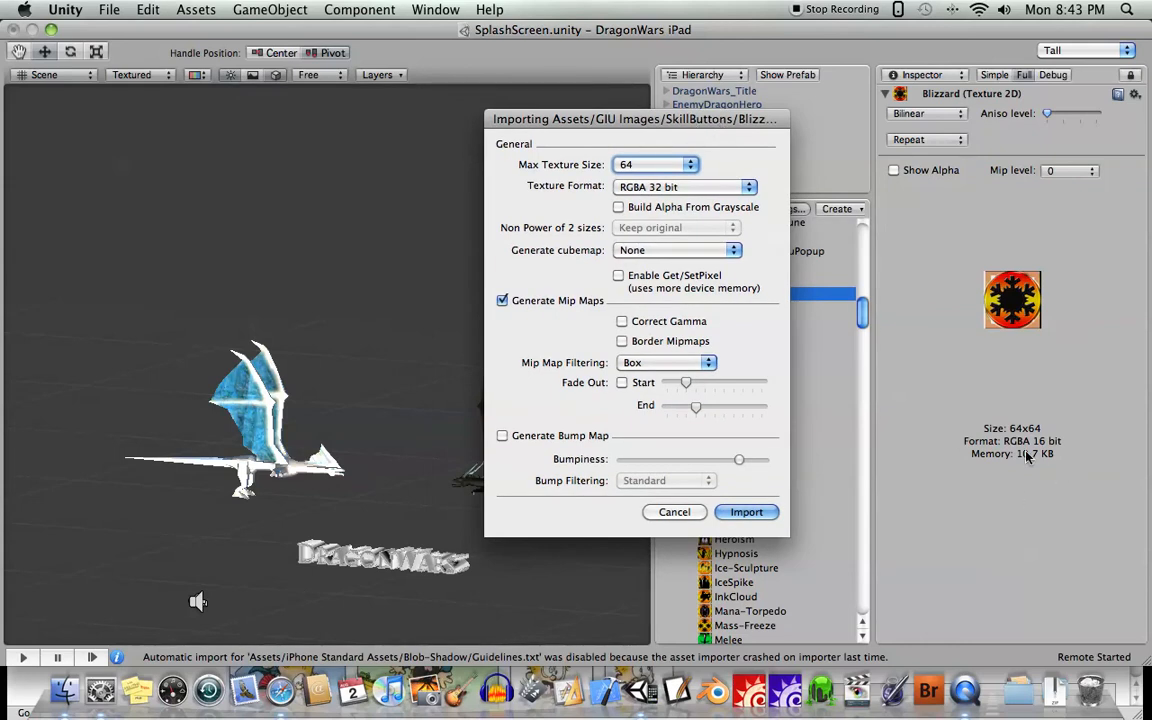
left_click(746, 512)
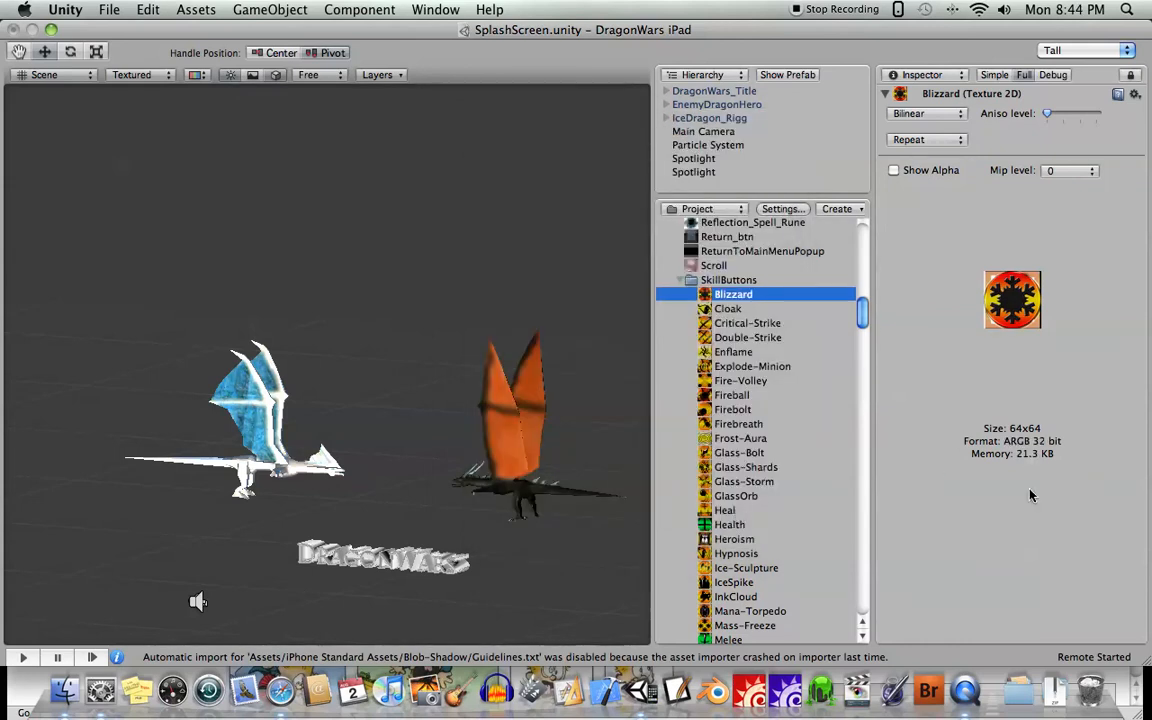
mouse_move(1036, 476)
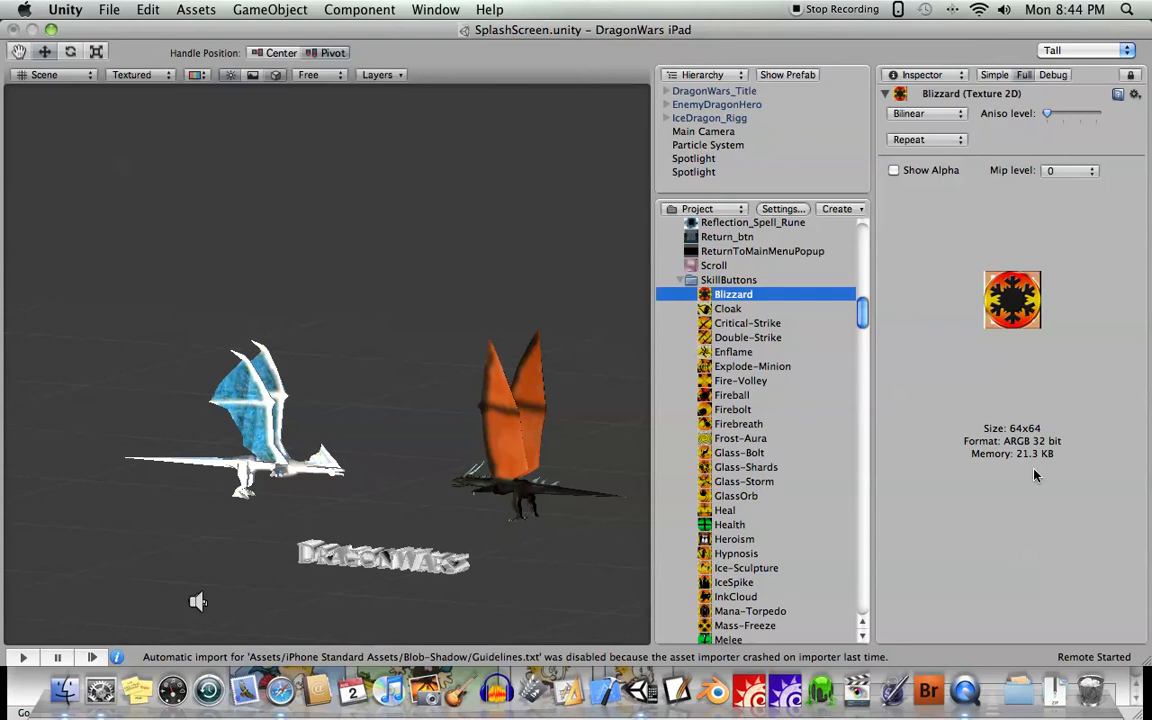
mouse_move(804, 368)
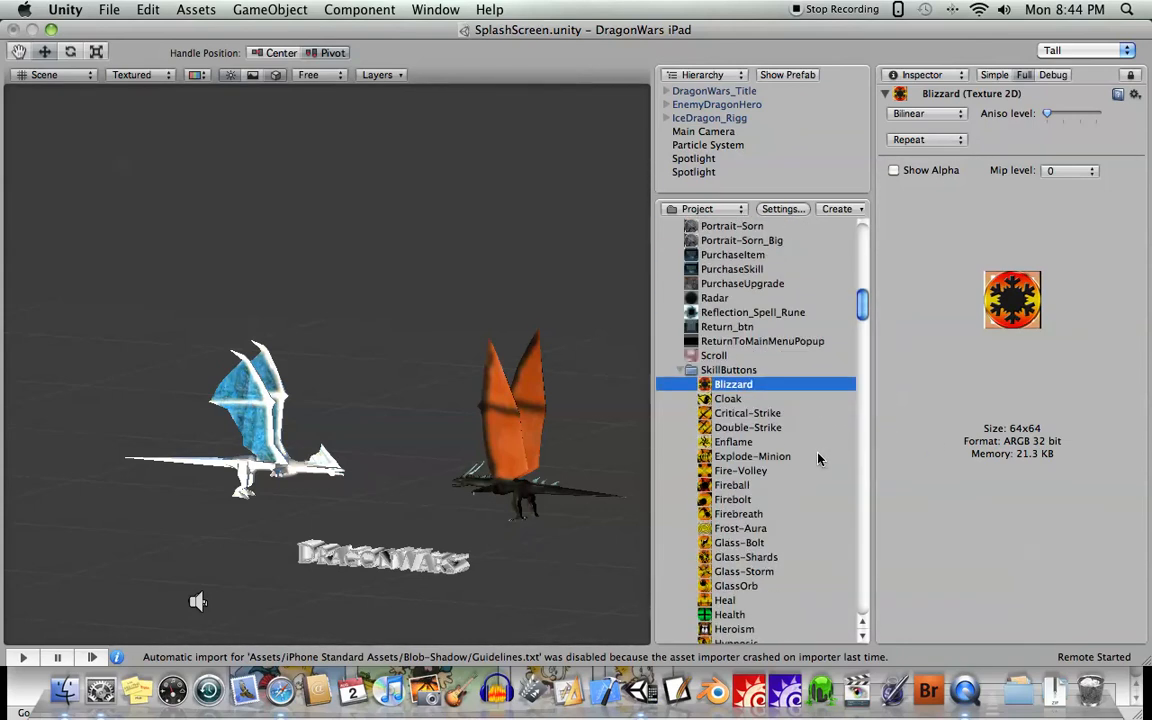
- Reimport Blizzard from its asset options, restoring RGBA 16 bit at 10.7 KB
right_click(732, 384)
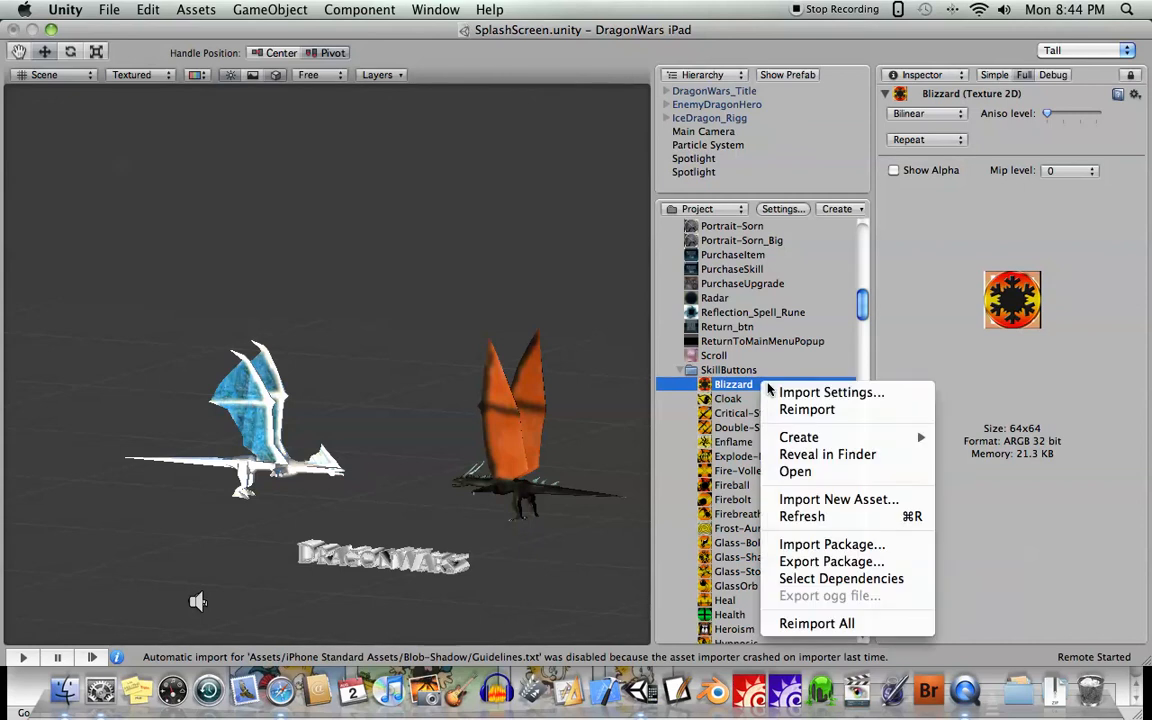
left_click(832, 390)
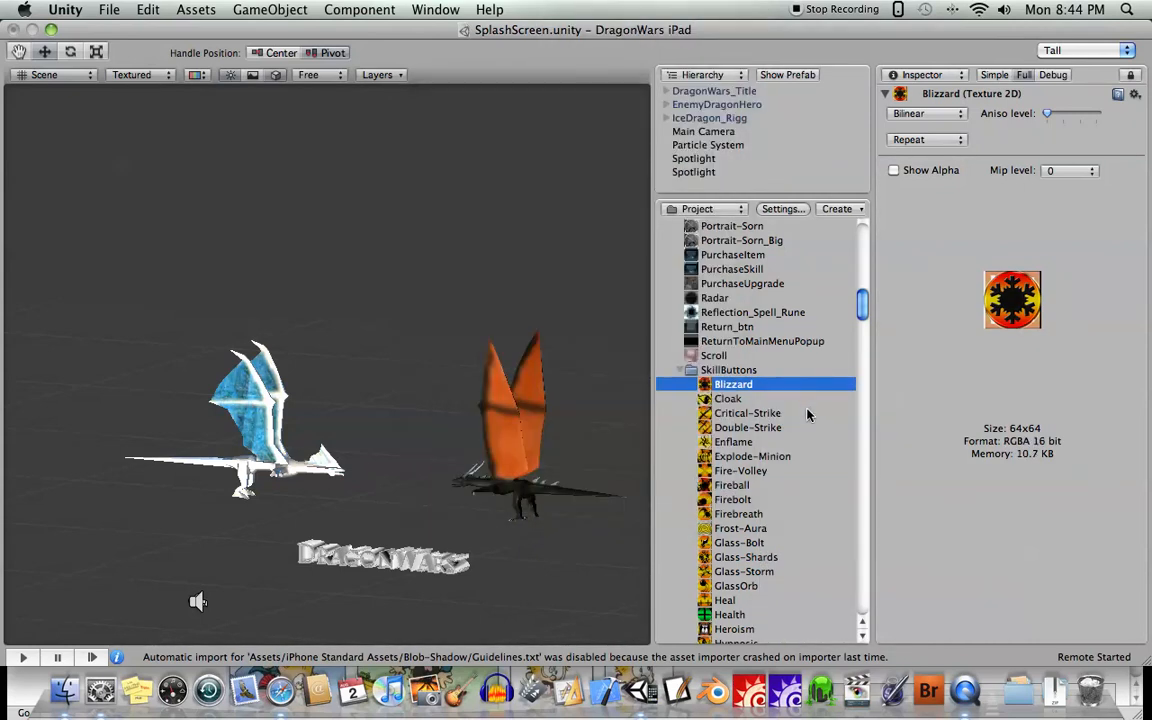
scroll("down", 3)
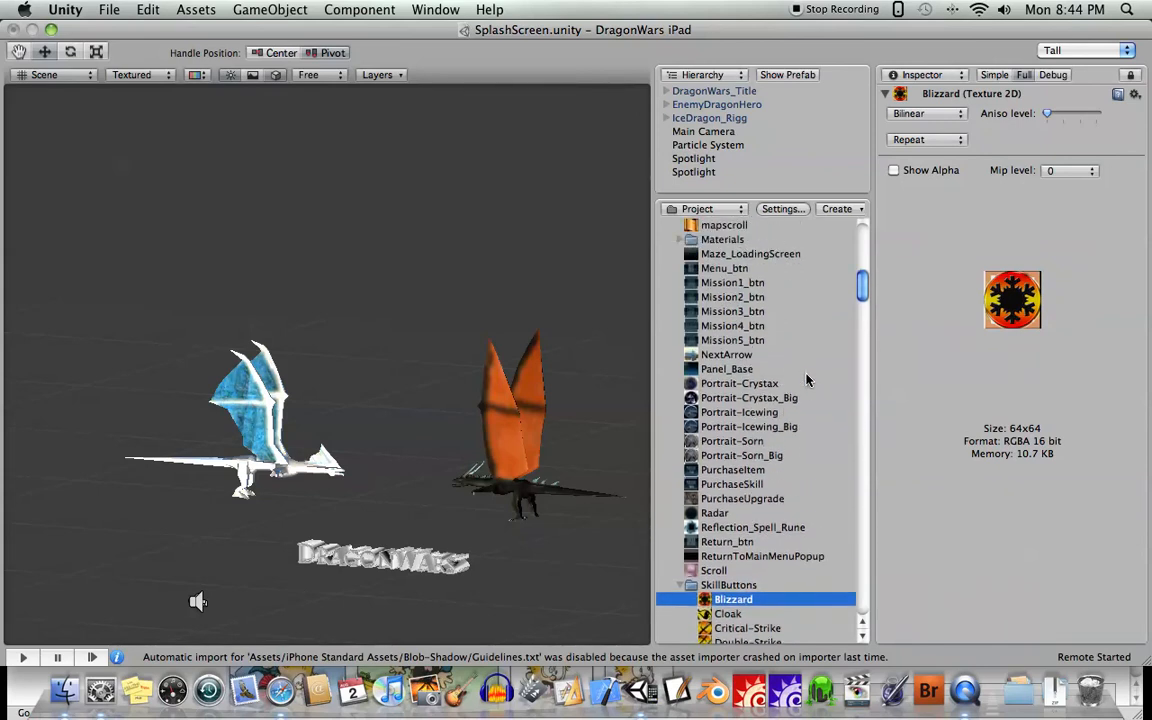
- Select Panel_Base to show its 512x512 PVRTC 4-bit RGB details at 170.7 KB
left_click(726, 368)
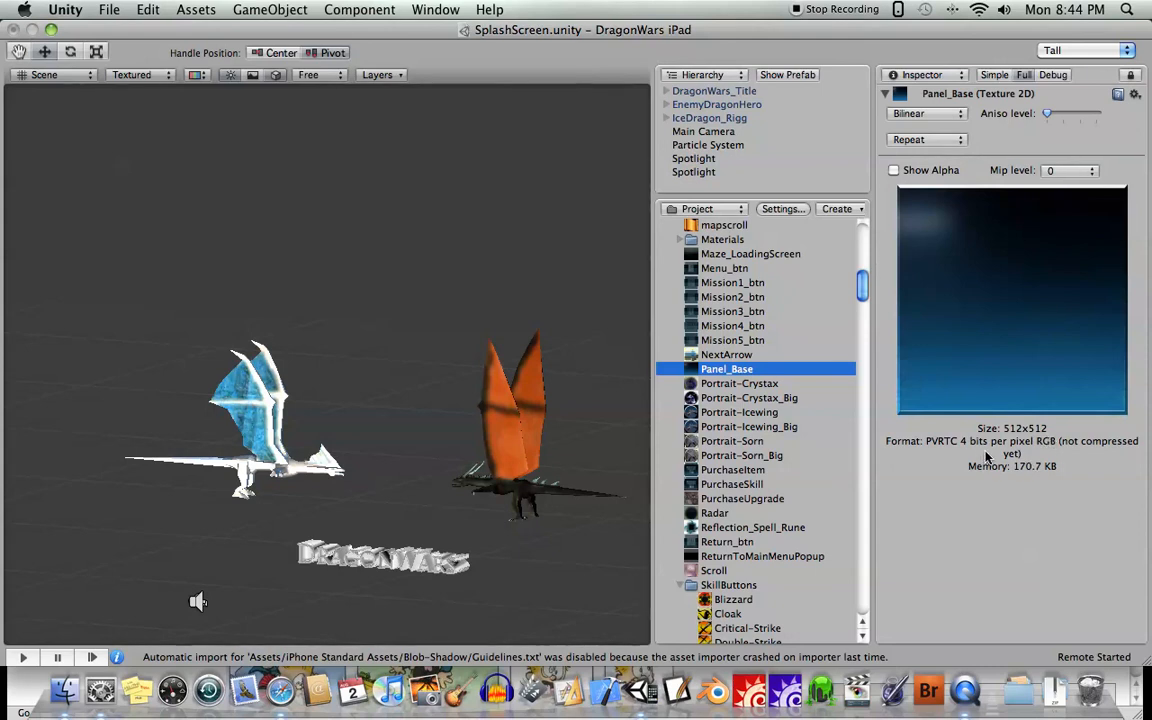
mouse_move(1012, 448)
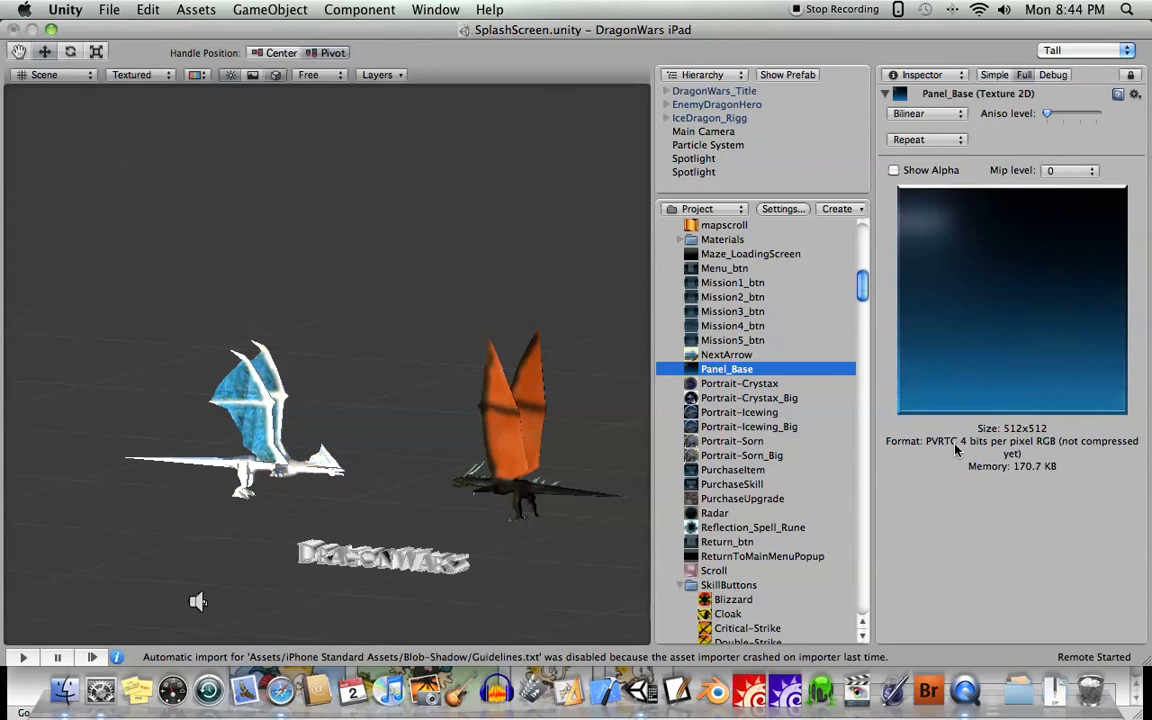
mouse_move(1022, 452)
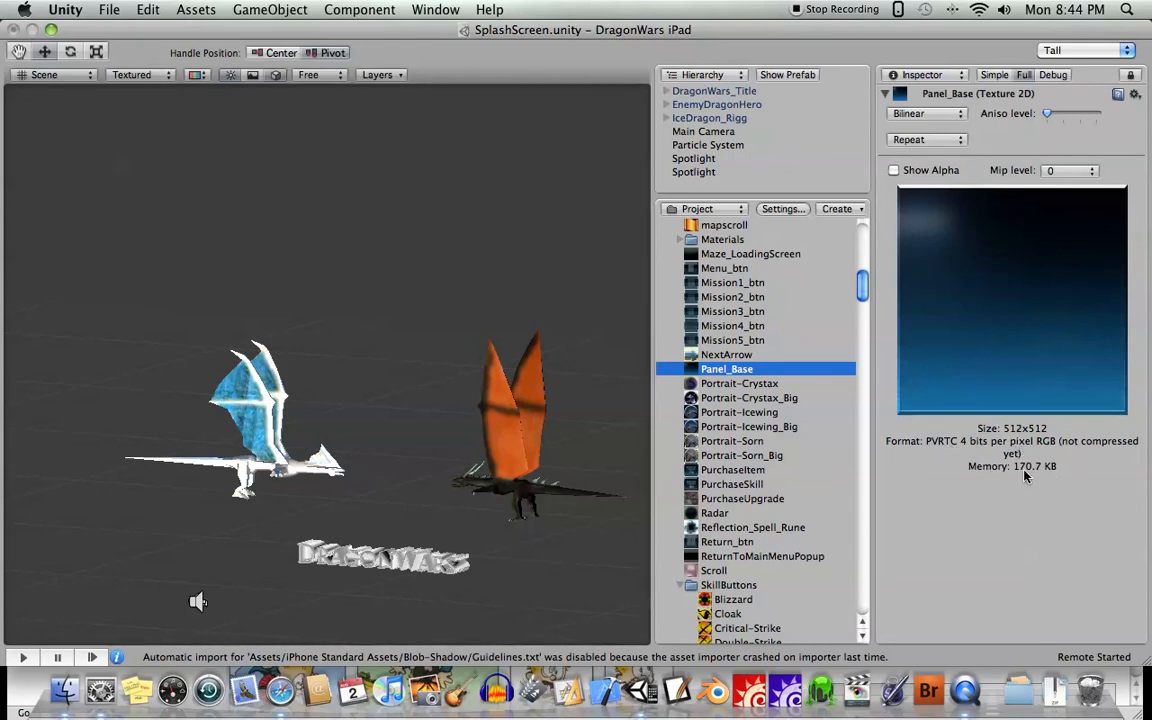
- Reimport Panel_Base as uncompressed RGBA 32 bit, raising memory to 1.3 MB
right_click(726, 368)
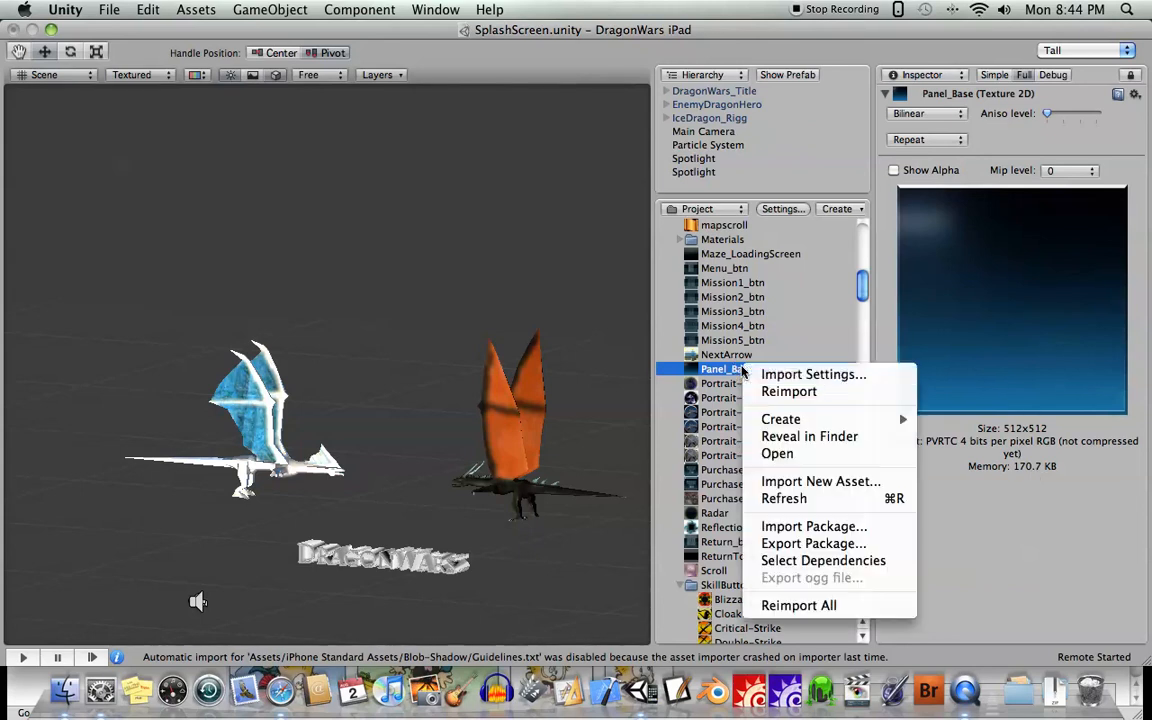
left_click(812, 374)
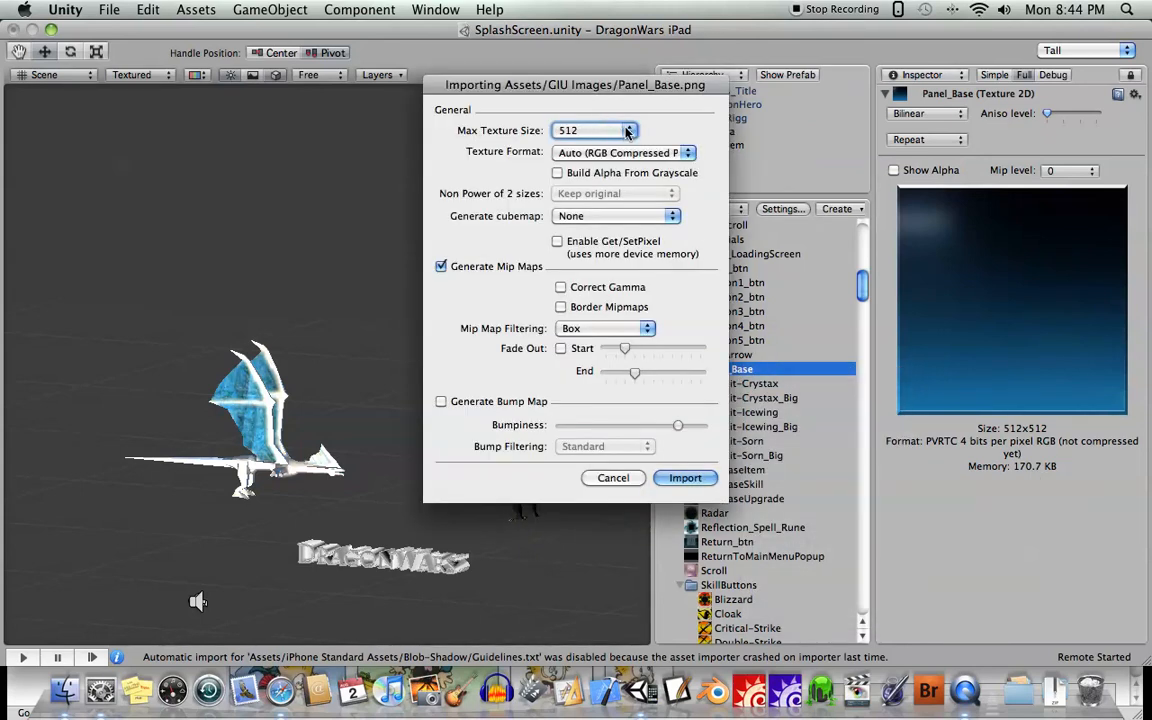
left_click(624, 152)
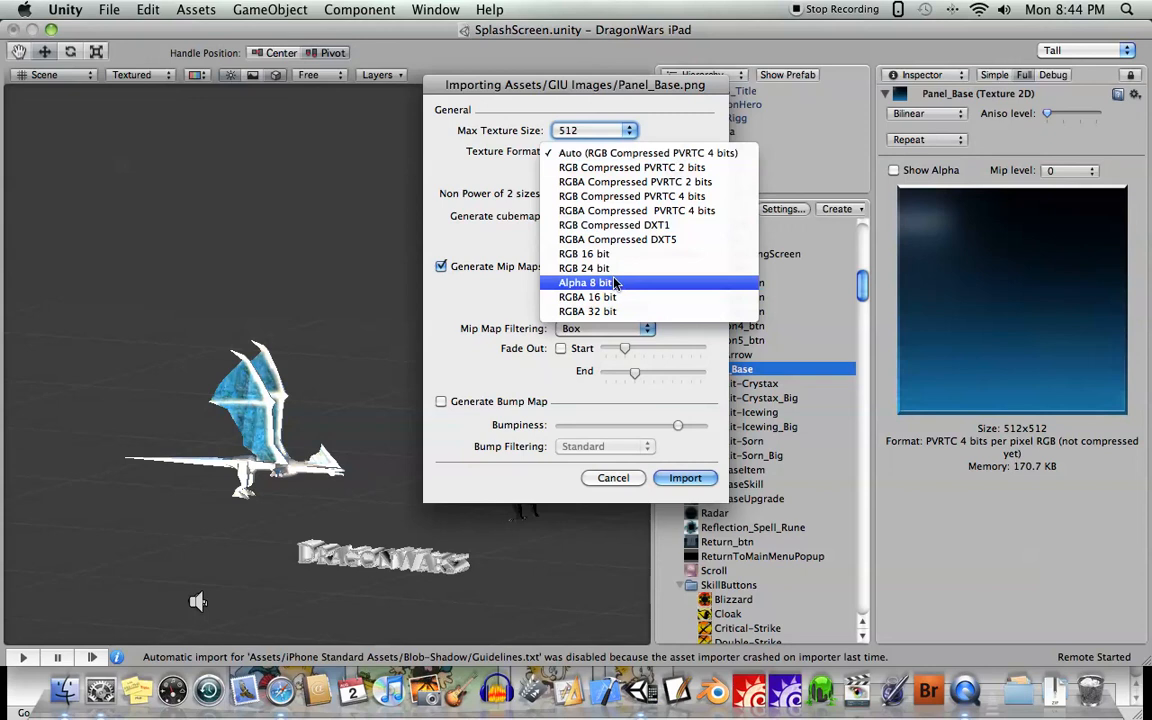
mouse_move(616, 312)
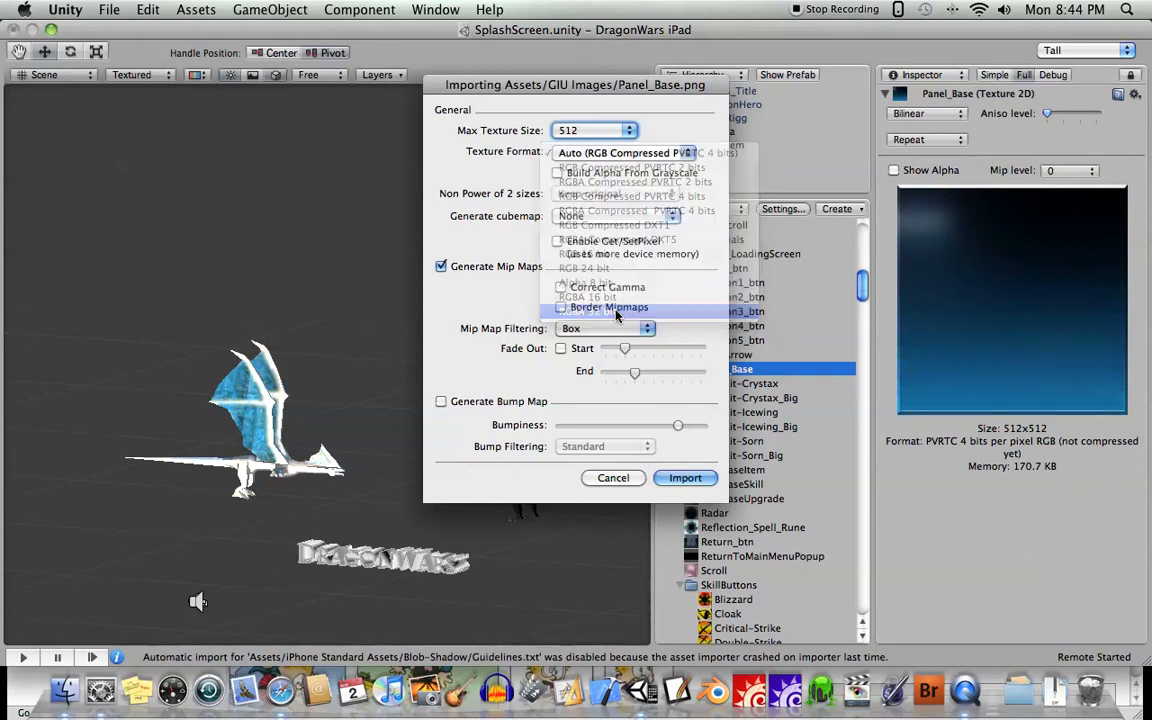
left_click(588, 296)
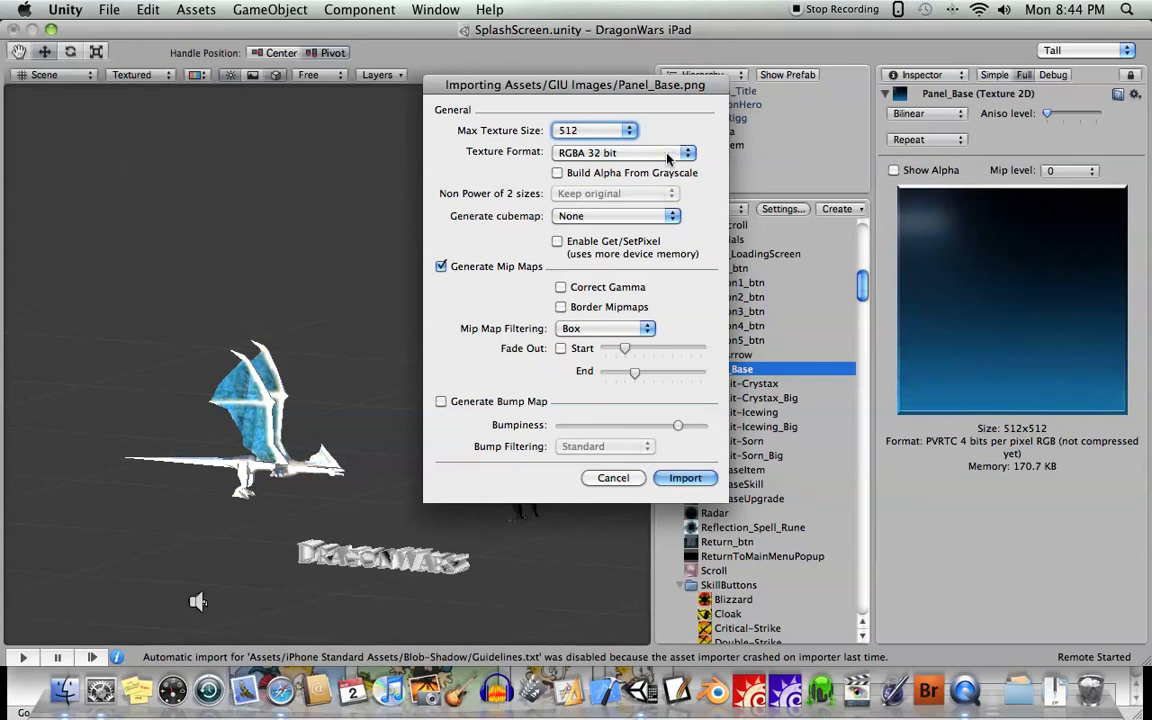
mouse_move(980, 298)
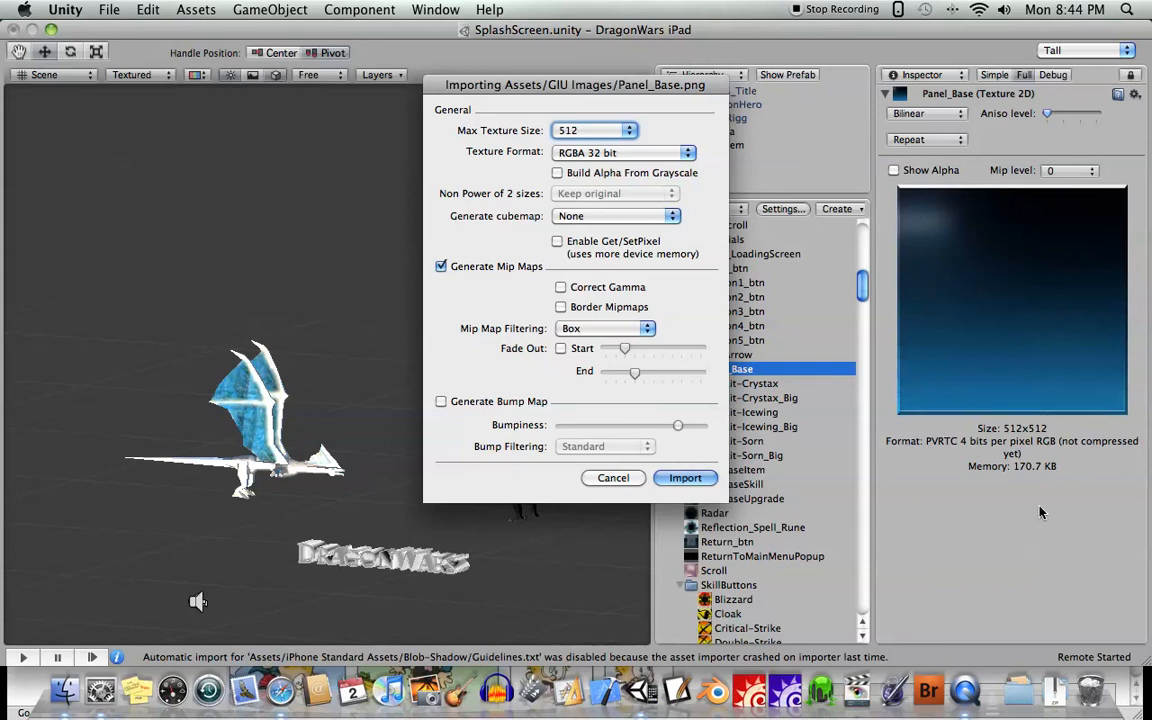
left_click(684, 476)
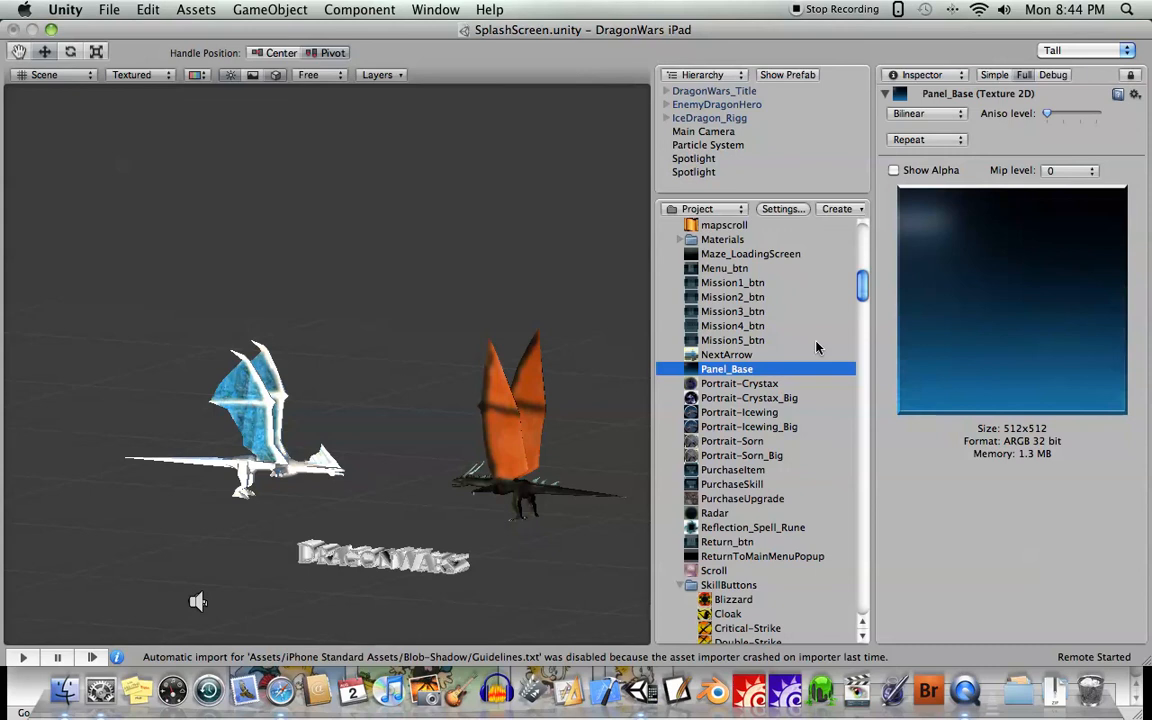
mouse_move(1076, 282)
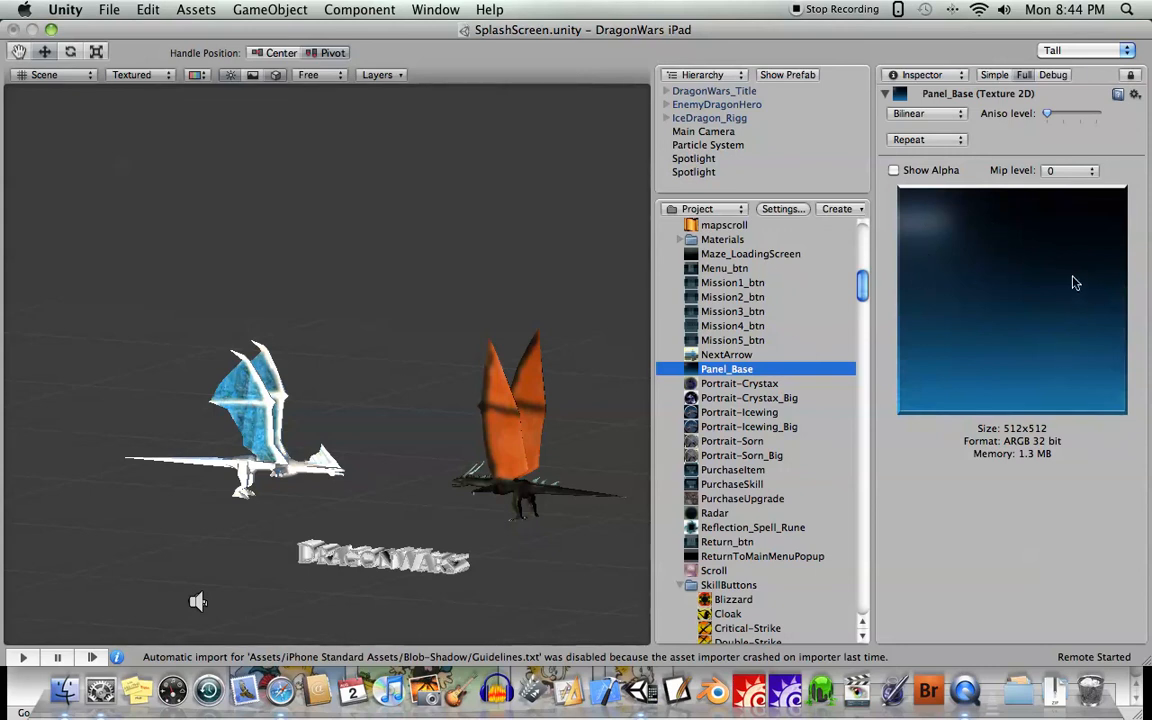
mouse_move(980, 332)
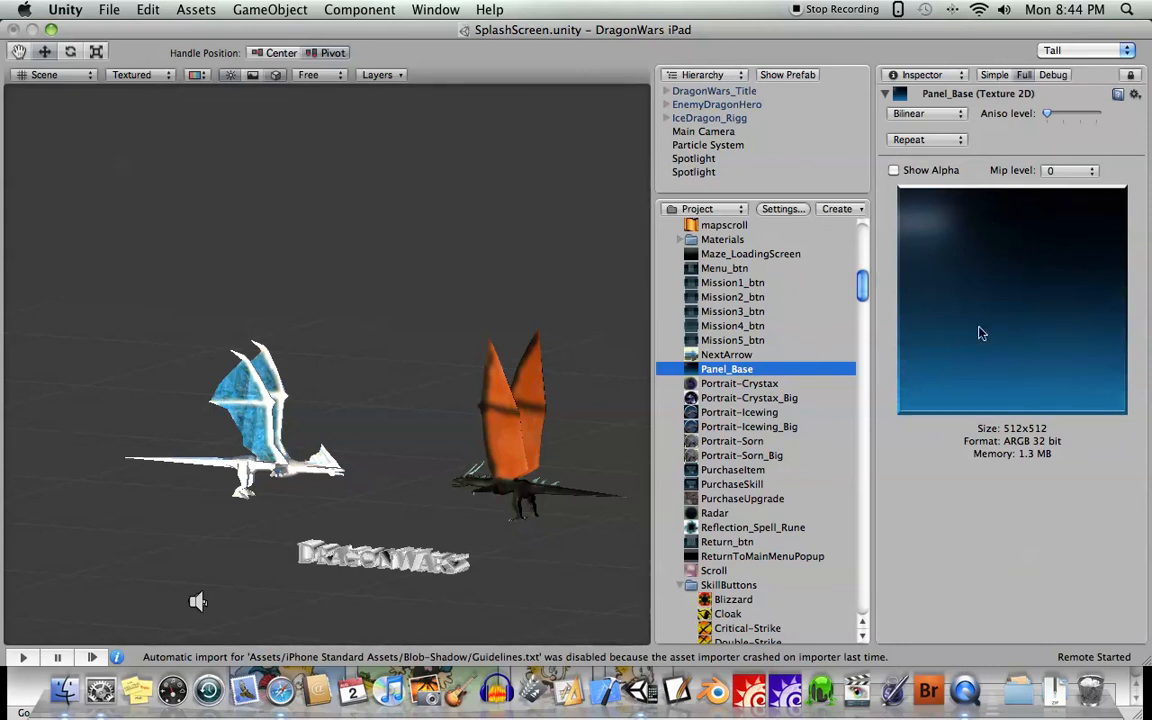
mouse_move(1062, 264)
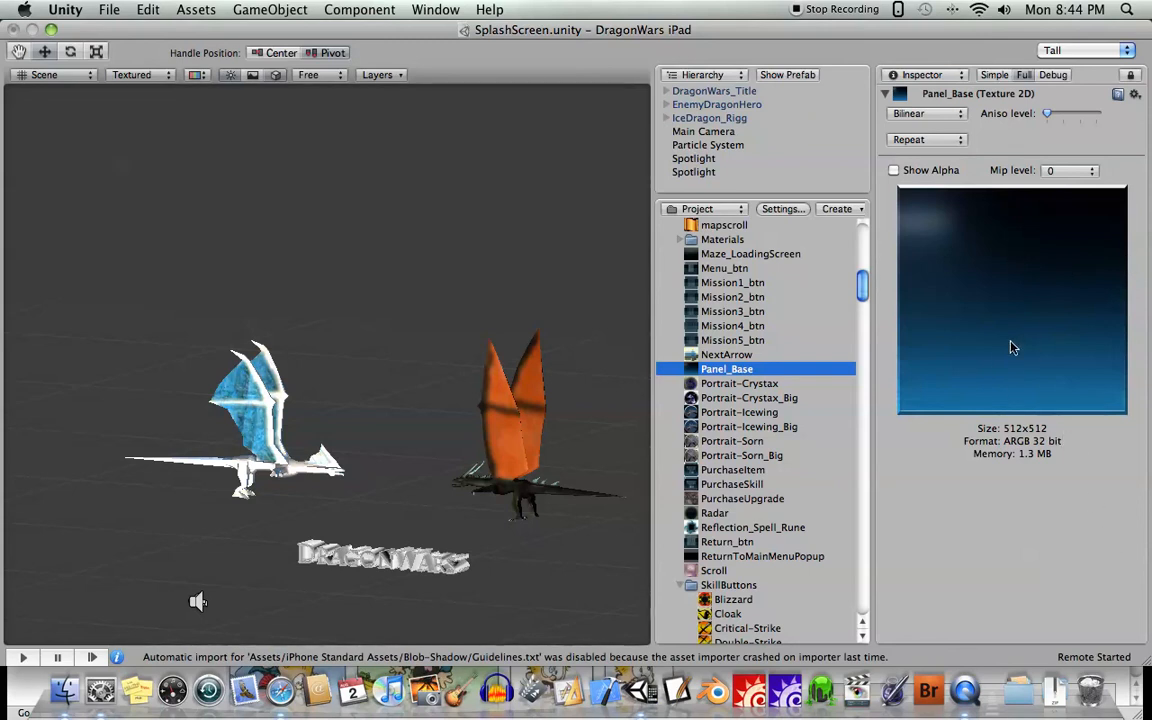
mouse_move(1020, 396)
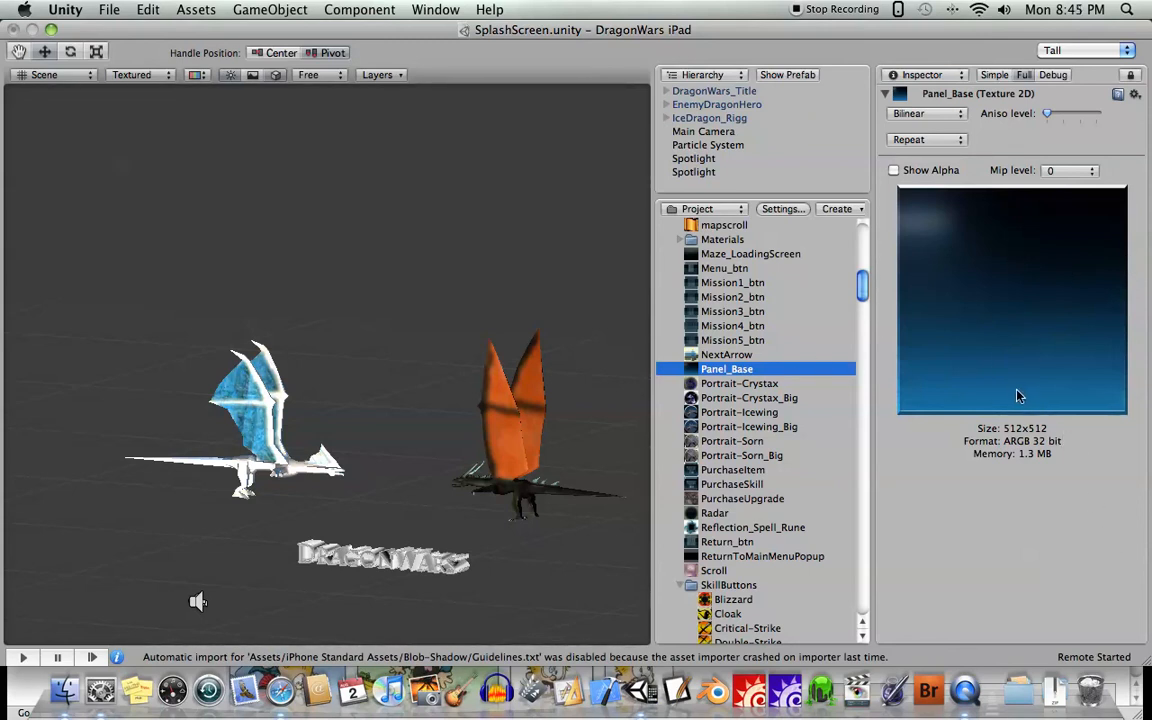
mouse_move(1048, 472)
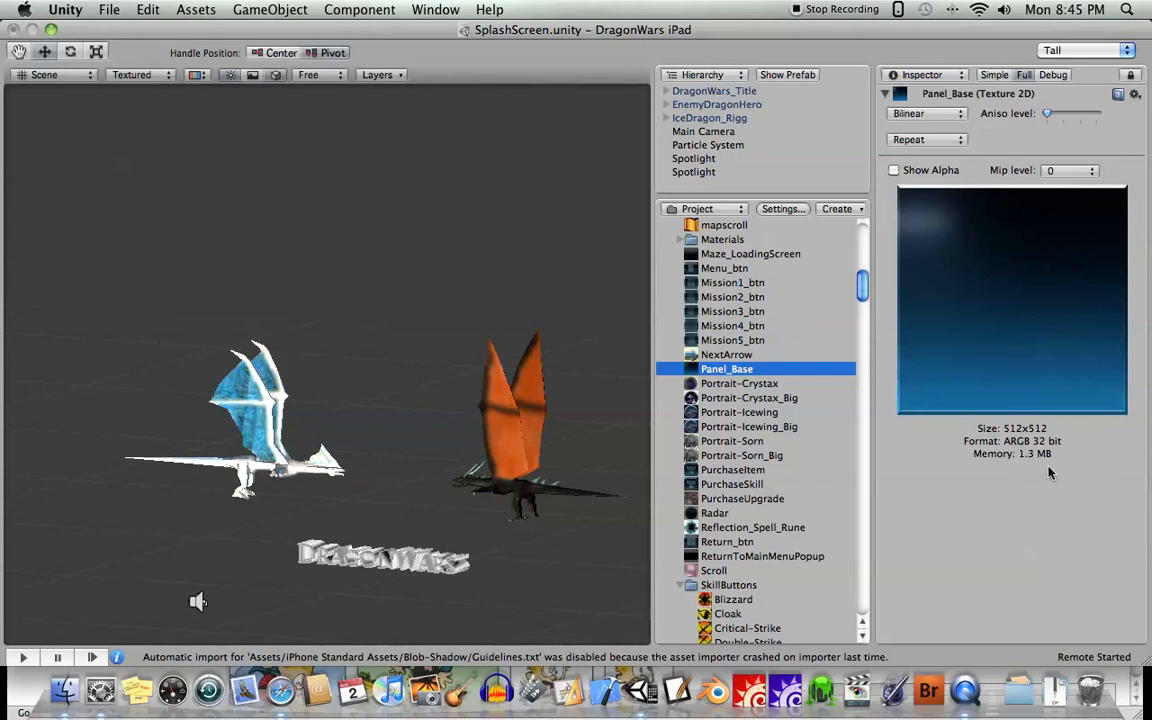
mouse_move(744, 424)
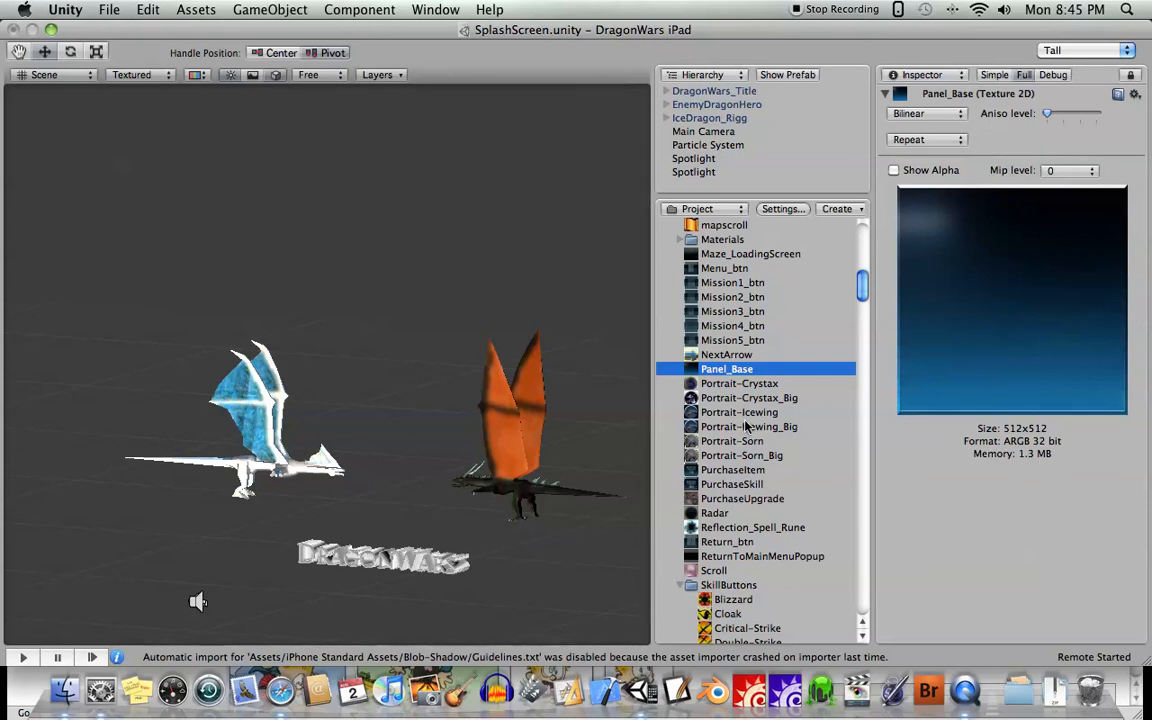
right_click(726, 368)
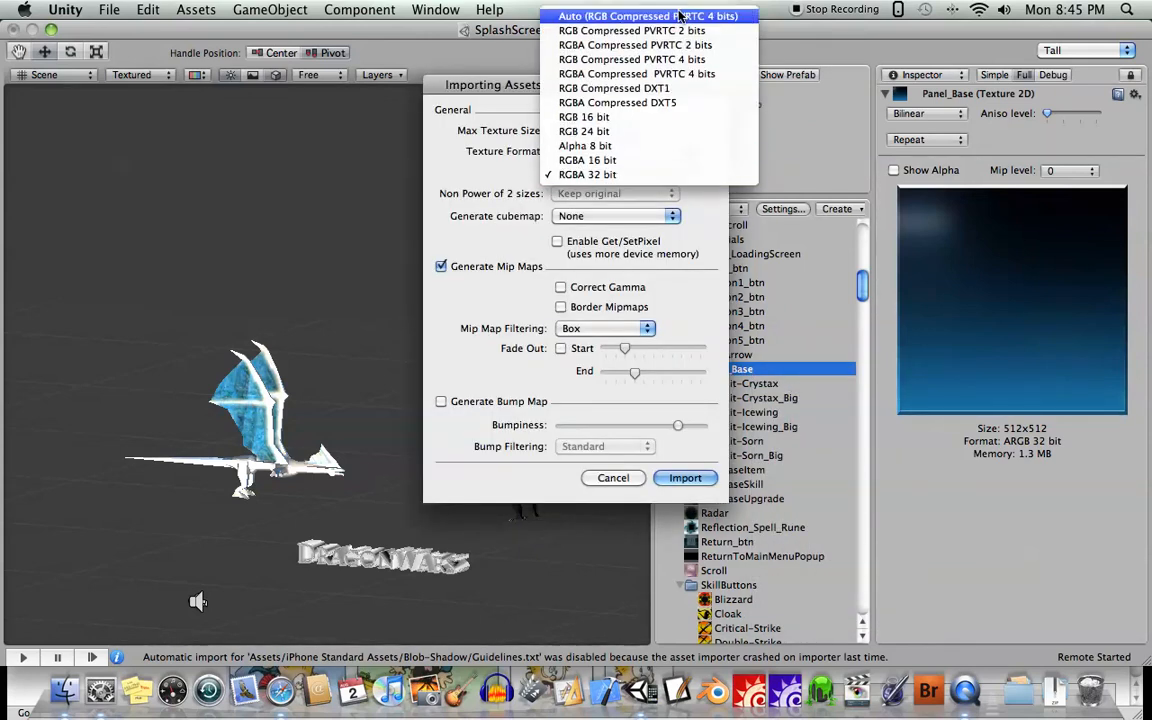
- Reimport Panel_Base with automatic compressed PVRTC 4-bit RGB, back to 170.7 KB
left_click(648, 16)
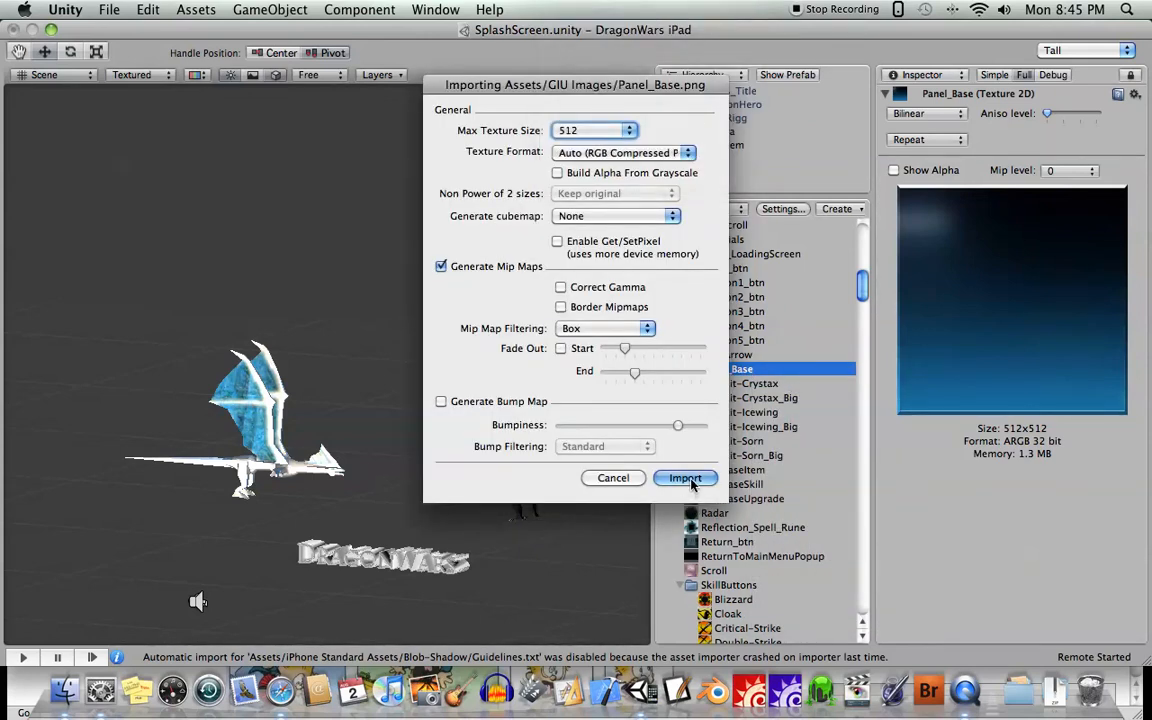
left_click(684, 476)
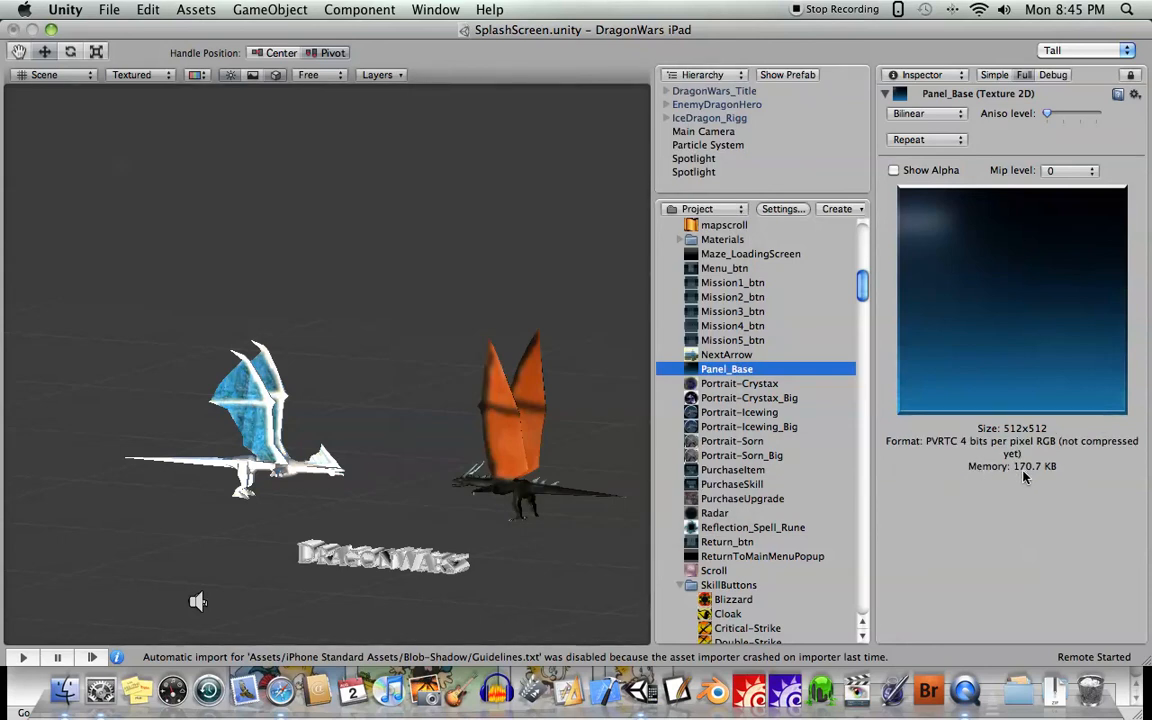
mouse_move(1064, 468)
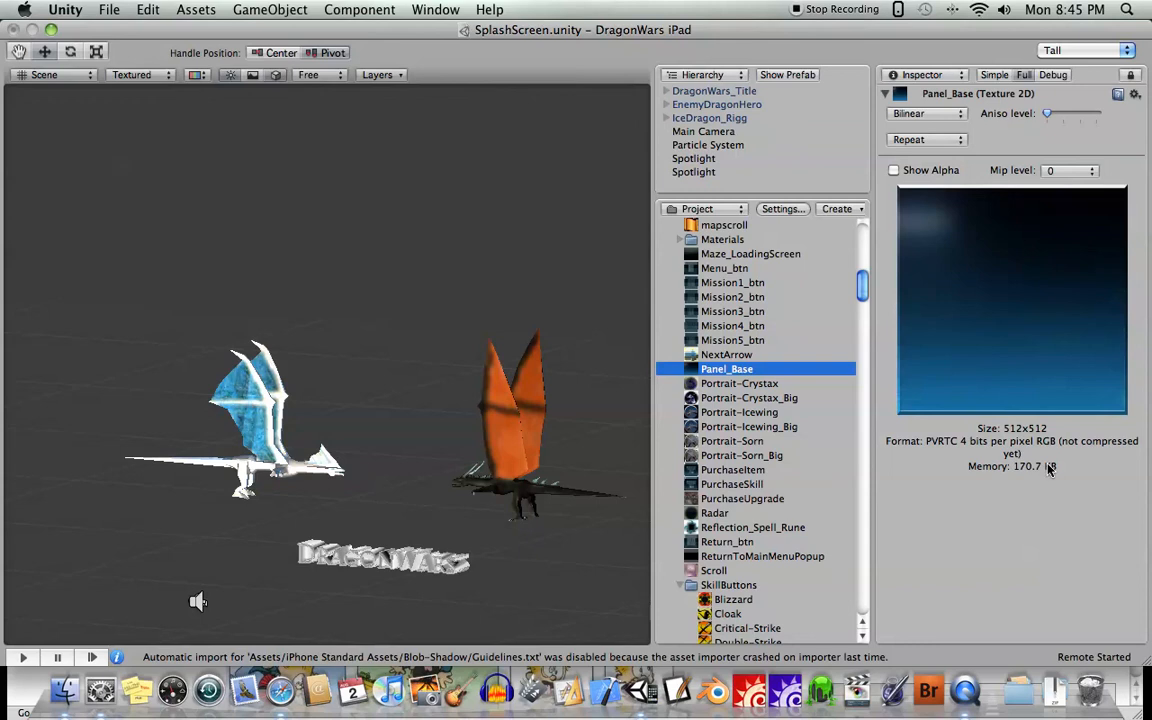
- Scroll to SkillButtons and inspect Firebolt, then Critical-Strike's 64x64 RGBA 16 bit 10.7 KB details
scroll("down", 3)
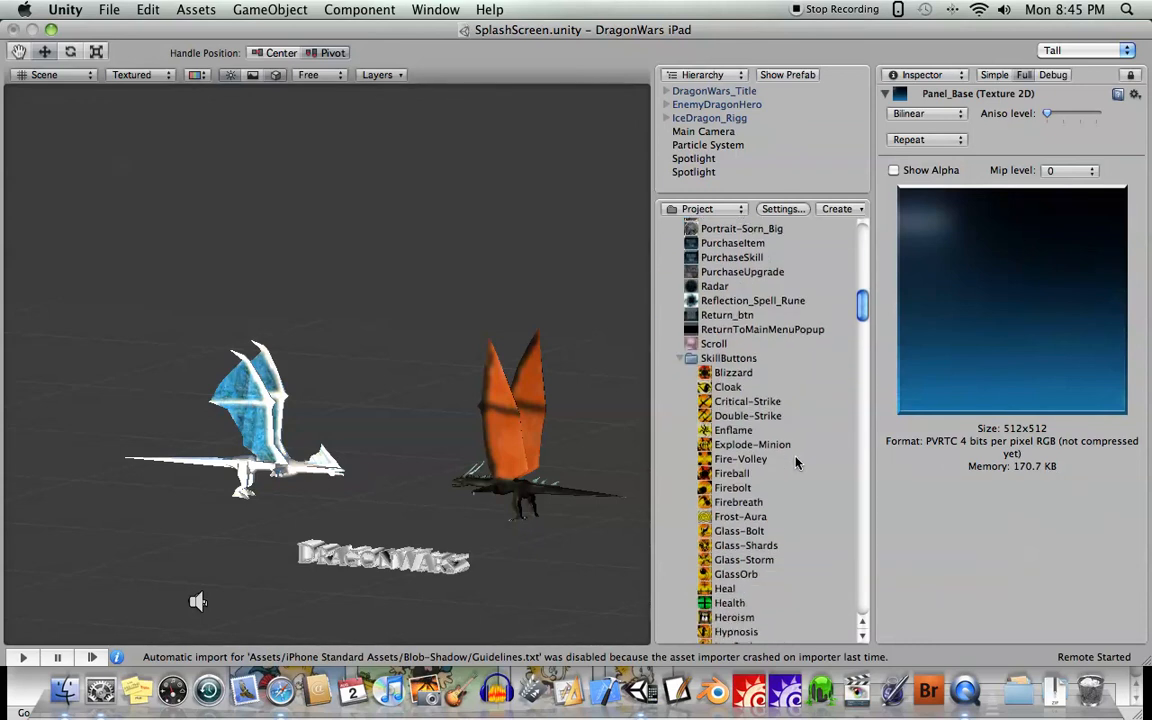
scroll("down", 3)
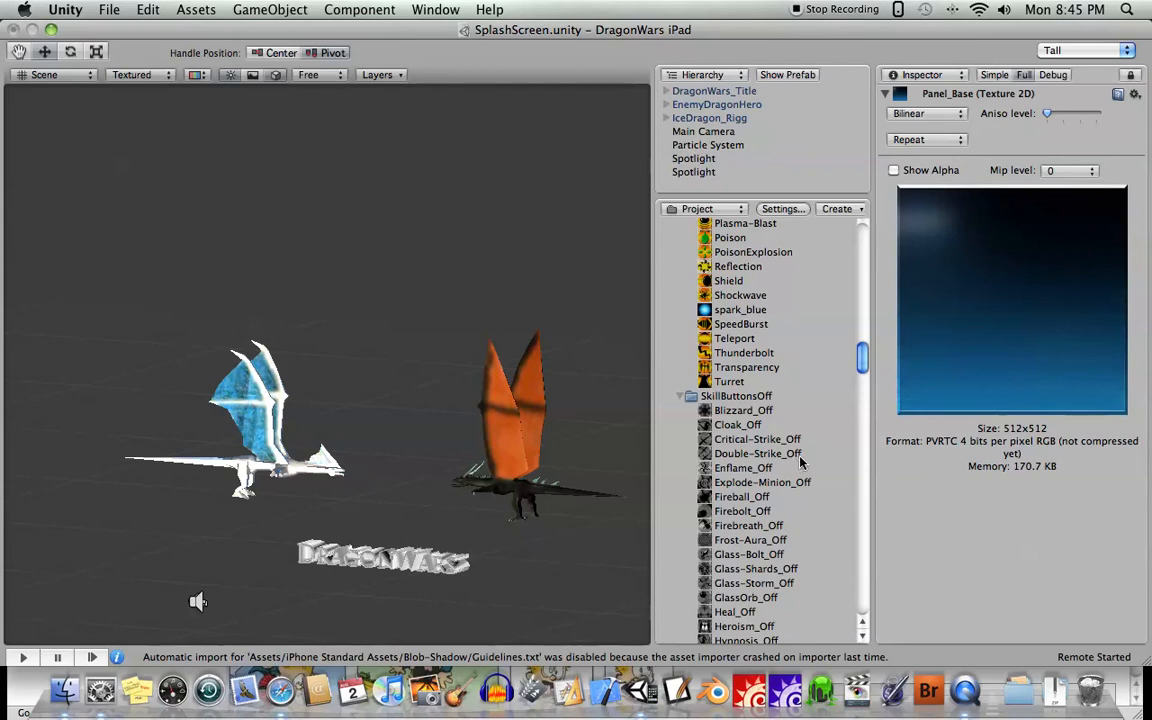
scroll("down", 3)
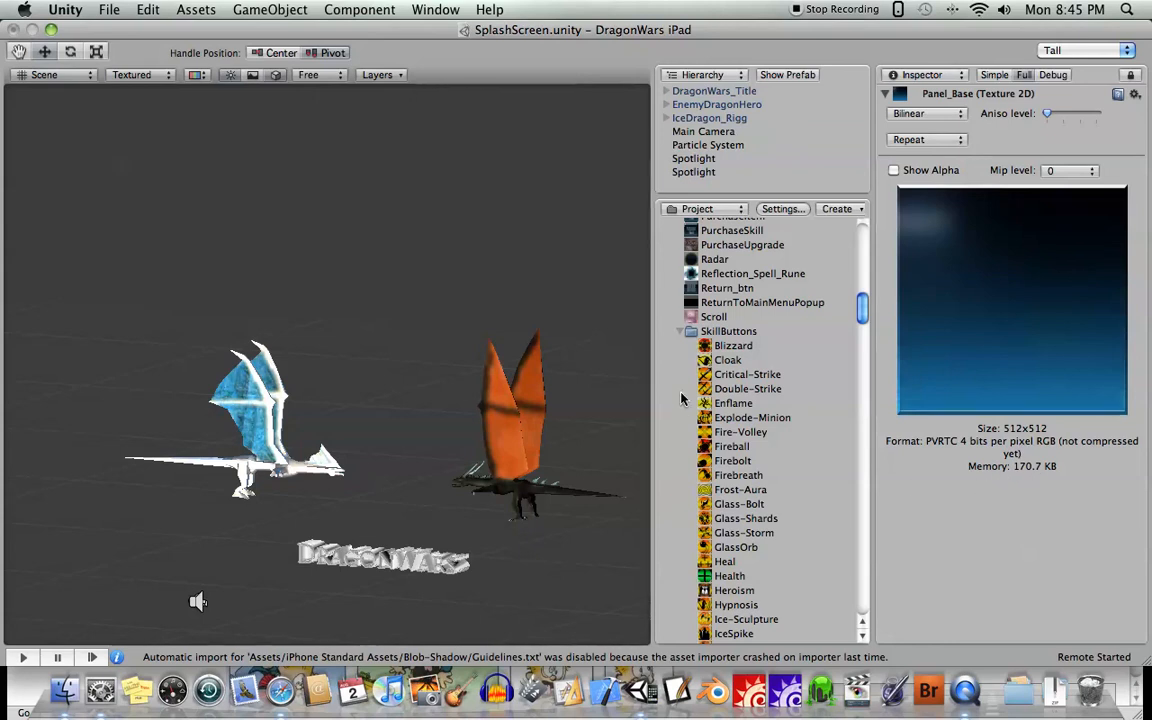
mouse_move(748, 350)
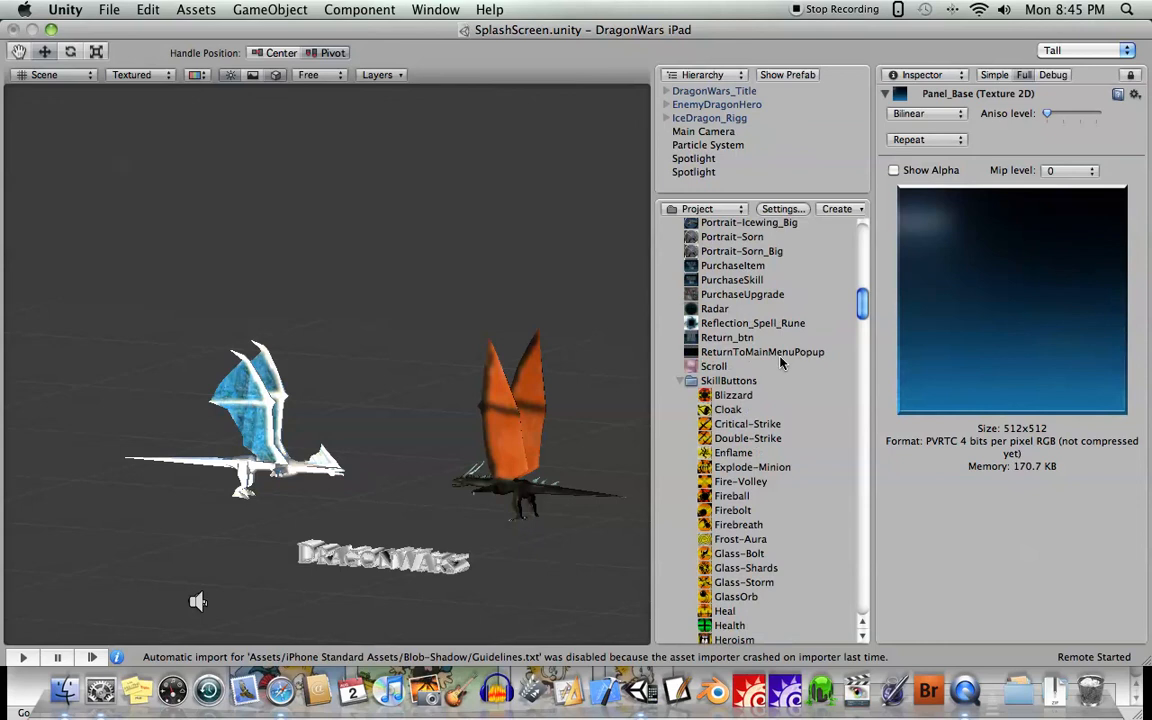
scroll("down", 3)
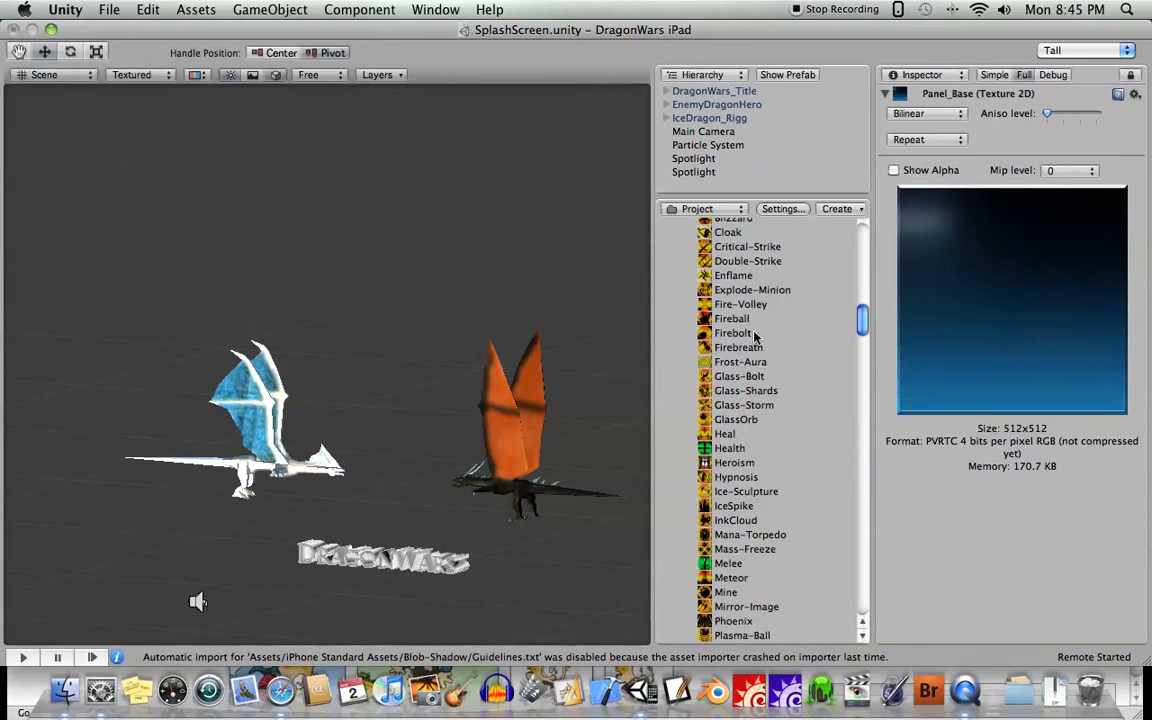
mouse_move(736, 328)
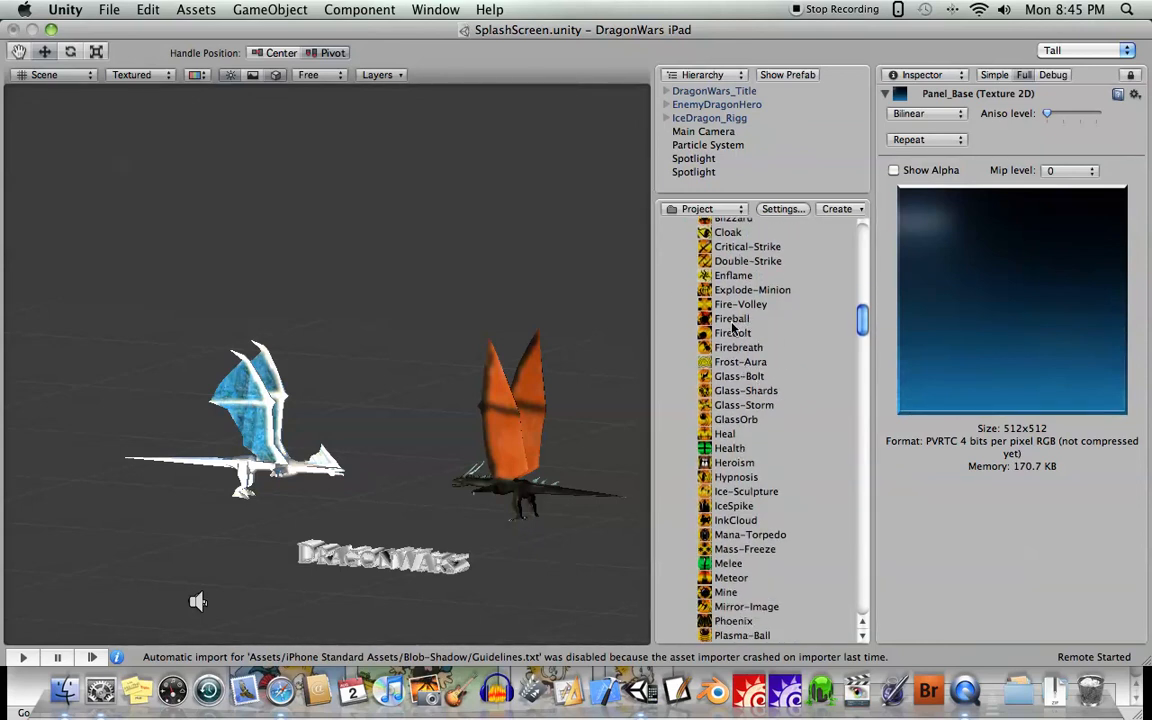
left_click(732, 332)
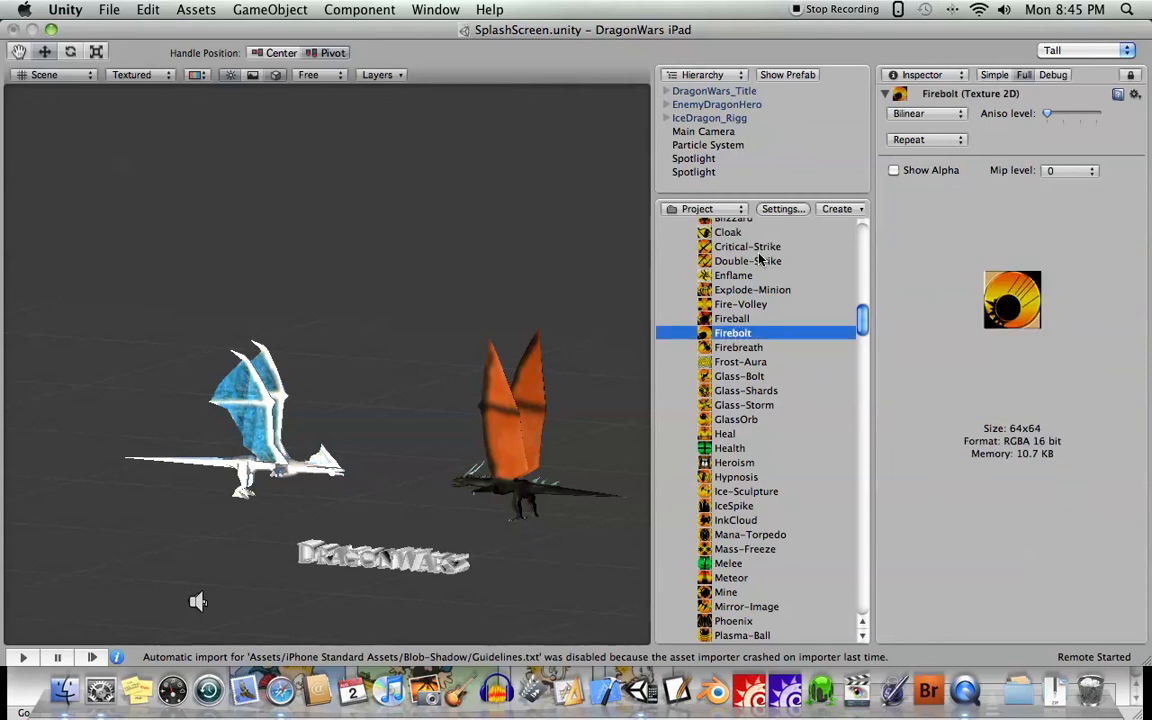
left_click(748, 428)
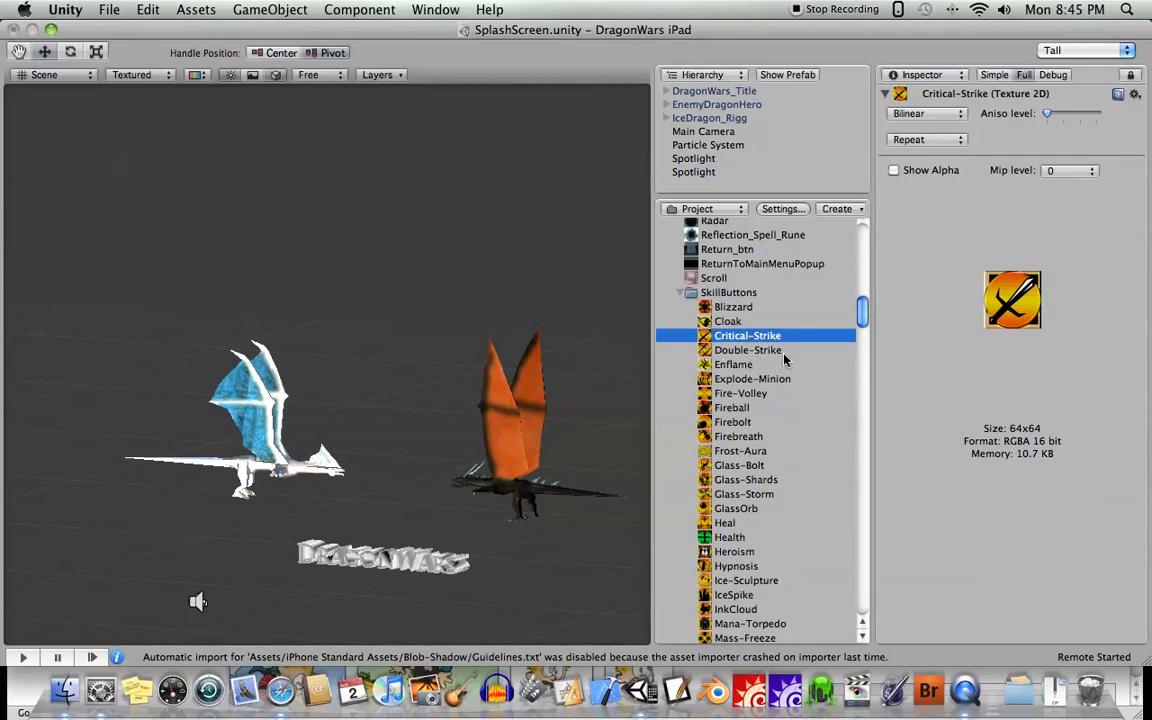
scroll("down", 3)
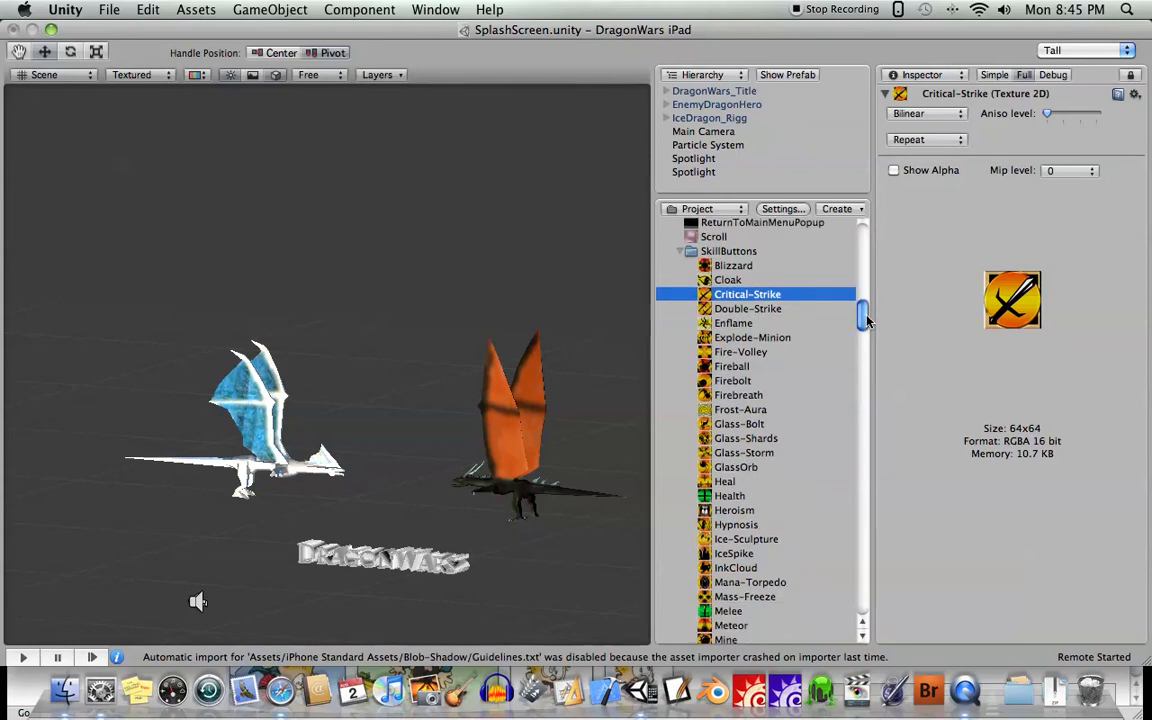
scroll("down", 3)
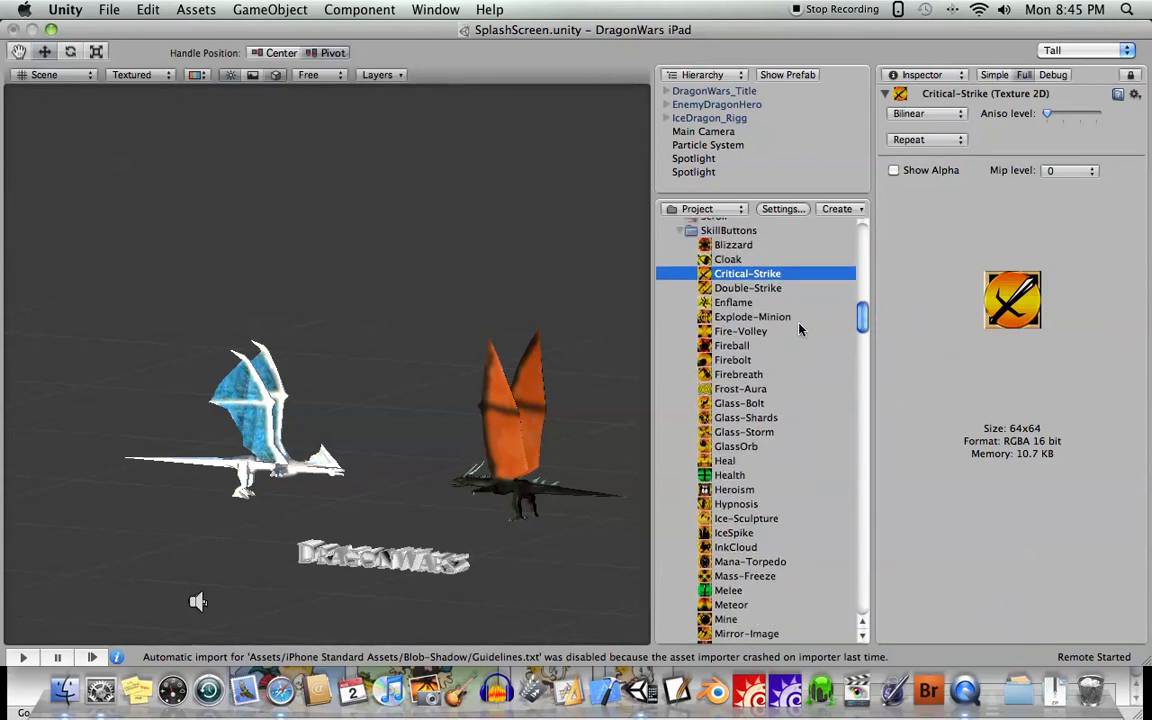
mouse_move(798, 330)
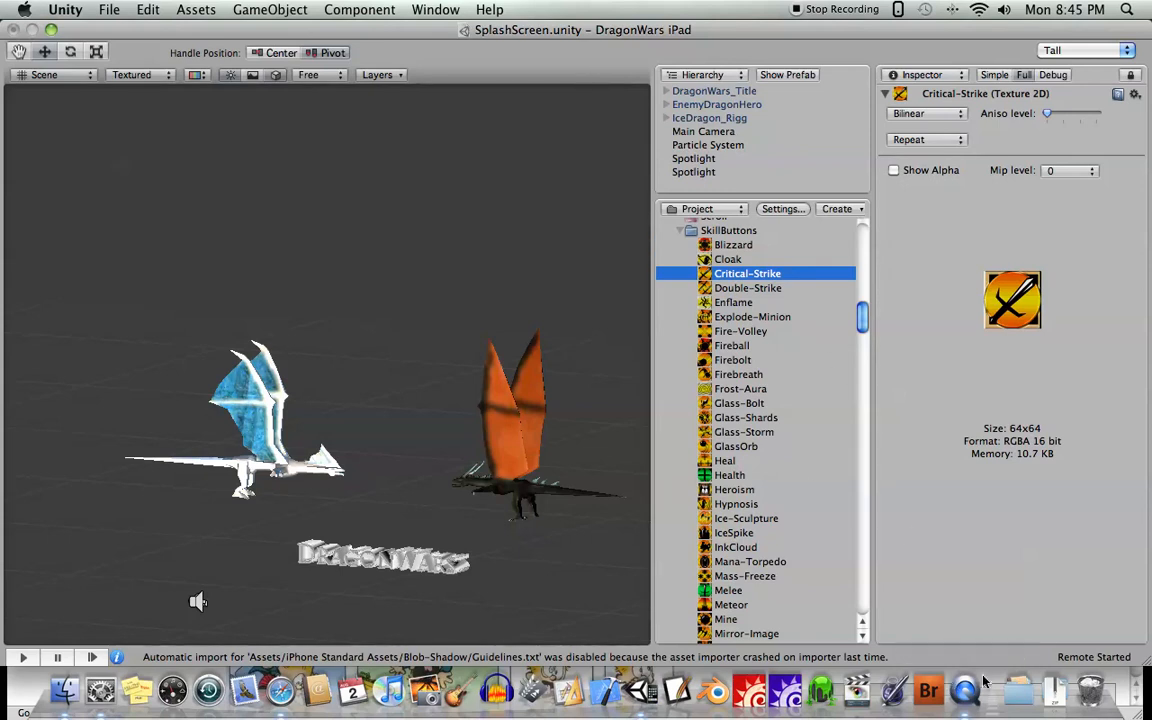
mouse_move(784, 432)
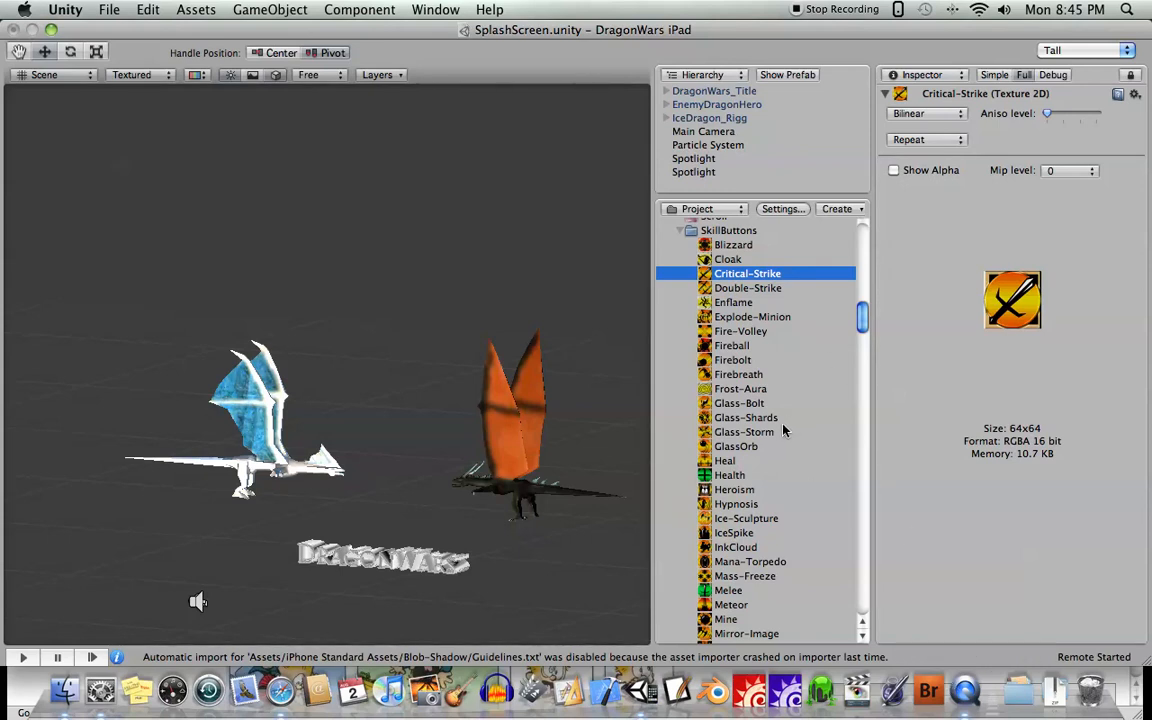
mouse_move(616, 448)
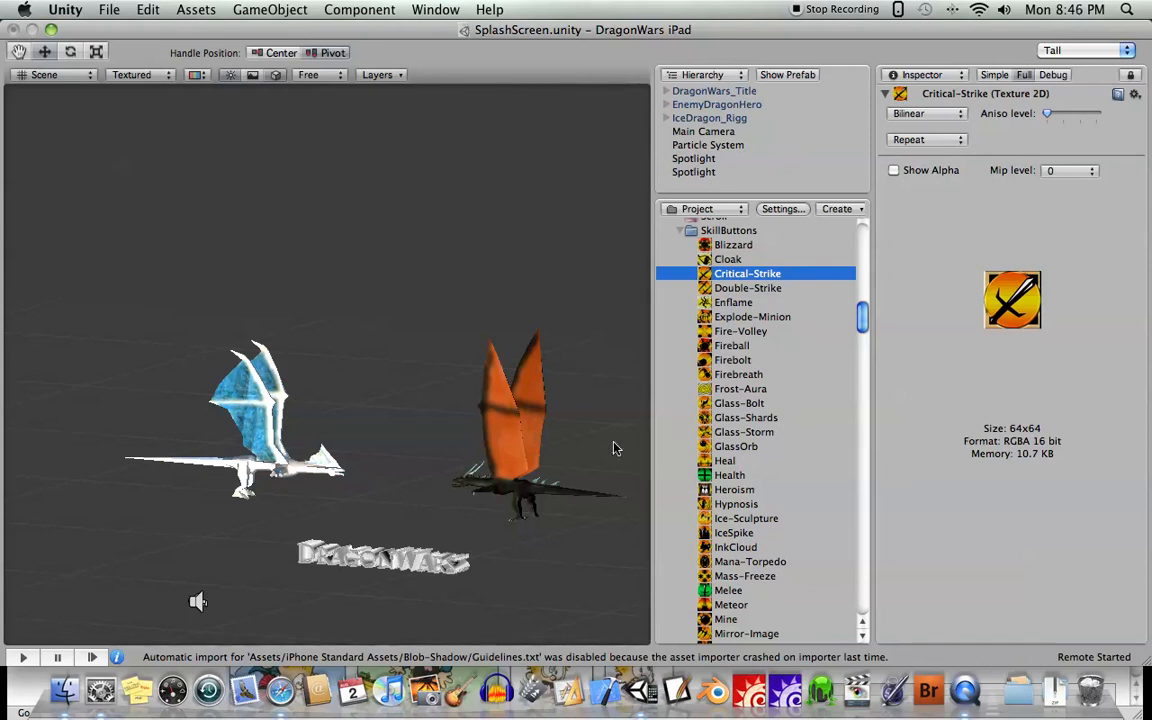